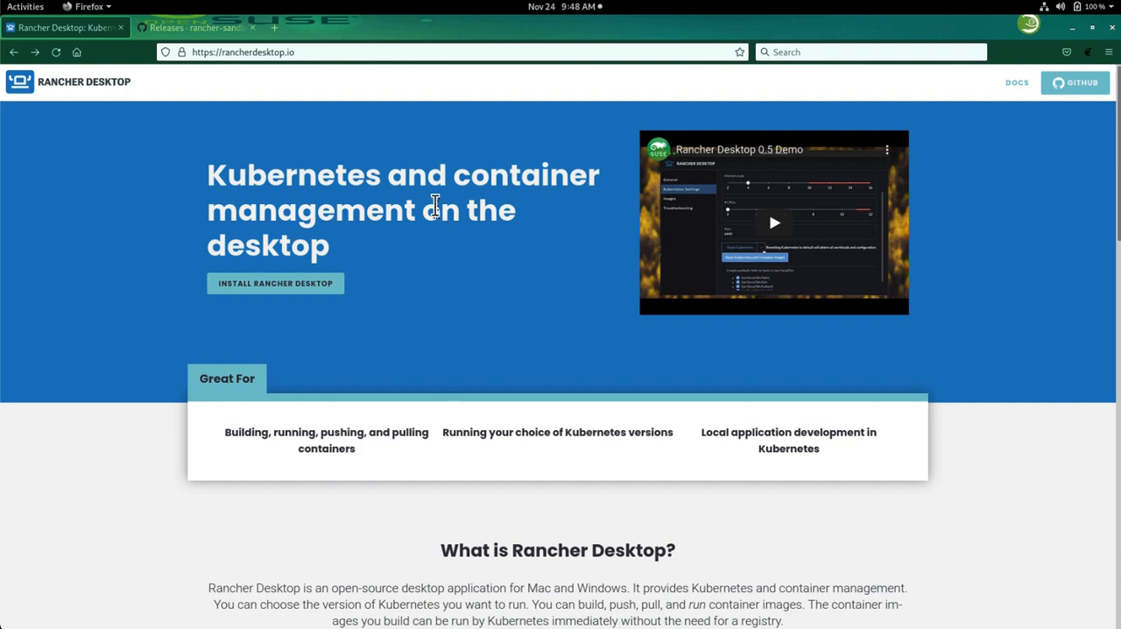
mouse_move(549, 357)
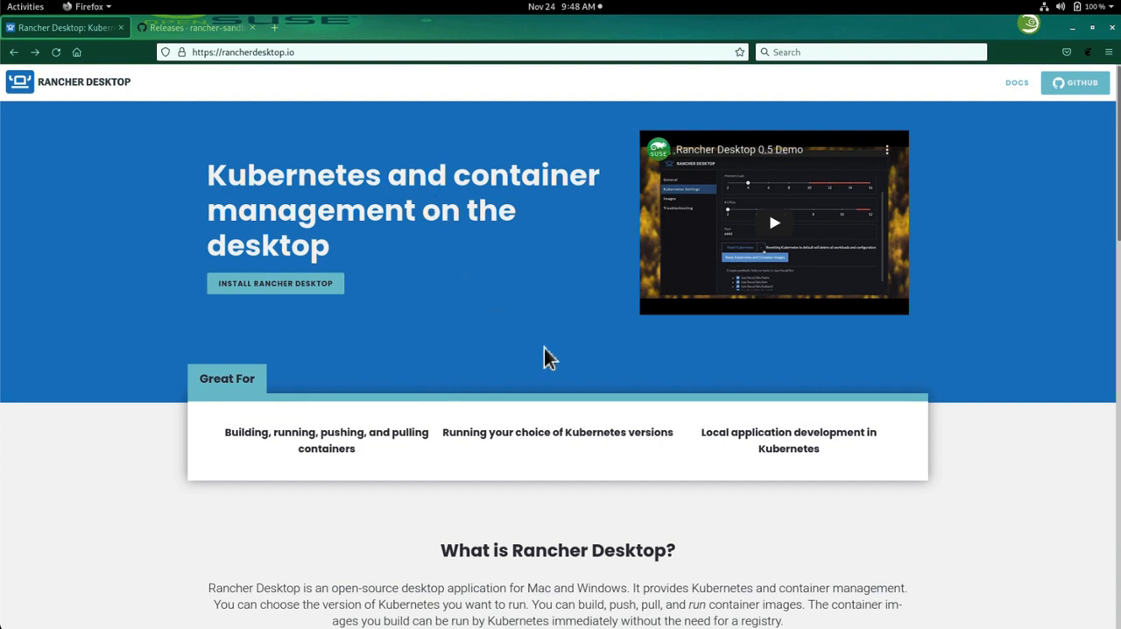
- Follow the INSTALL RANCHER DESKTOP link to the GitHub releases page showing Release 0.6.1
scroll("down", 3)
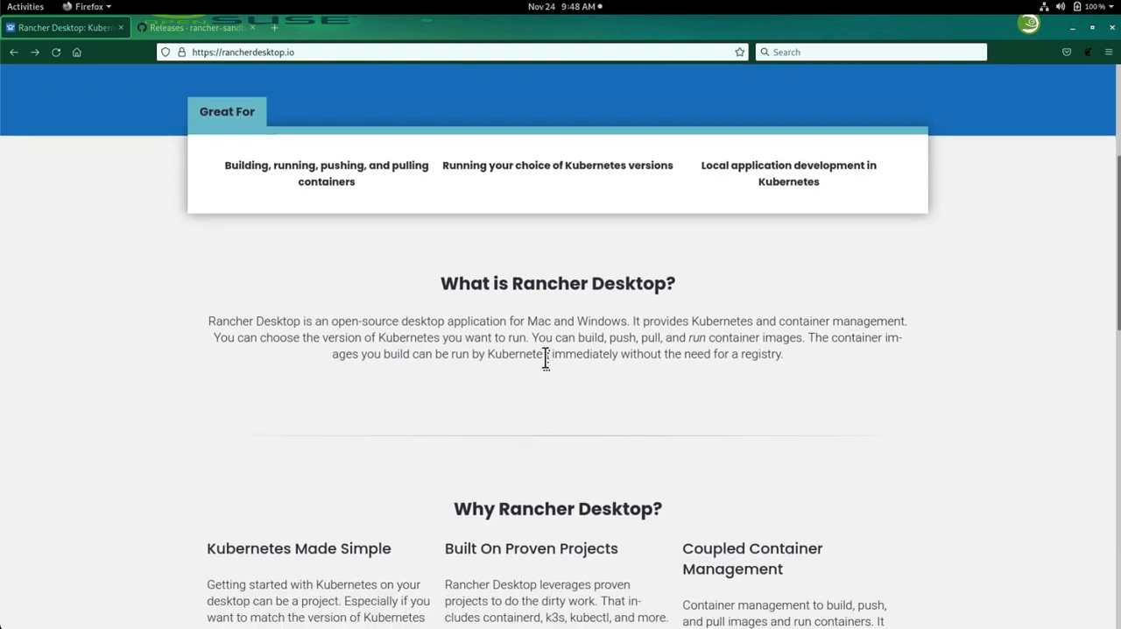
scroll("down", 3)
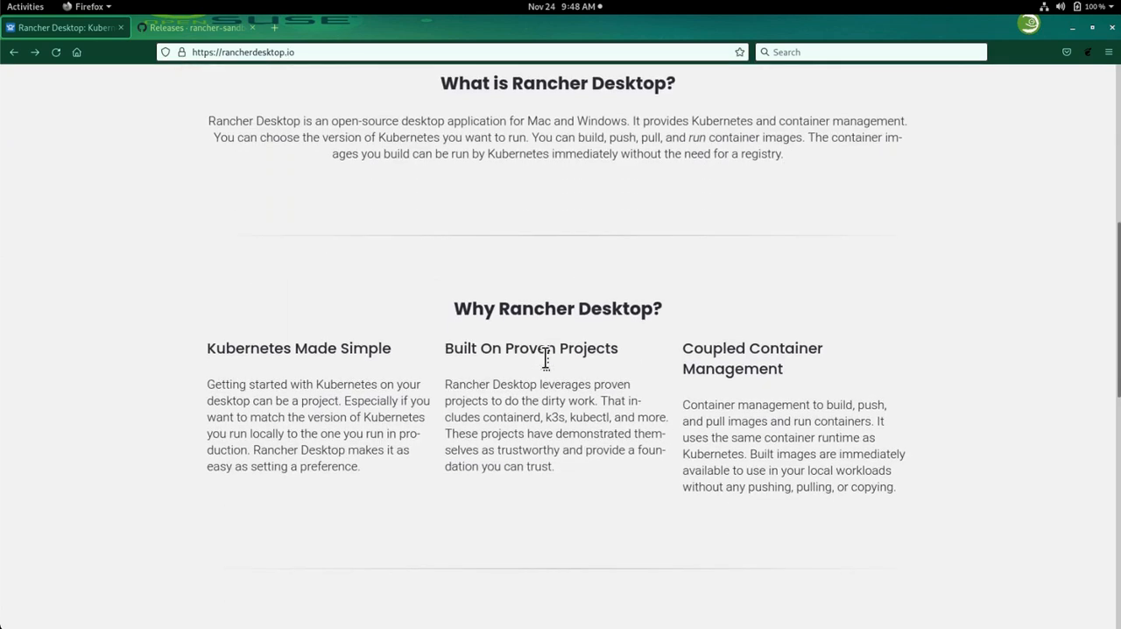
scroll("down", 3)
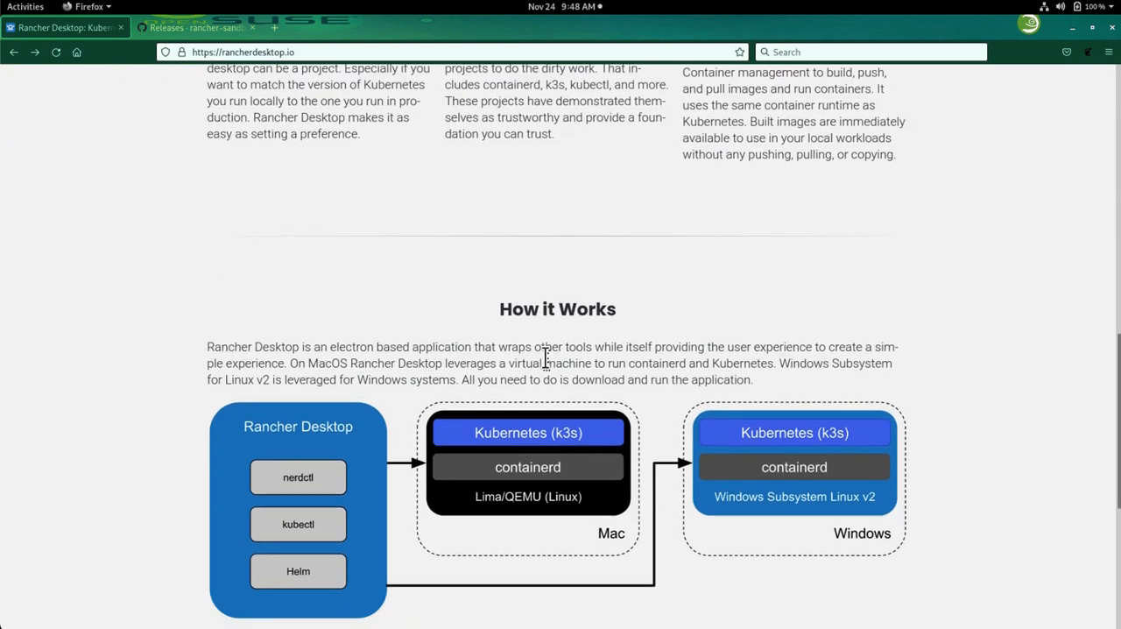
scroll("down", 3)
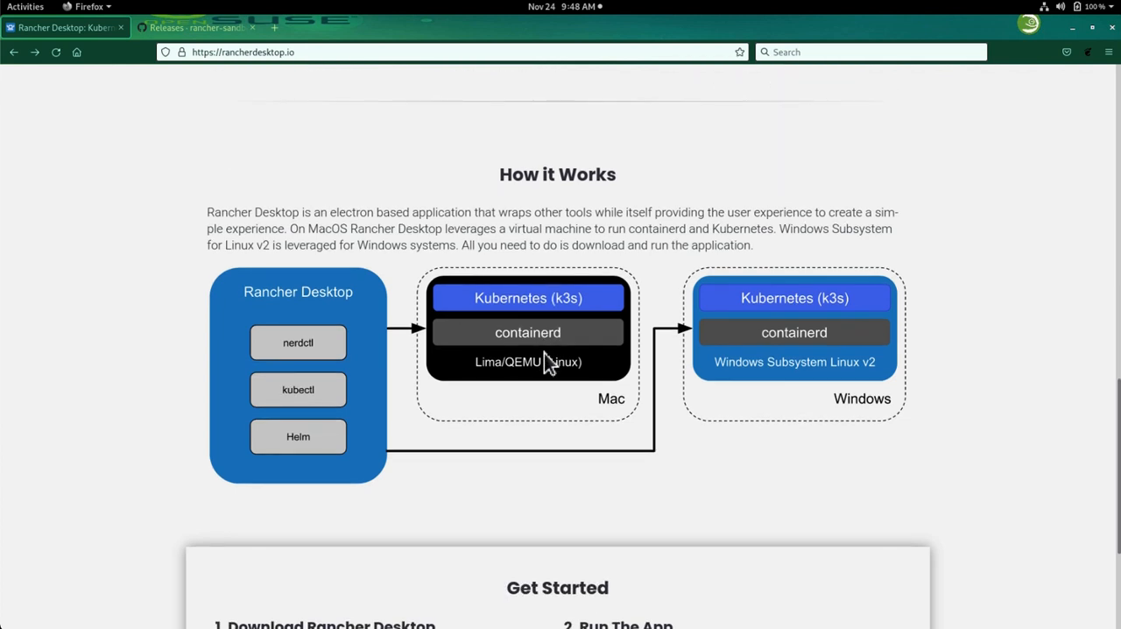
mouse_move(527, 371)
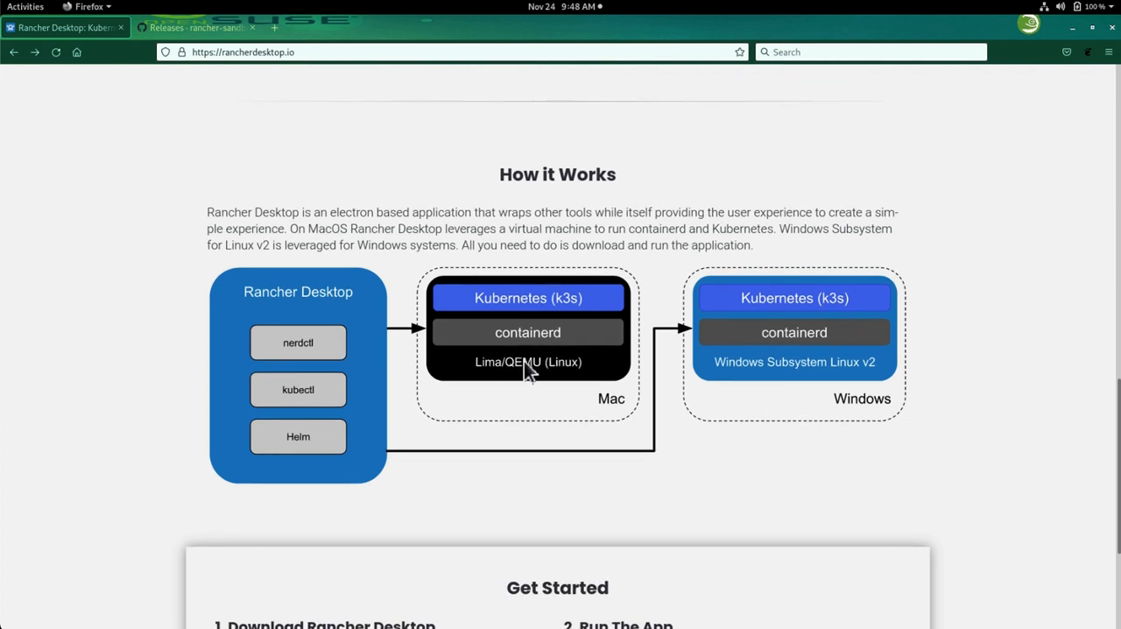
mouse_move(635, 396)
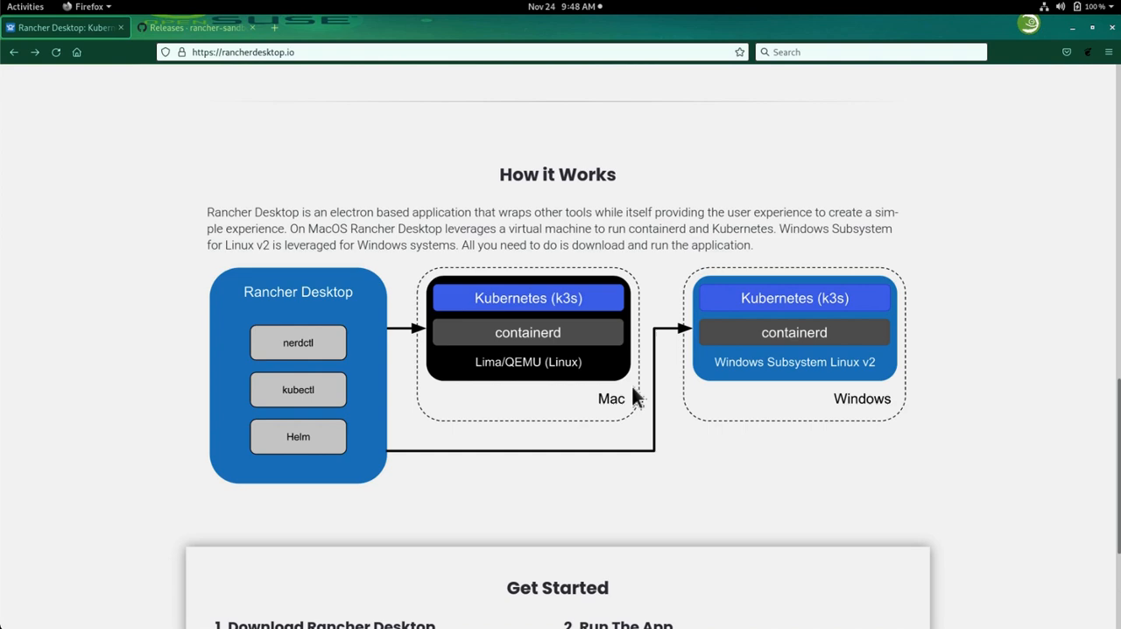
mouse_move(642, 434)
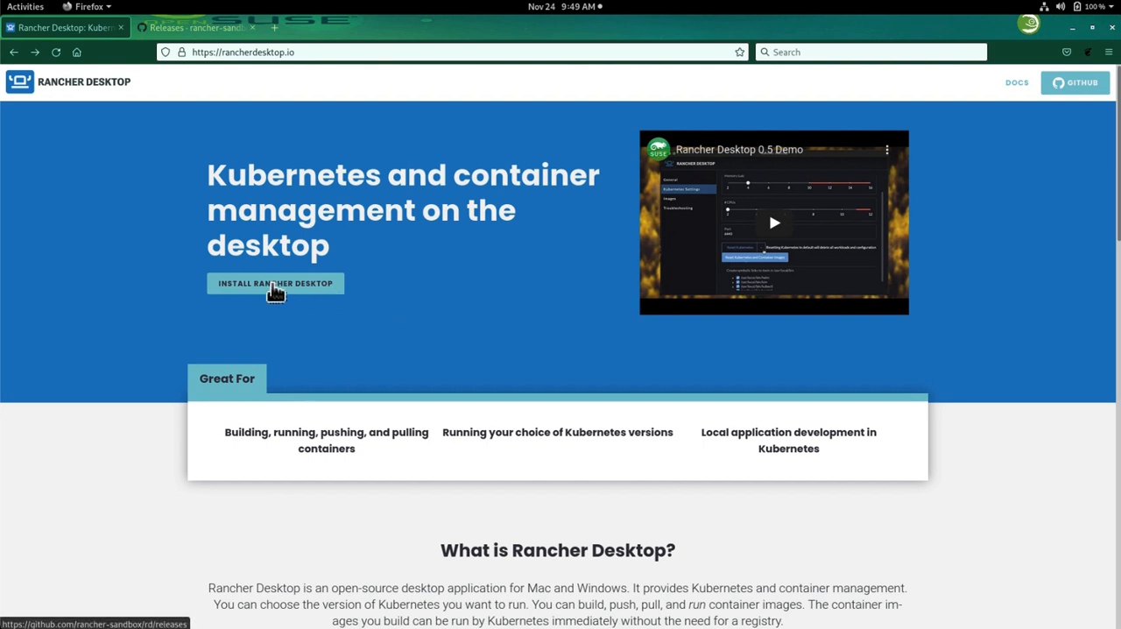
mouse_move(302, 283)
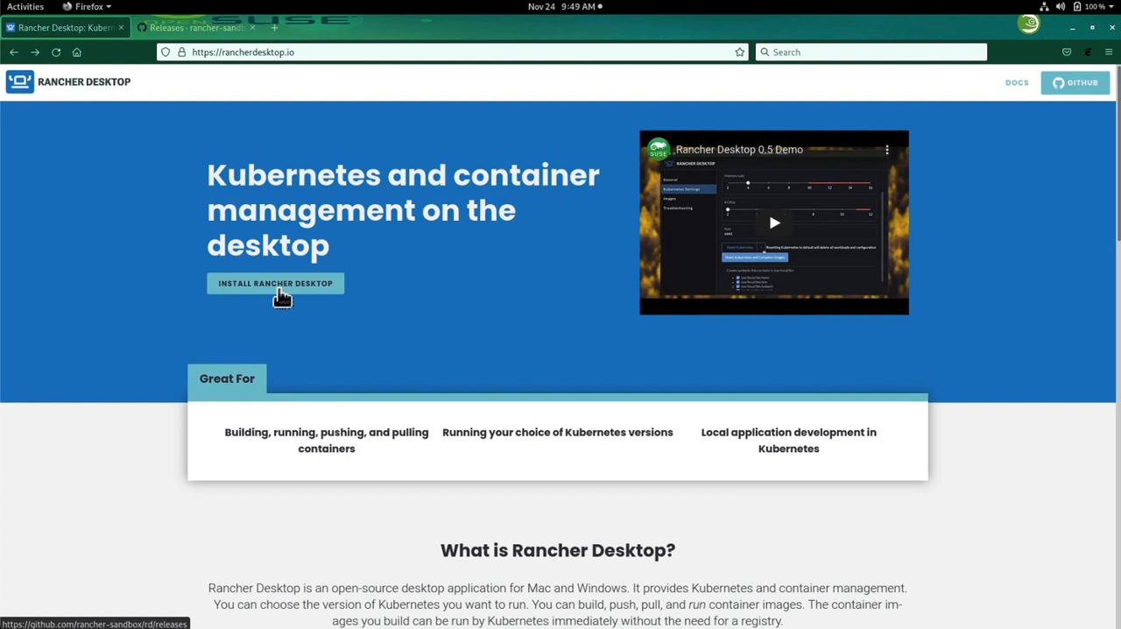
left_click(197, 27)
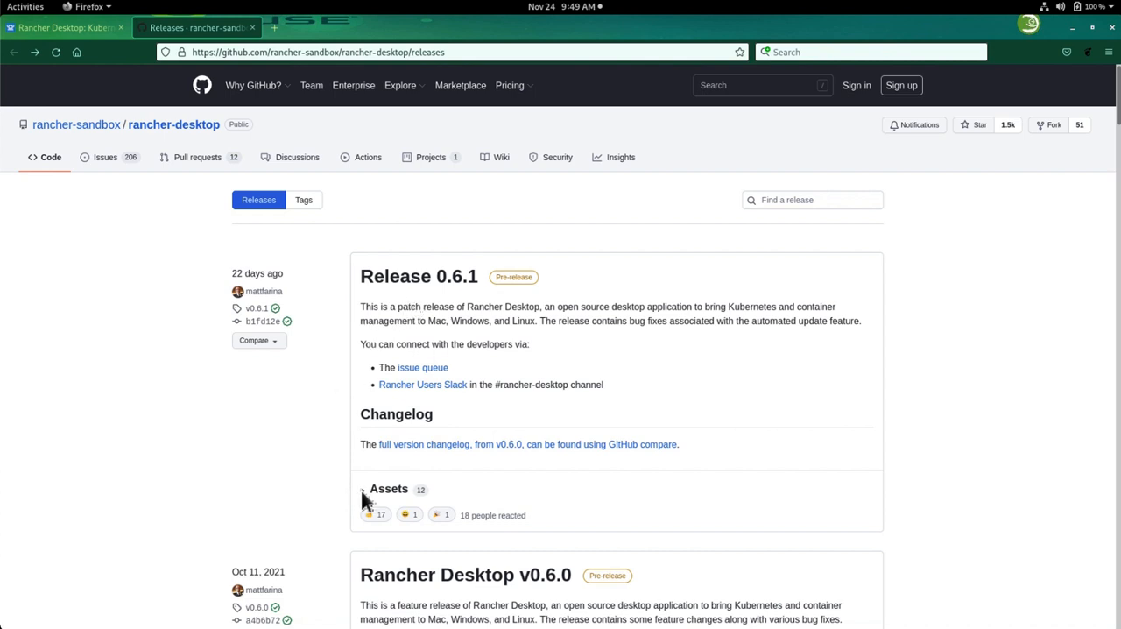
- Expand the Release 0.6.1 Assets list to reveal the rpm, deb, dmg and exe downloads
left_click(389, 488)
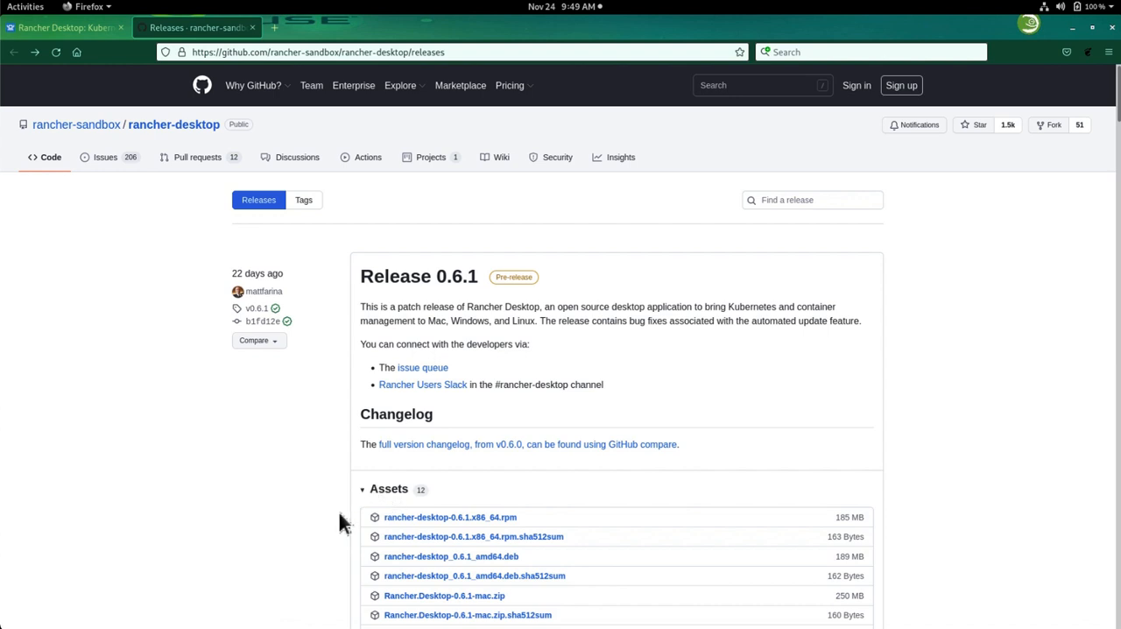
scroll("down", 3)
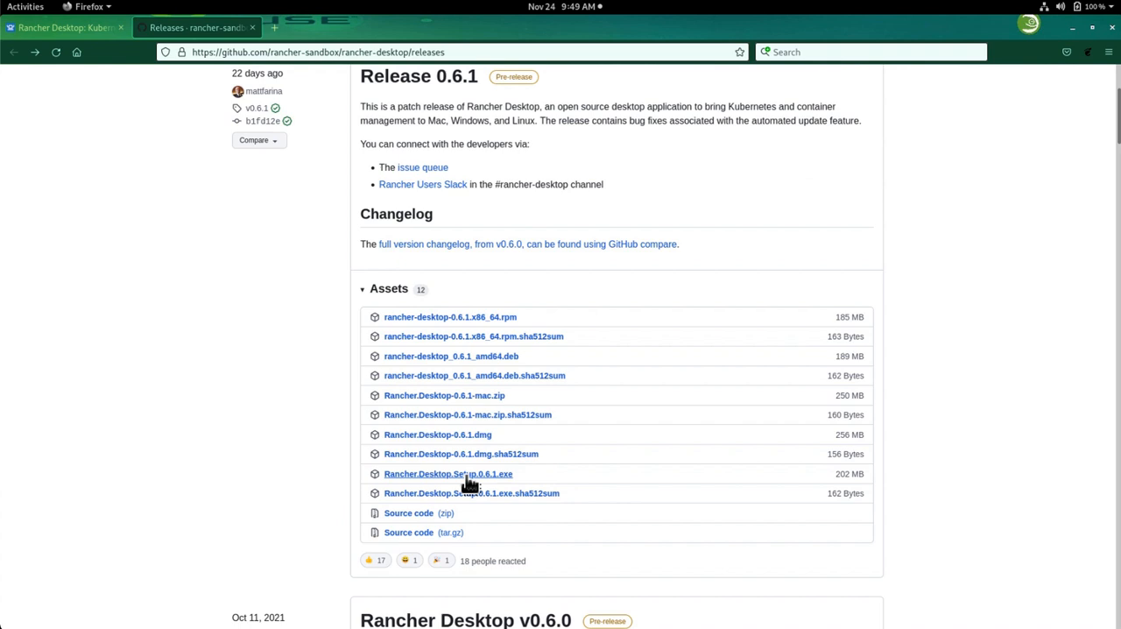
mouse_move(438, 435)
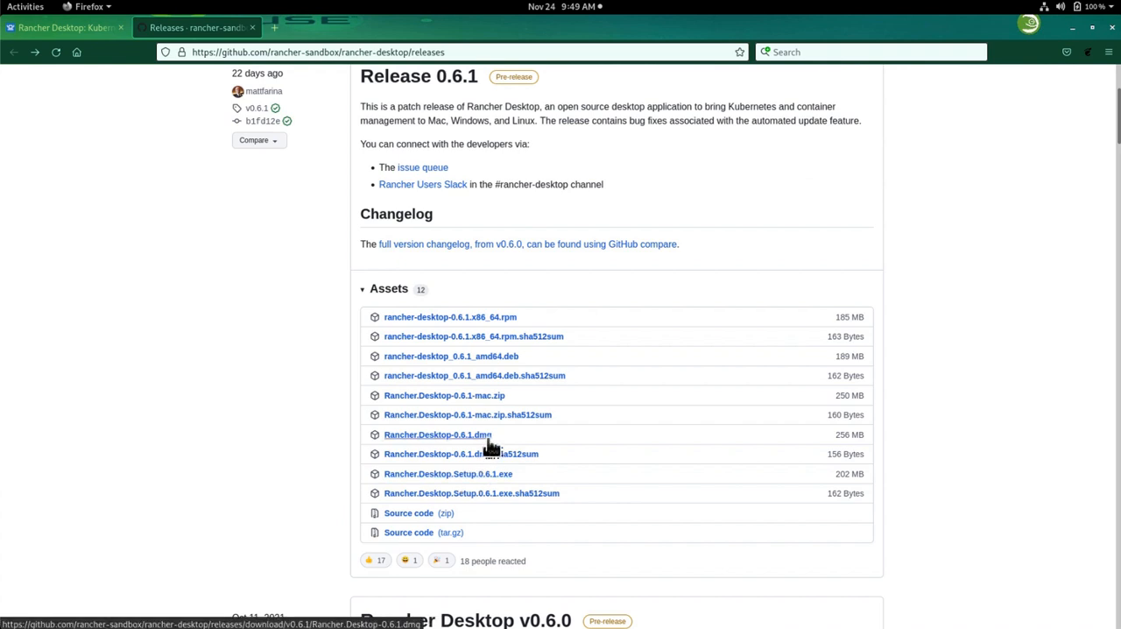
mouse_move(595, 365)
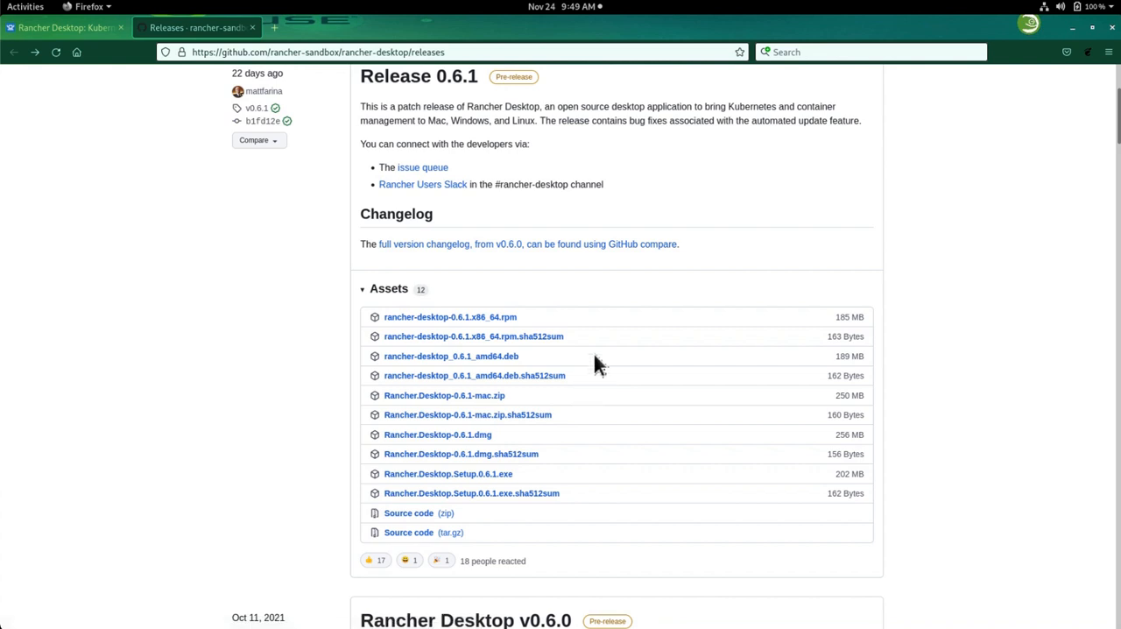
mouse_move(552, 366)
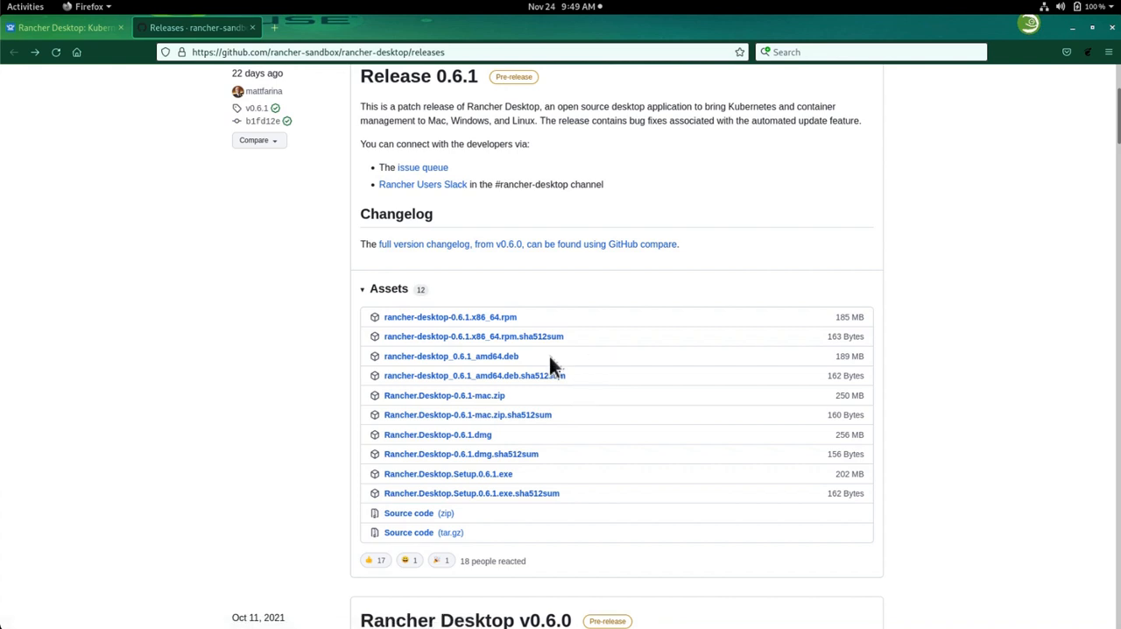
mouse_move(600, 328)
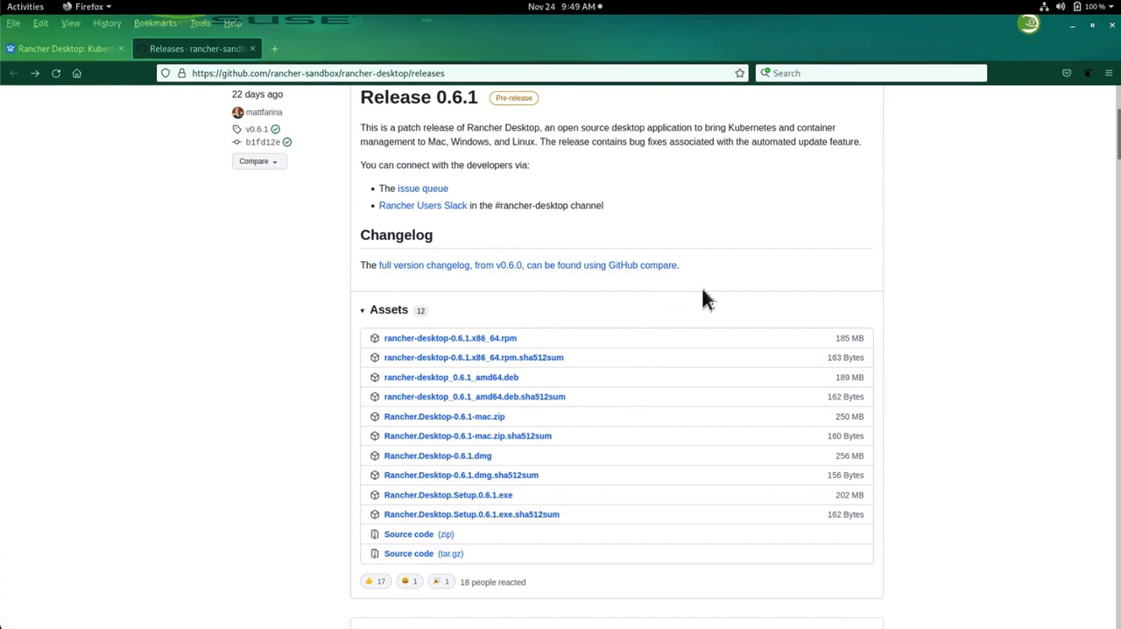
mouse_move(449, 358)
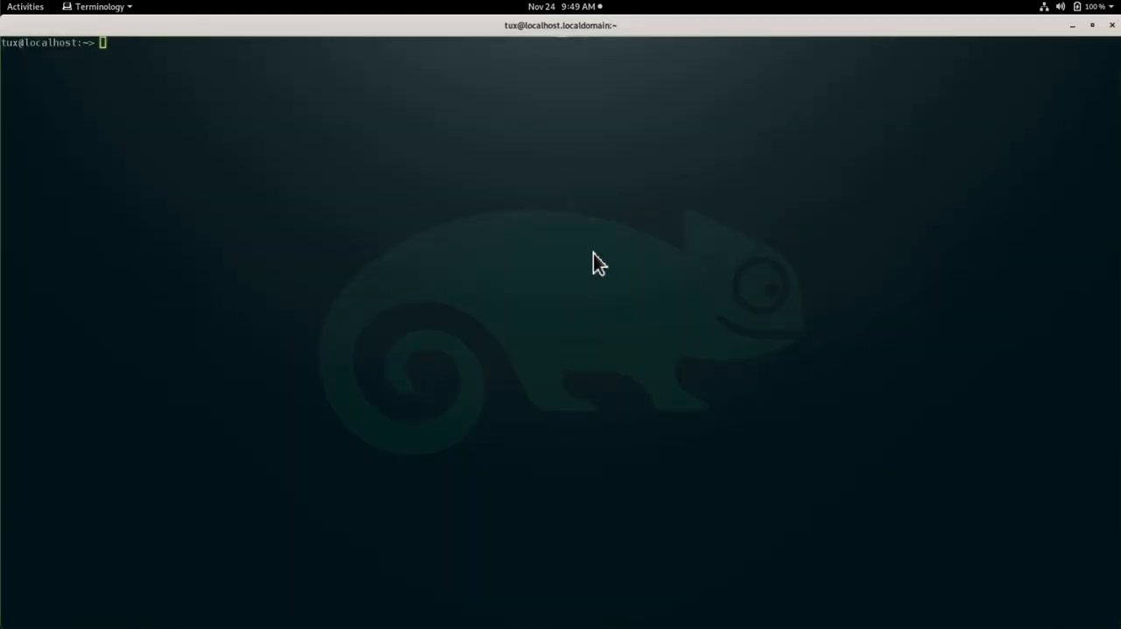
- List the Downloads folder to see rancher-desktop-0.6.1.x86_64.rpm, then start a sudo zypper command
type("ll Downloads/")
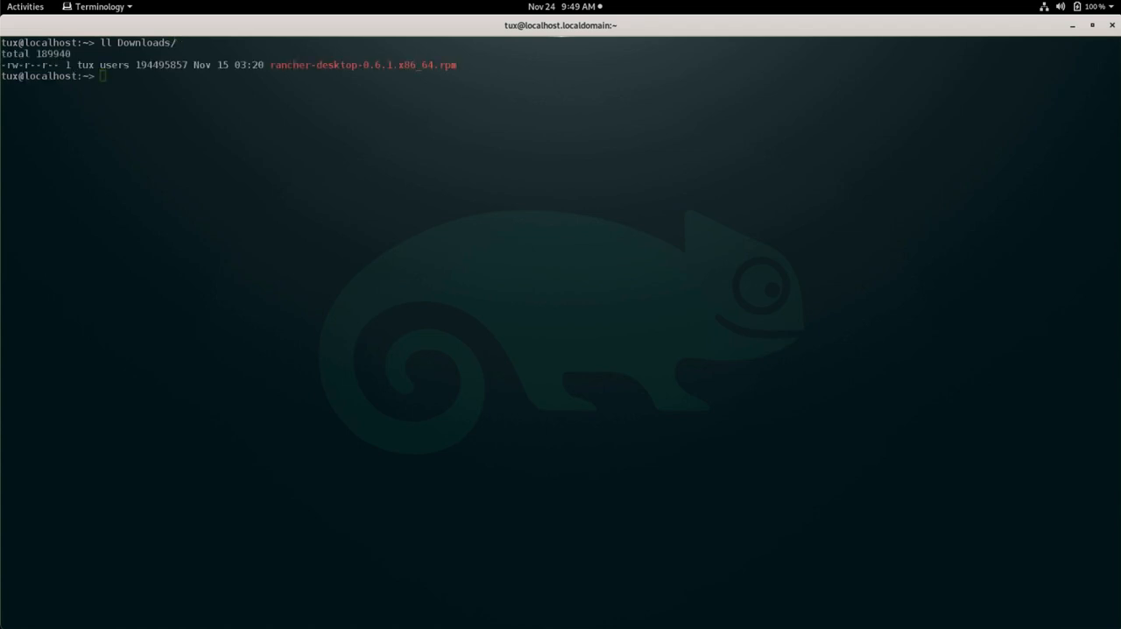
mouse_move(312, 88)
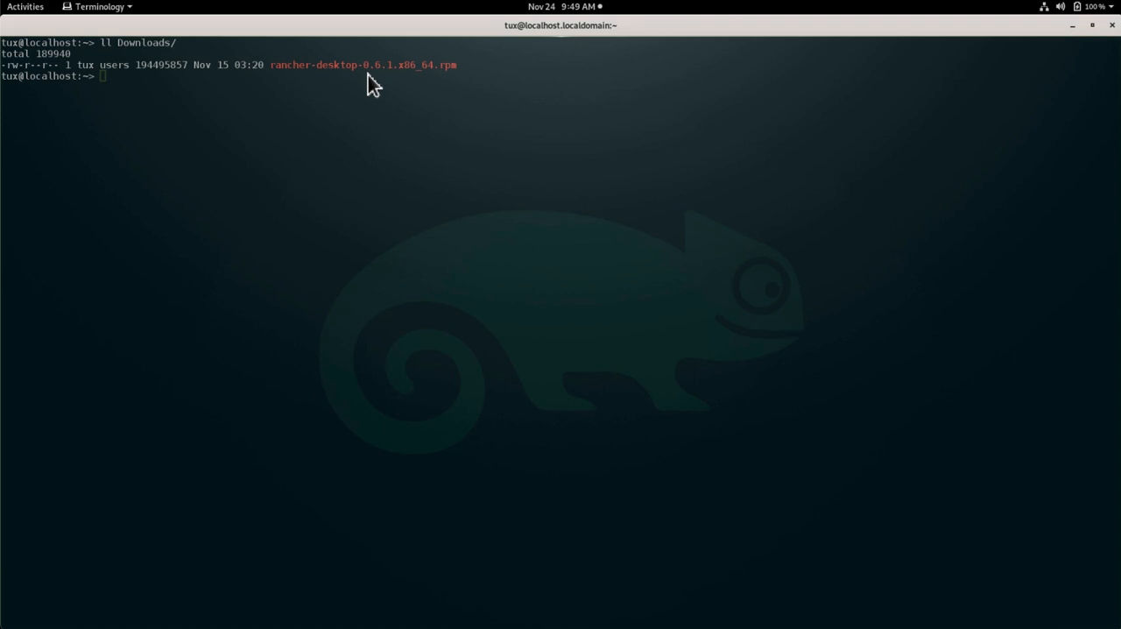
mouse_move(458, 86)
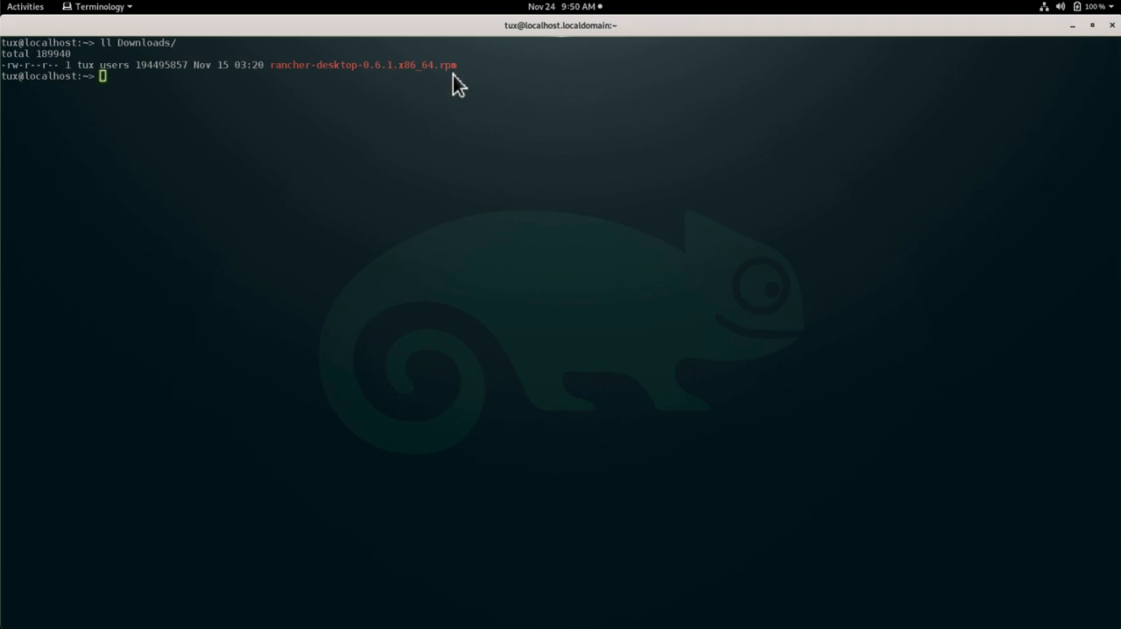
type("sudo zypper")
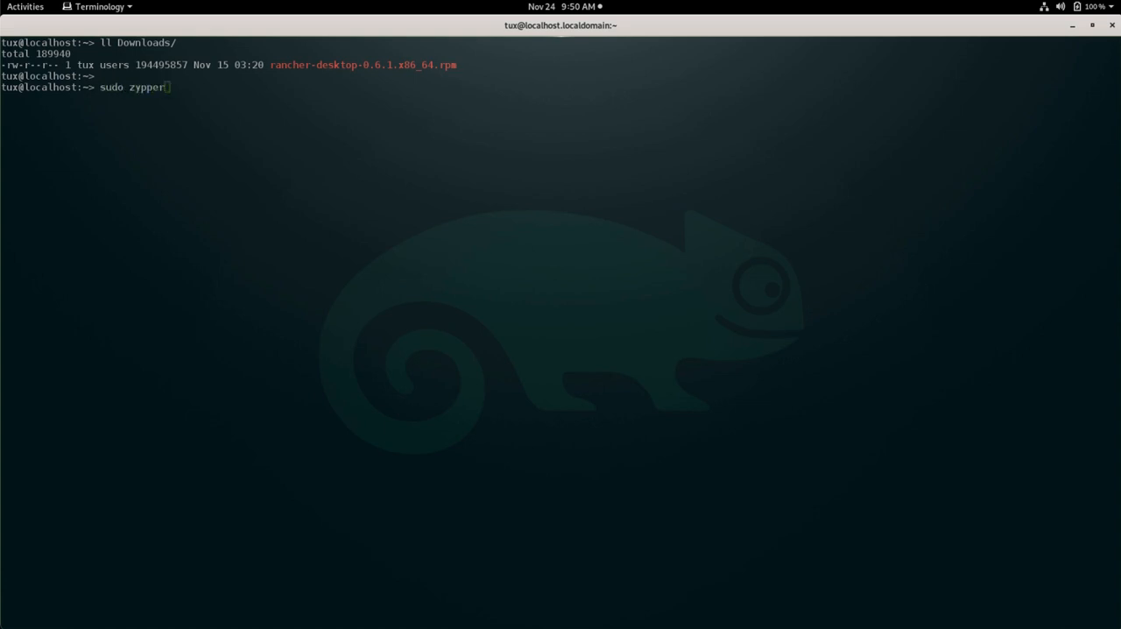
- Run sudo zypper install Downloads/rancher-desktop-0.6.1.x86_64.rpm up to its Continue prompt
type("install")
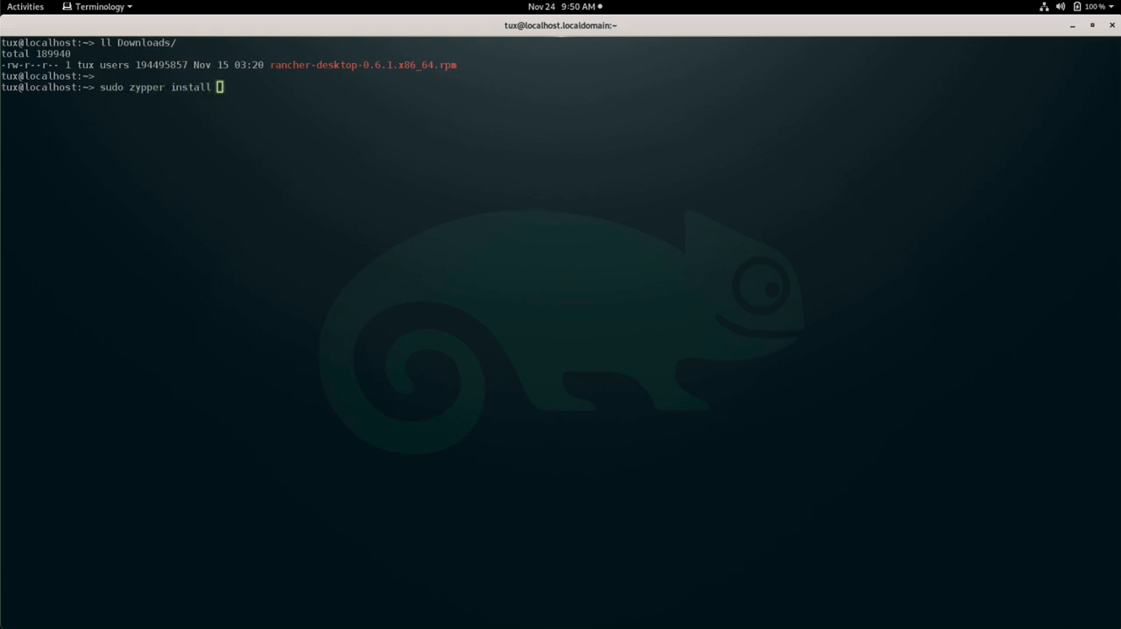
type("Downloads/rancher-desktop-0.6.1.x86_64.rpm")
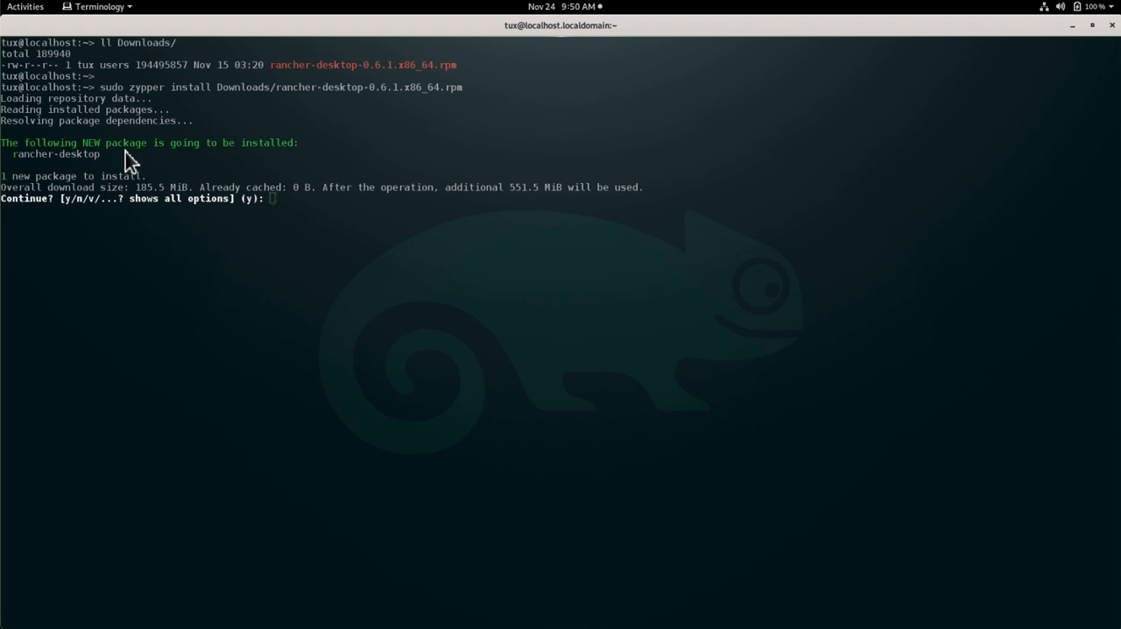
mouse_move(269, 230)
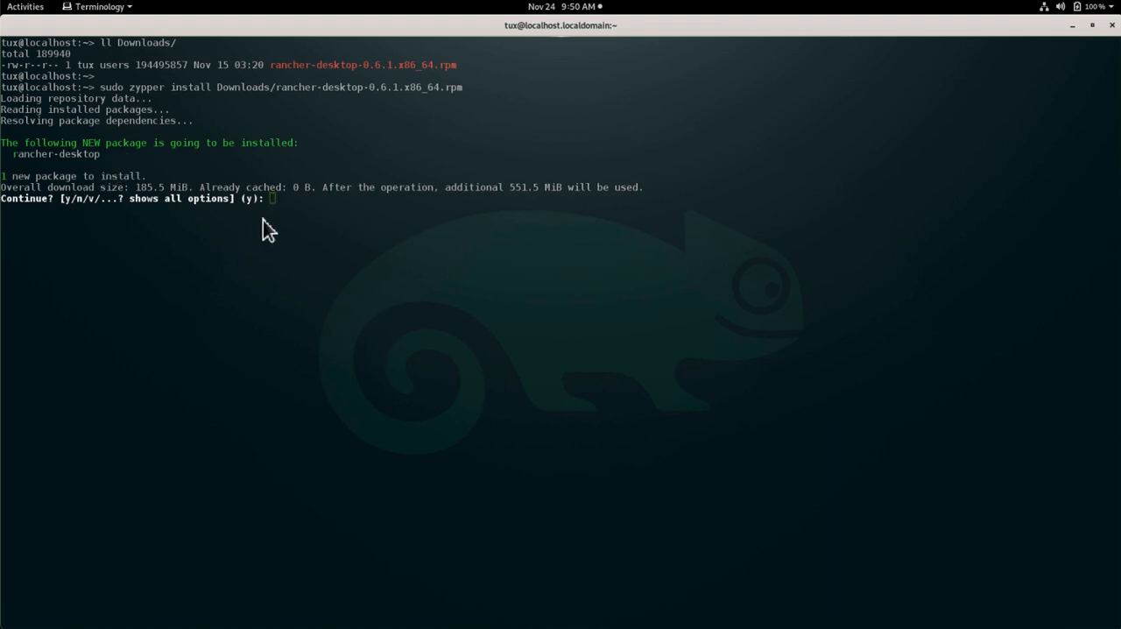
mouse_move(301, 255)
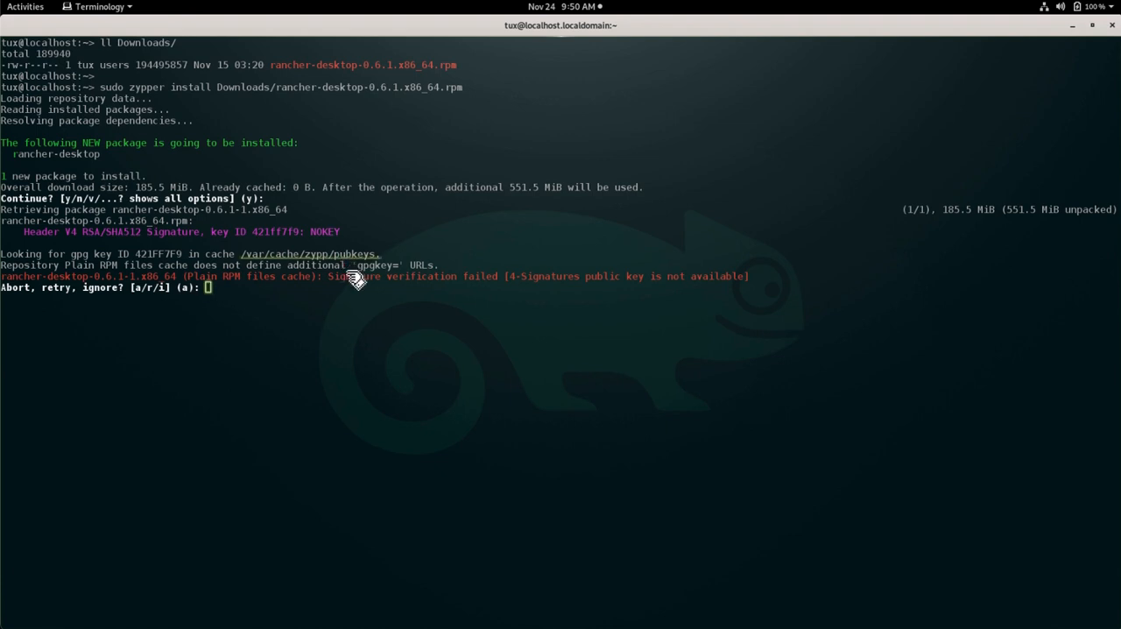
mouse_move(430, 294)
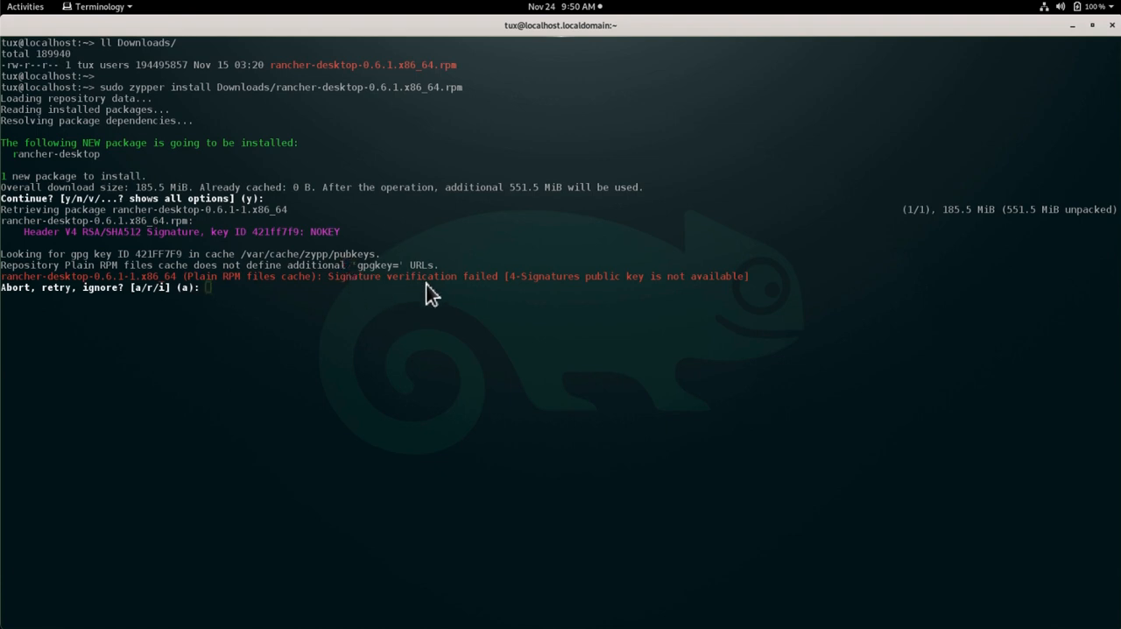
mouse_move(490, 293)
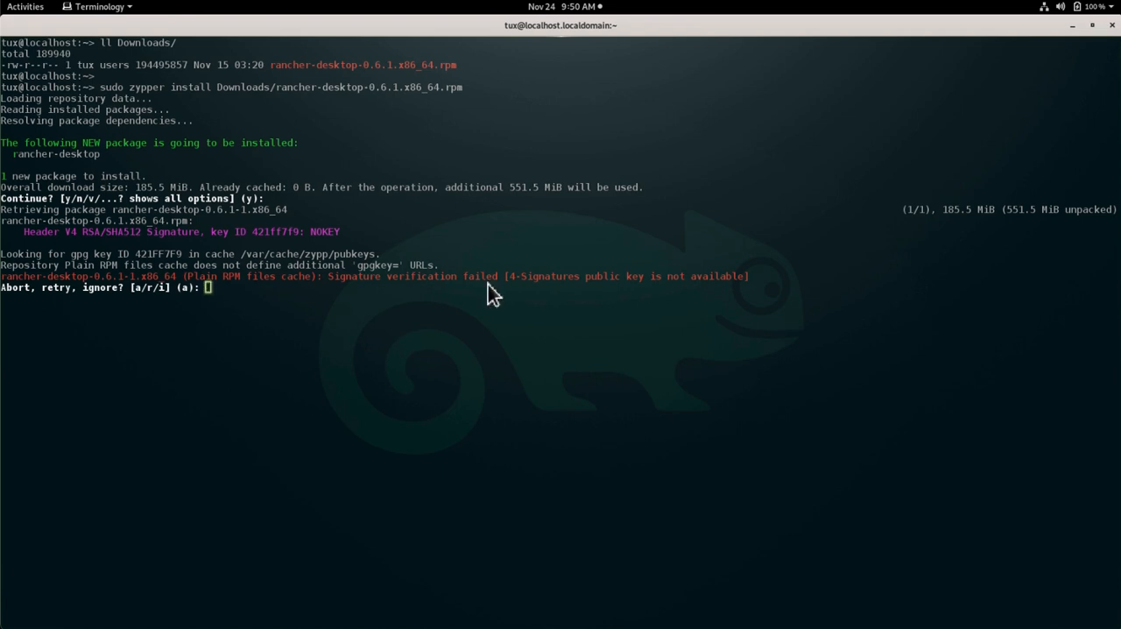
mouse_move(448, 293)
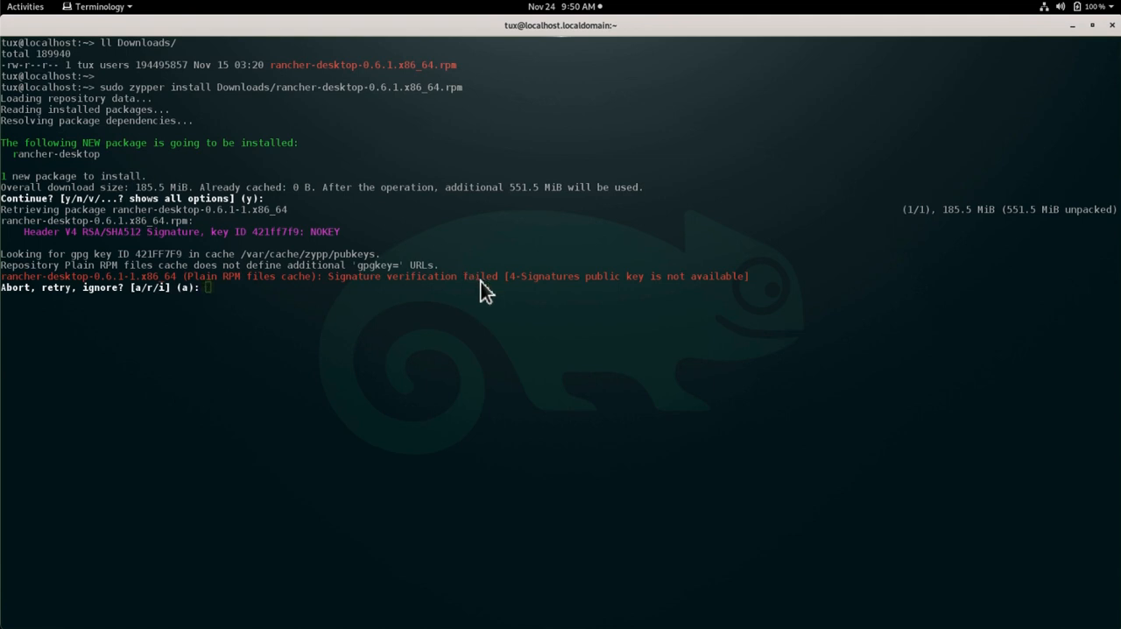
mouse_move(506, 306)
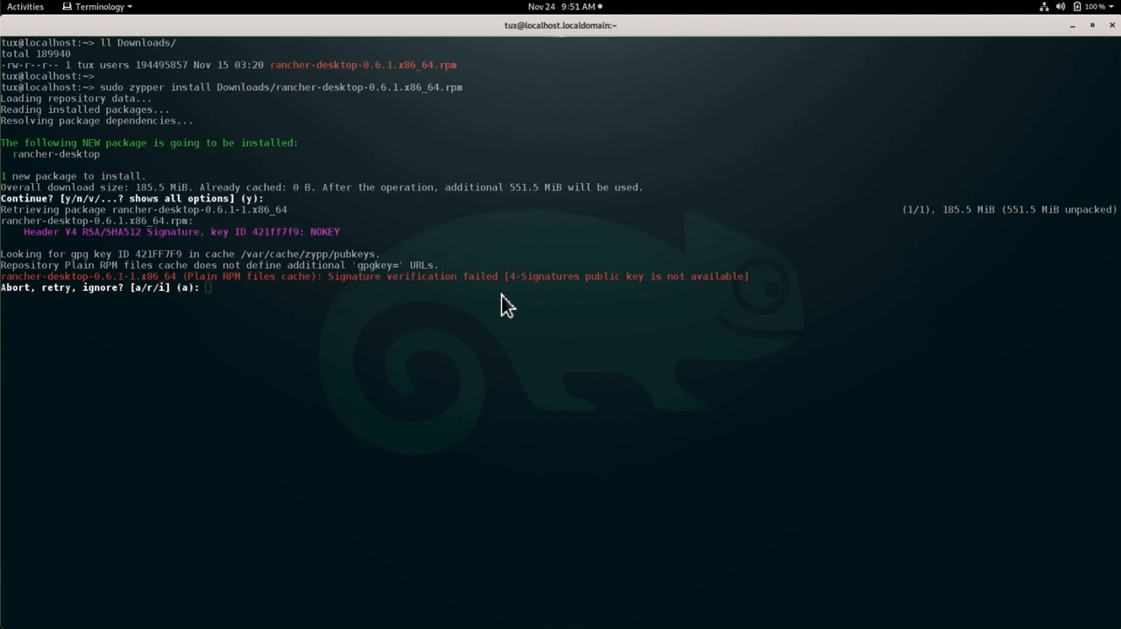
- Answer i at the signature-check prompt so the unsigned rpm installs anyway
type("i")
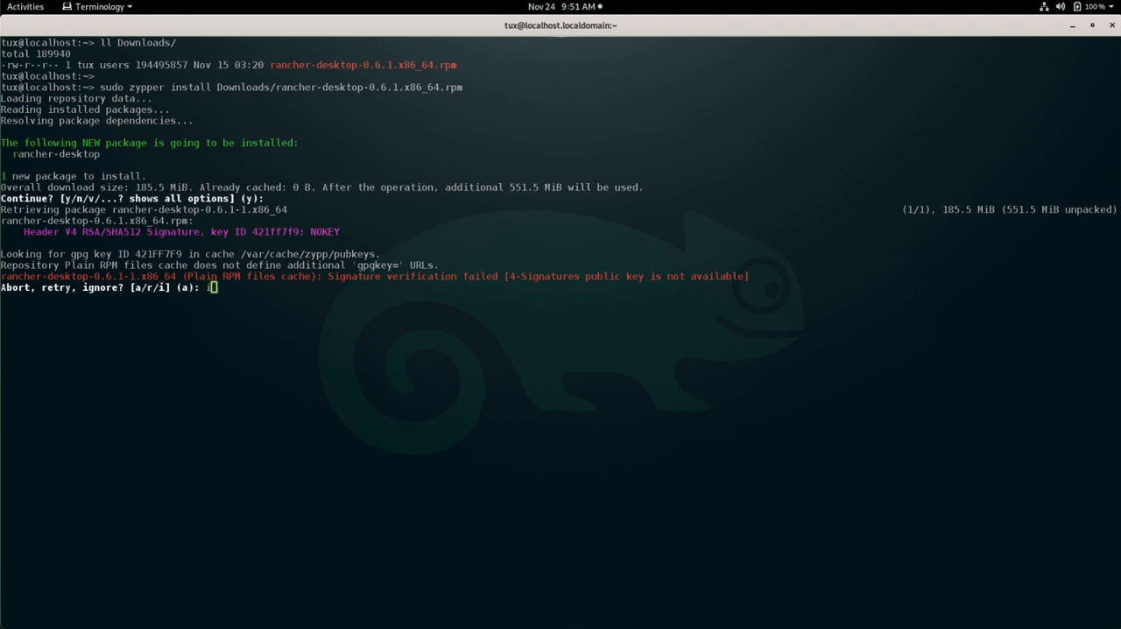
type("i")
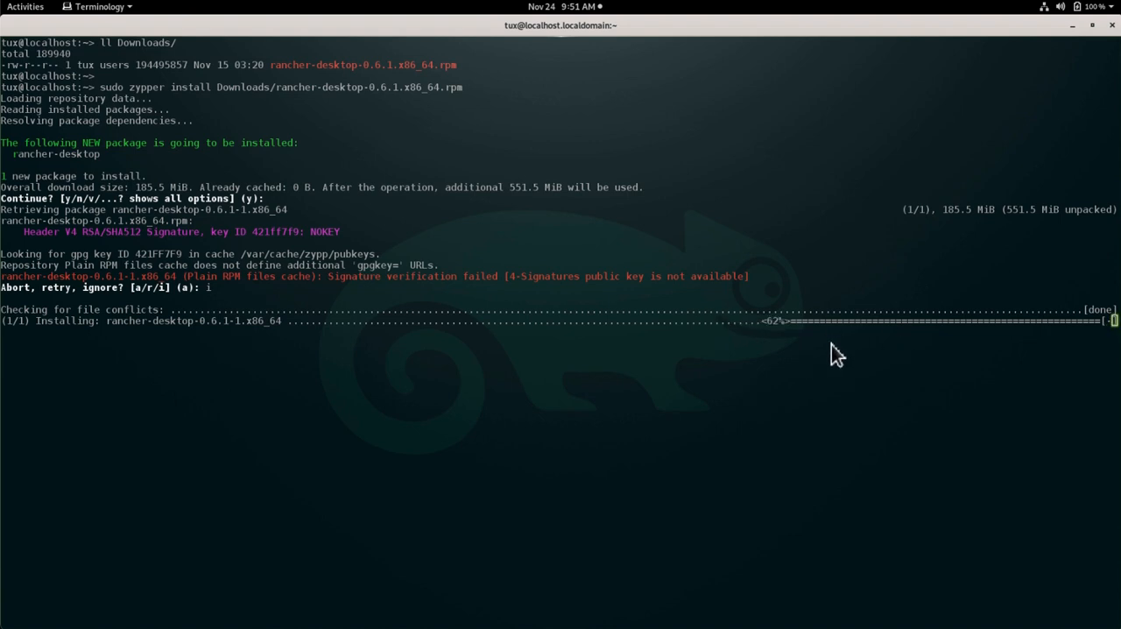
mouse_move(947, 356)
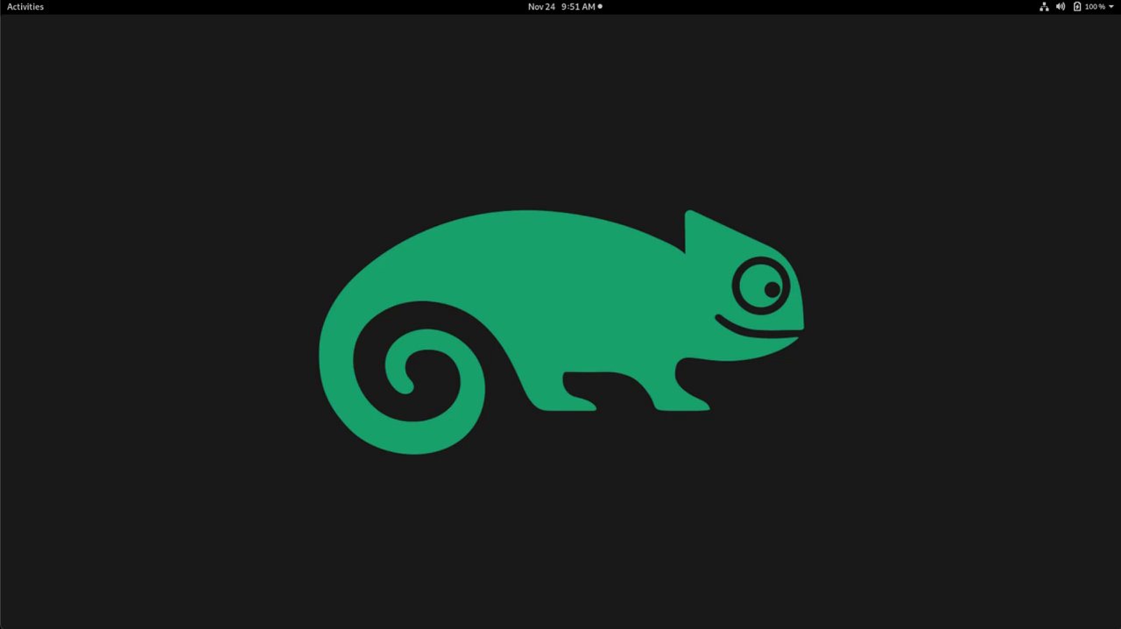
mouse_move(710, 293)
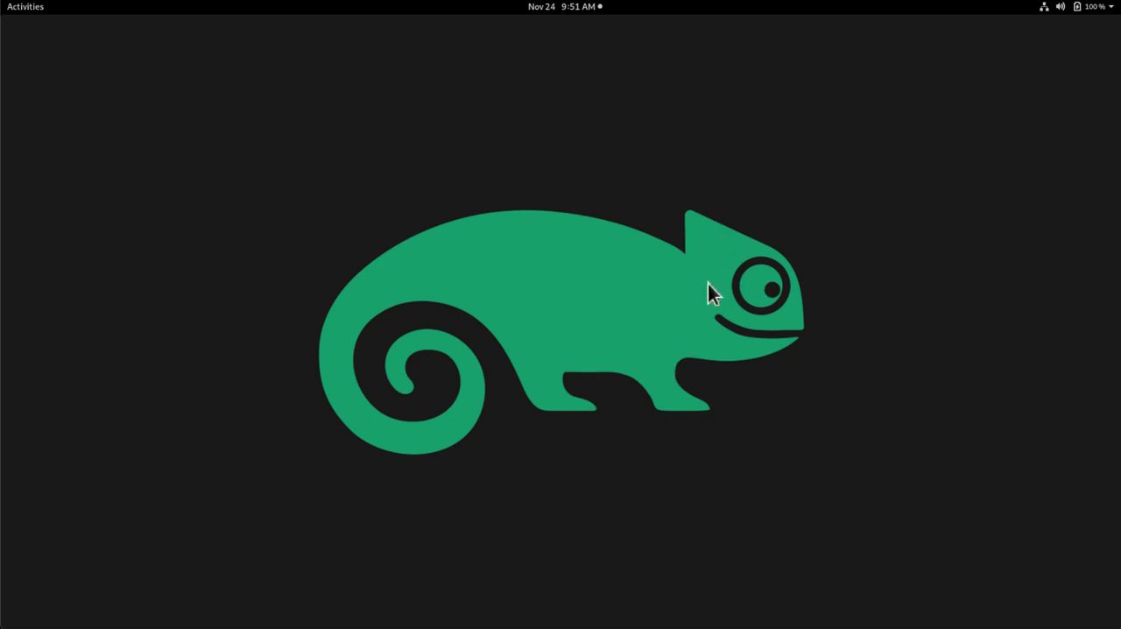
- Close the Terminology window and return to the empty GNOME desktop
left_click(25, 6)
type("r")
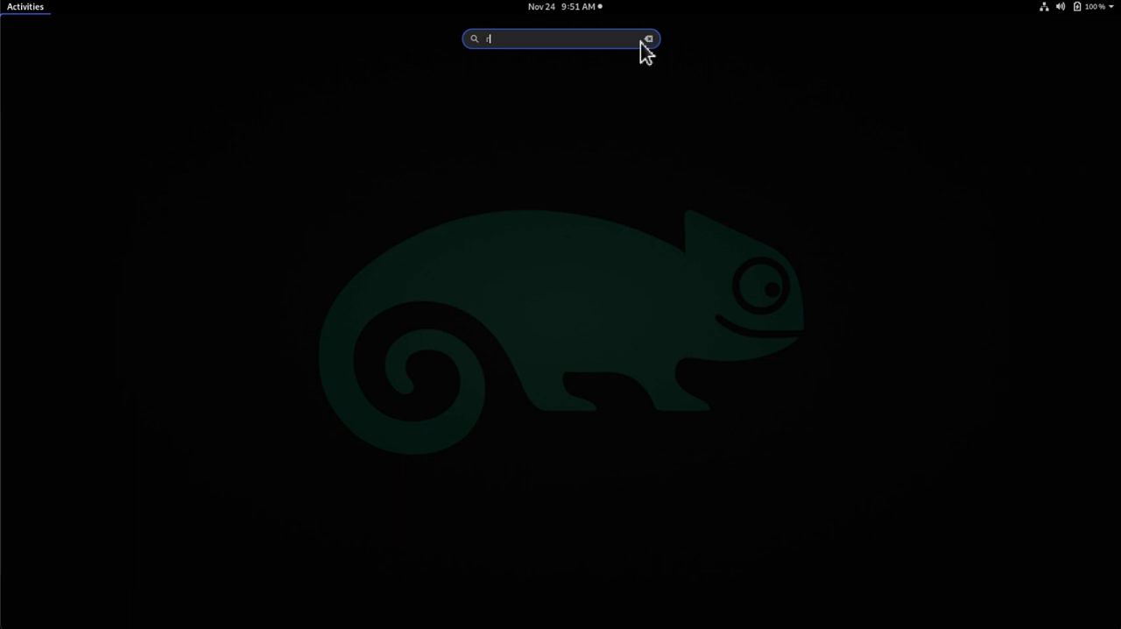
- Search Activities for 'rancher' and launch the Rancher Desktop application
type("ancher")
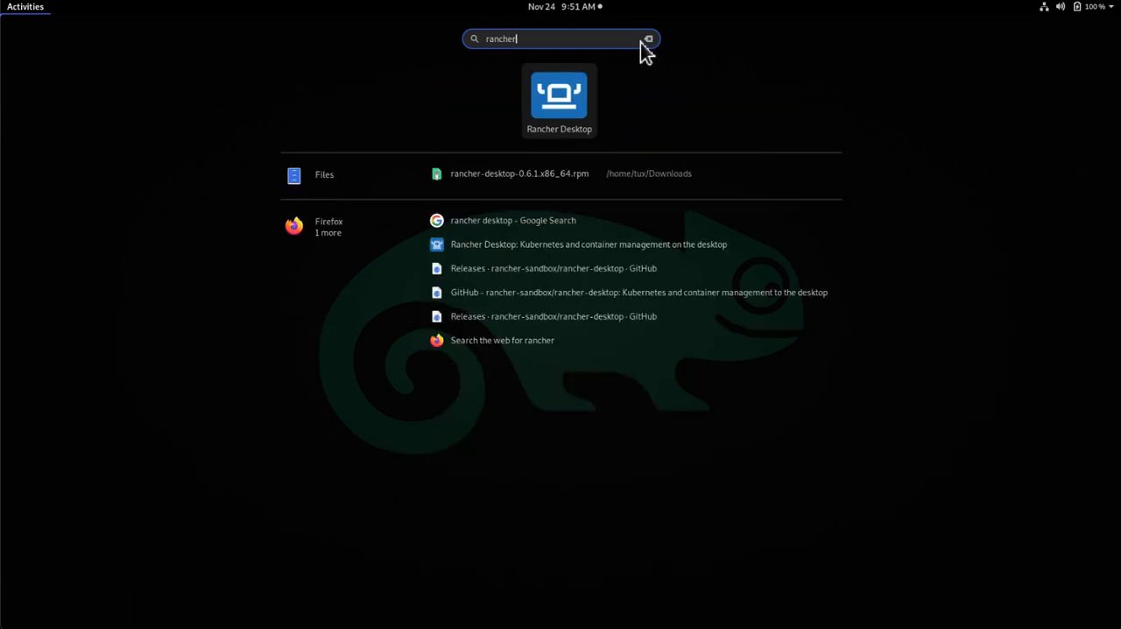
mouse_move(578, 88)
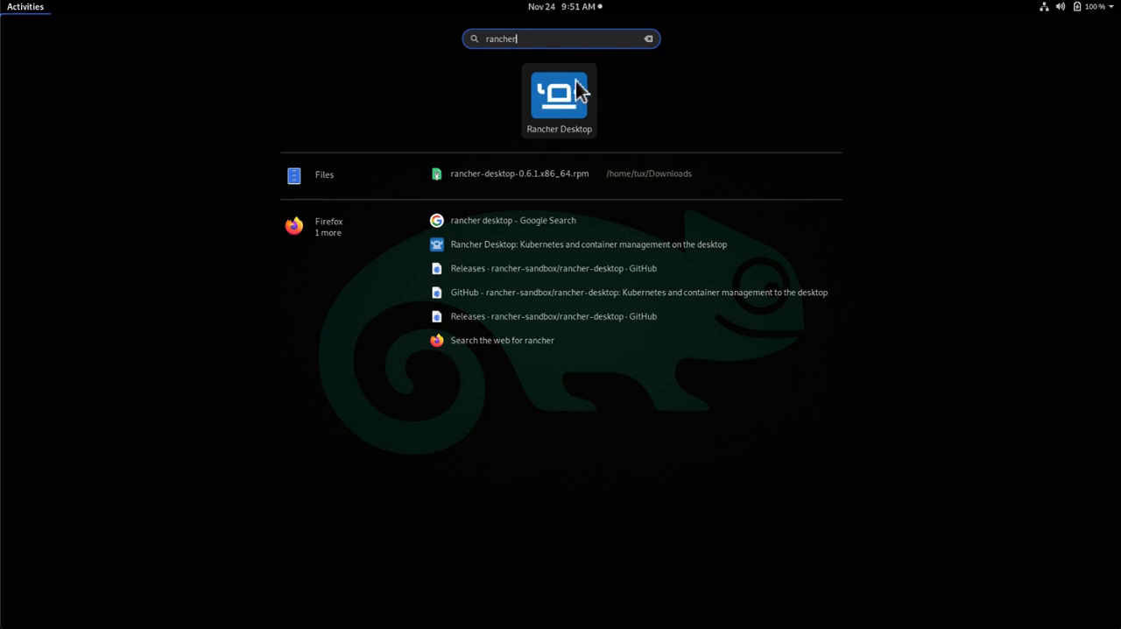
mouse_move(558, 122)
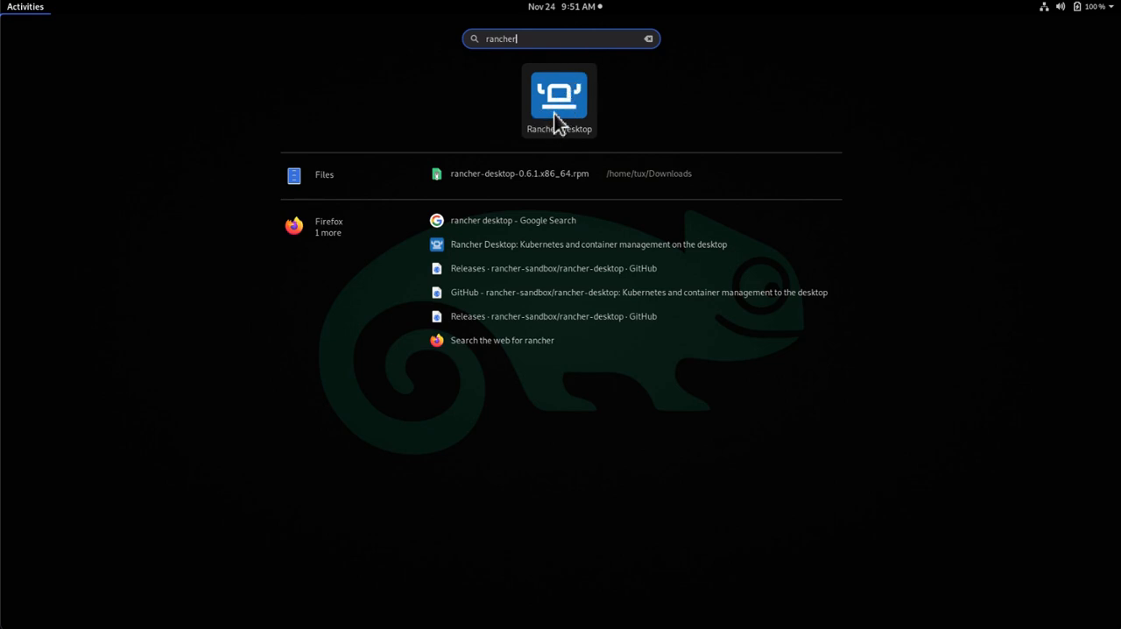
left_click(559, 99)
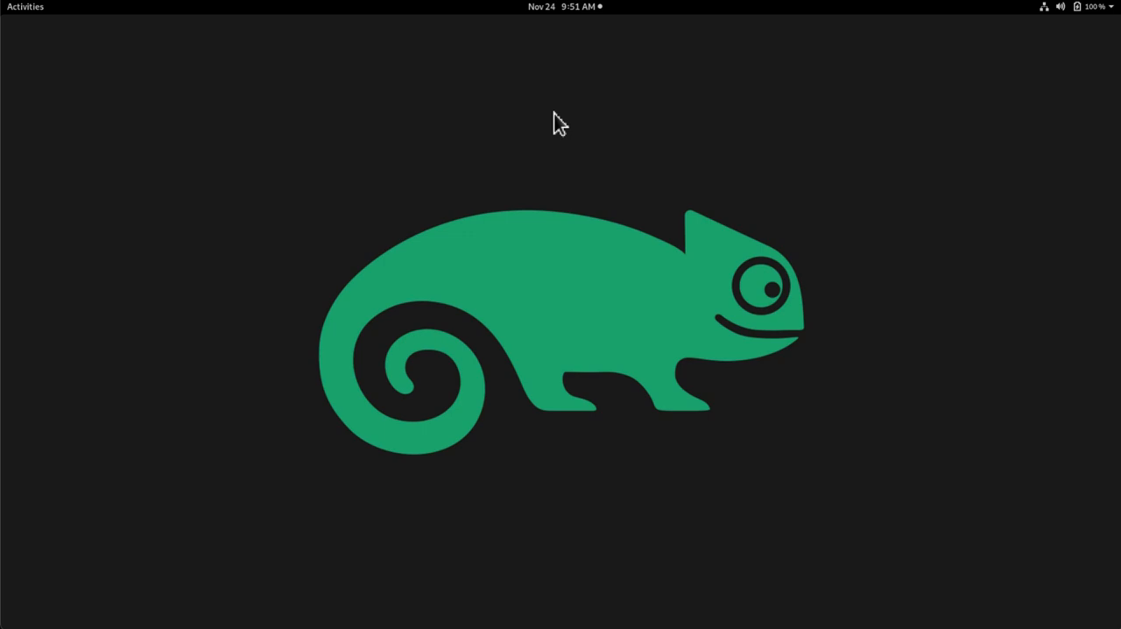
mouse_move(541, 203)
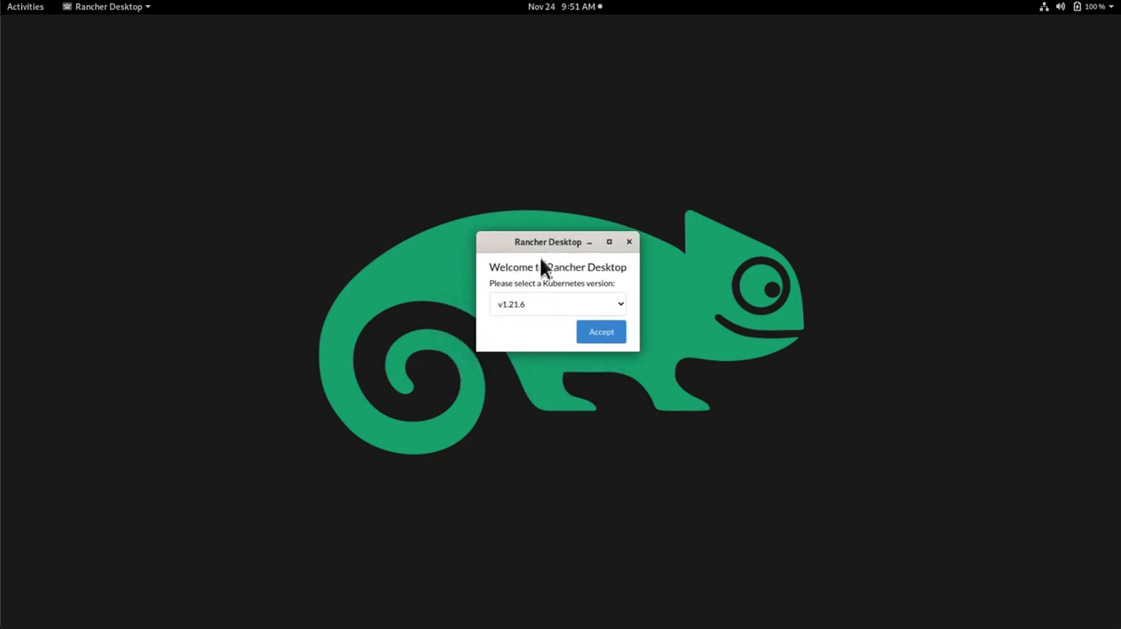
- Choose Kubernetes v1.21.6 in the Welcome dialog and accept it
left_click(558, 304)
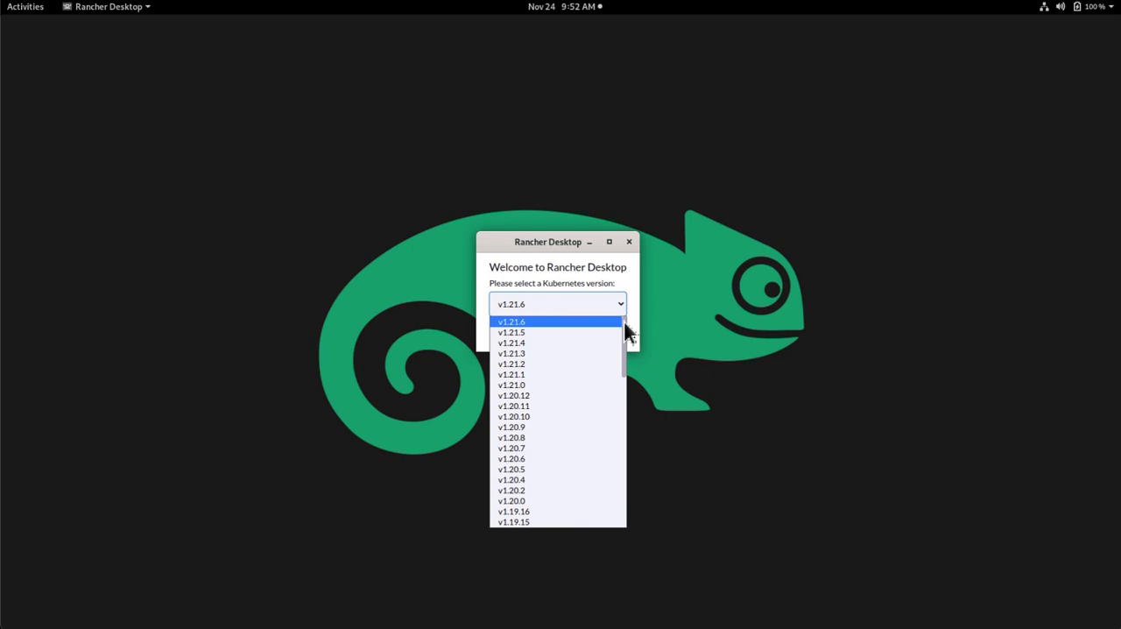
mouse_move(561, 304)
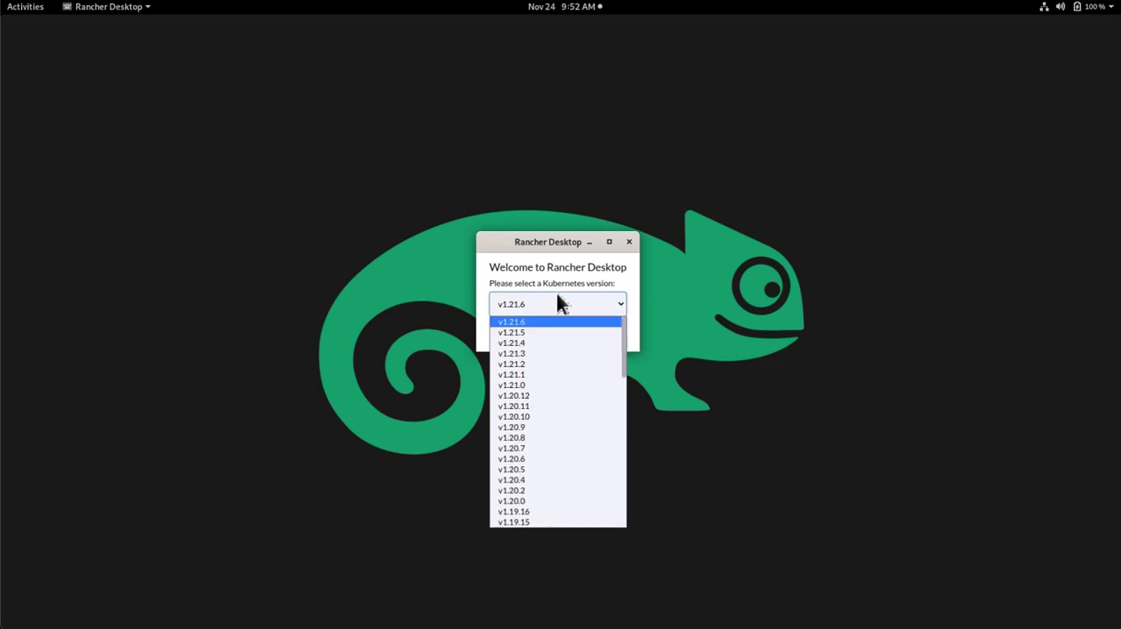
left_click(511, 322)
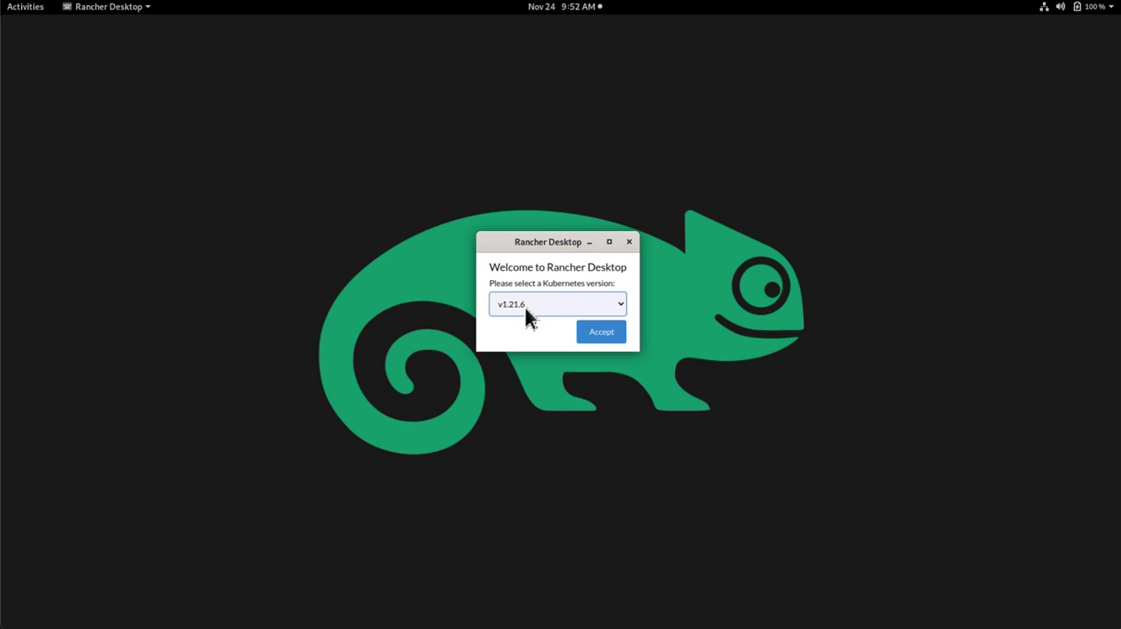
left_click(601, 332)
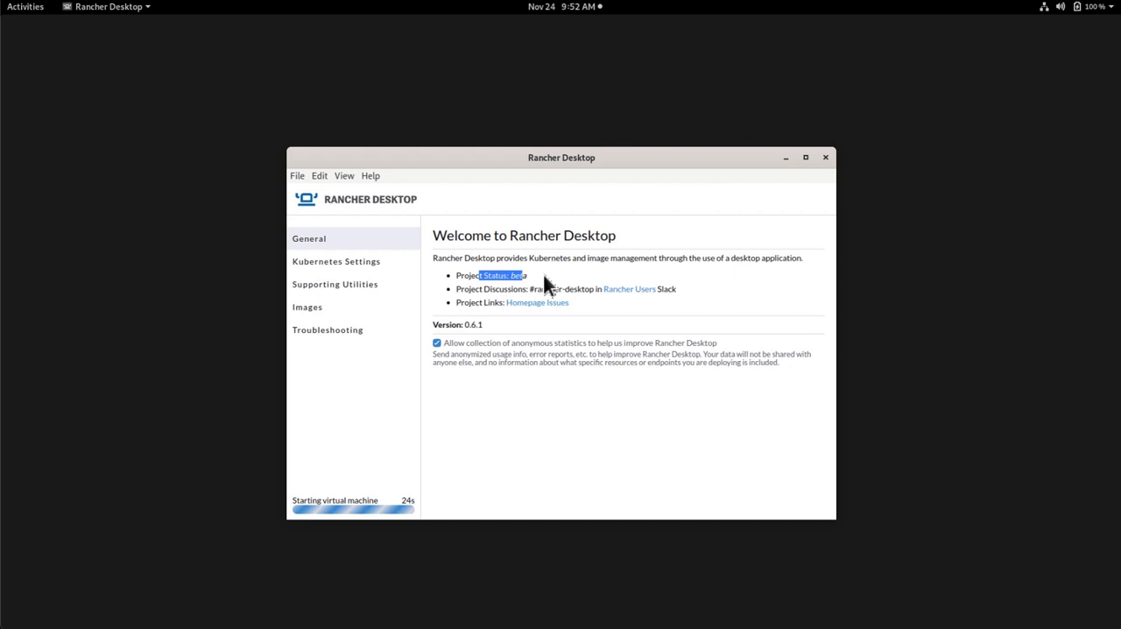
mouse_move(526, 295)
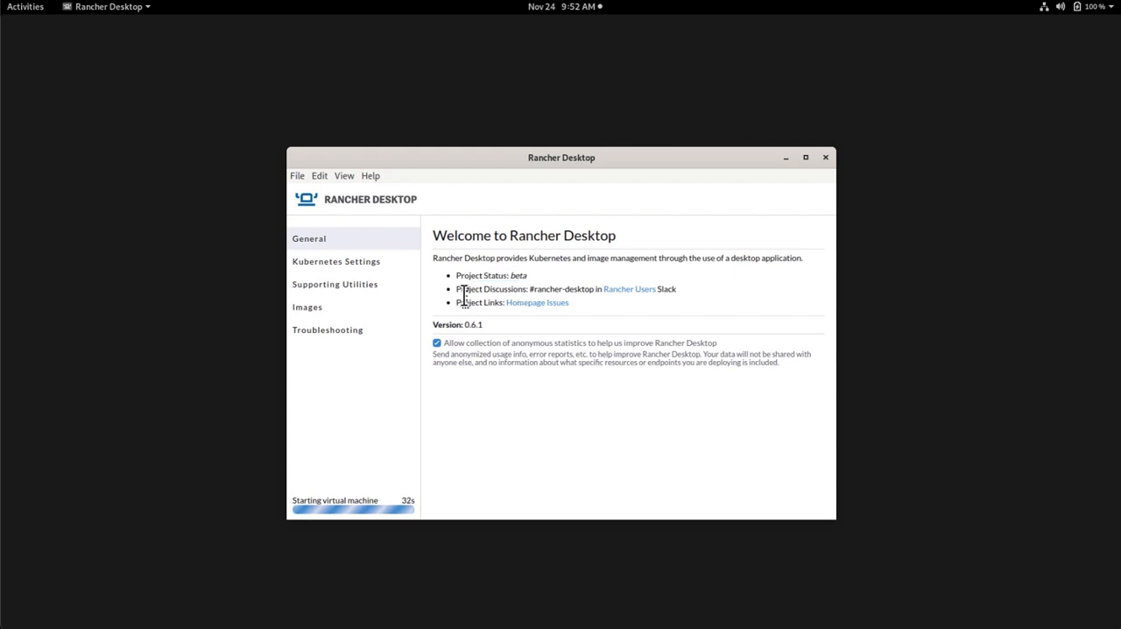
- Wait on the General page while the virtual machine starts and nodes come up
double_click(468, 289)
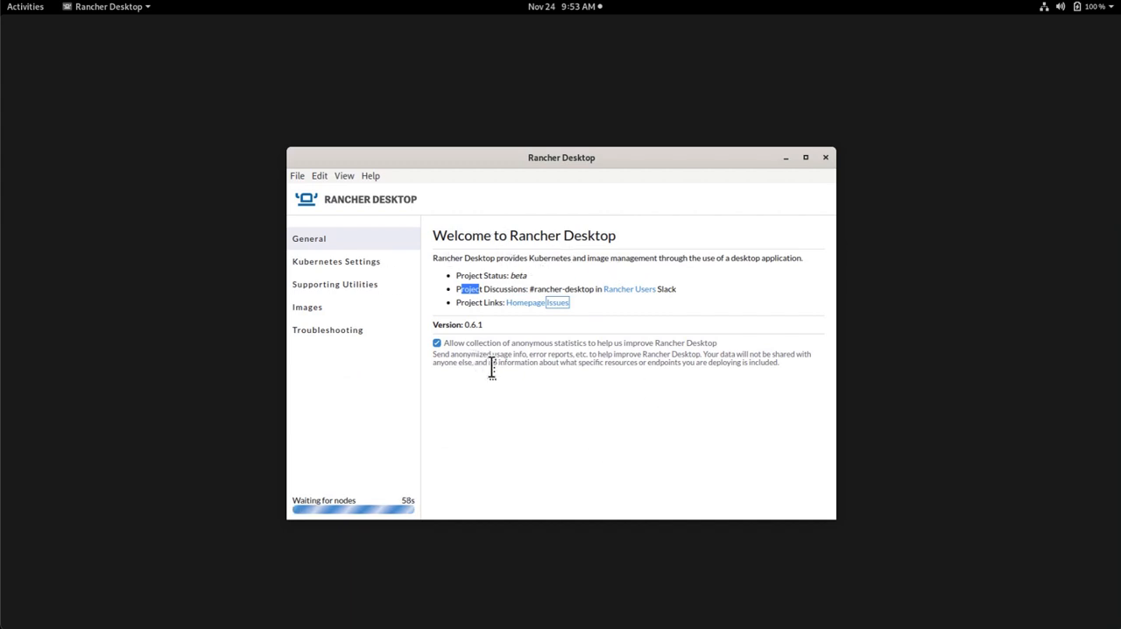
mouse_move(373, 270)
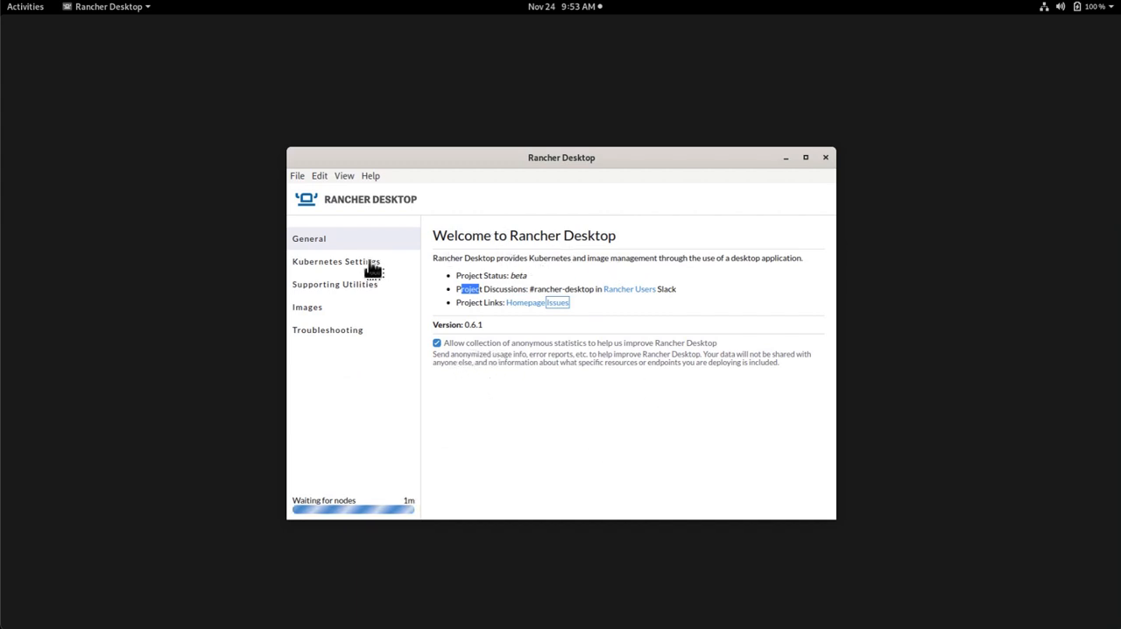
- Set the Kubernetes port to 16443 in Kubernetes Settings and request a Reset Kubernetes
left_click(336, 261)
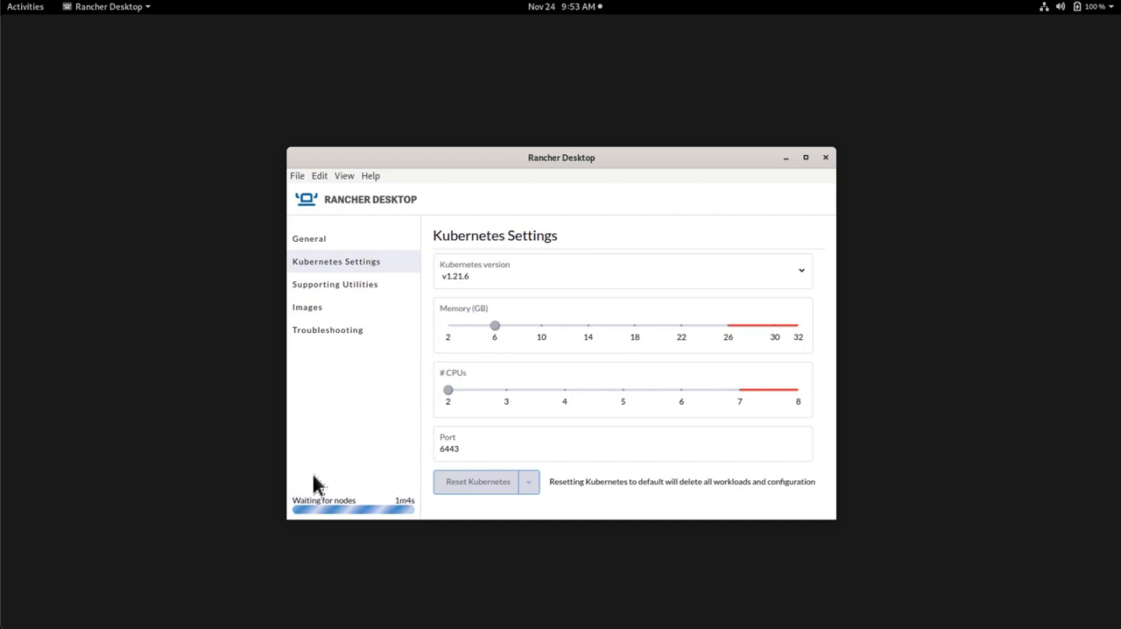
mouse_move(400, 526)
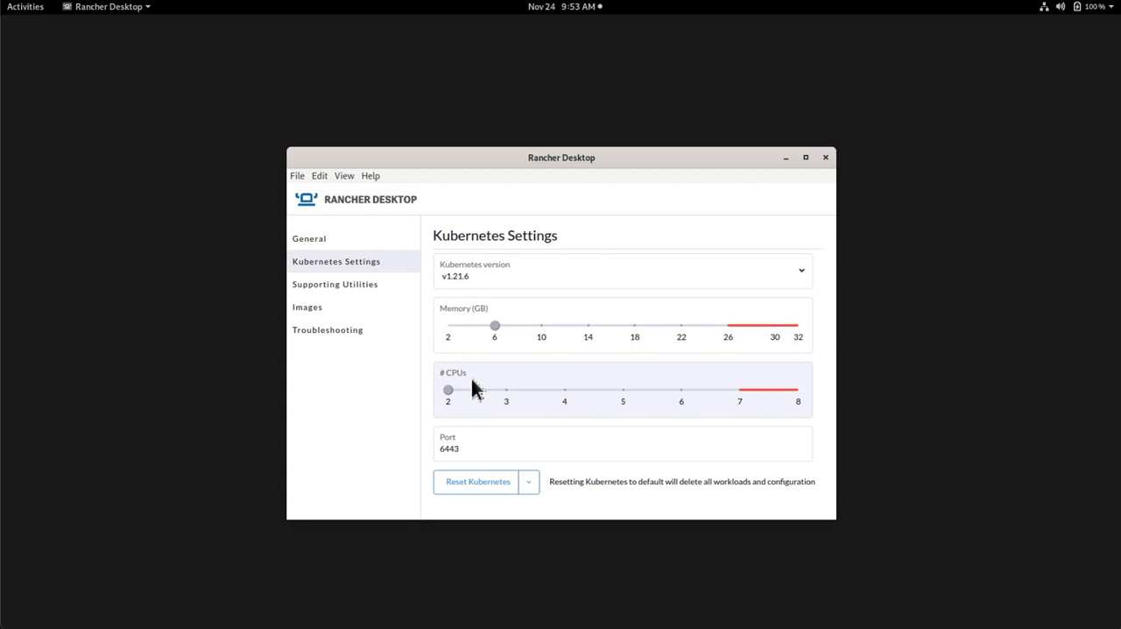
mouse_move(483, 327)
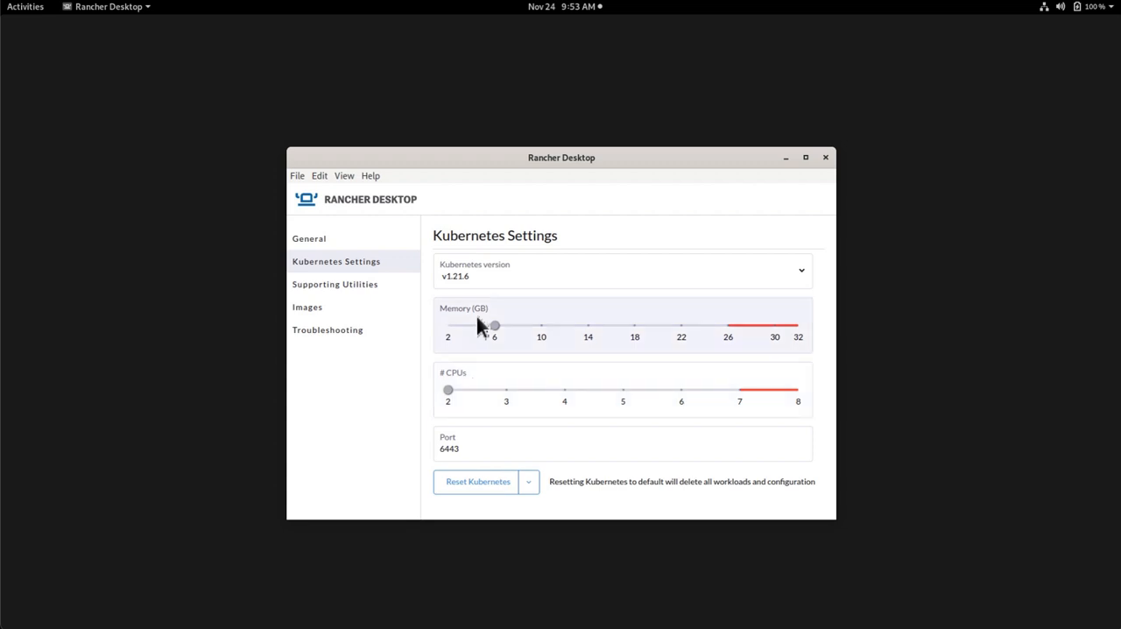
mouse_move(479, 386)
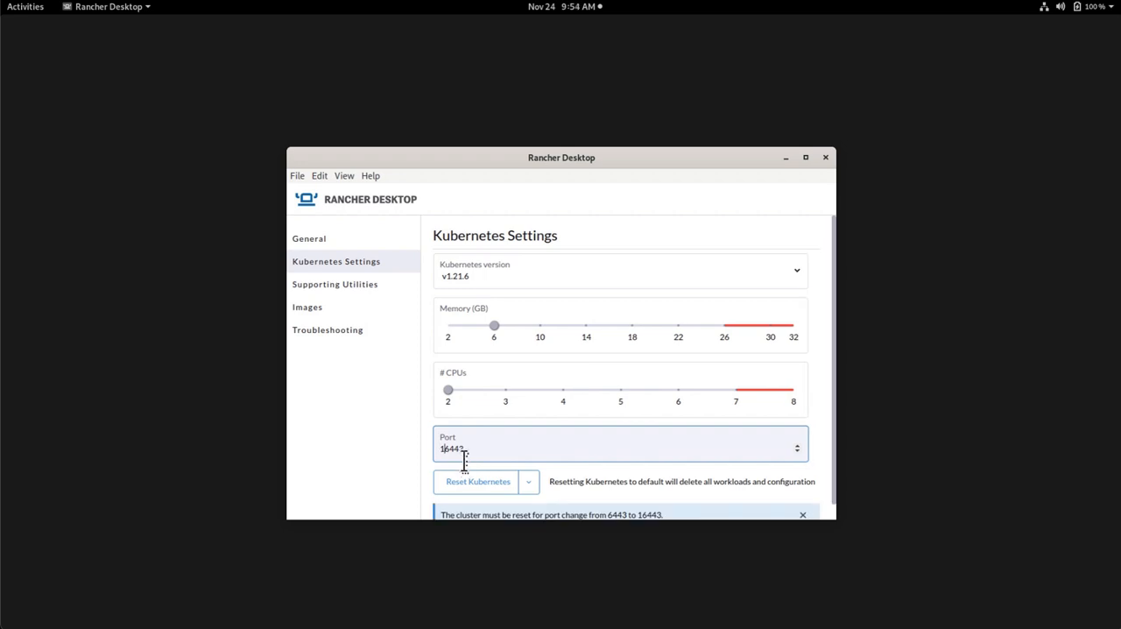
mouse_move(621, 445)
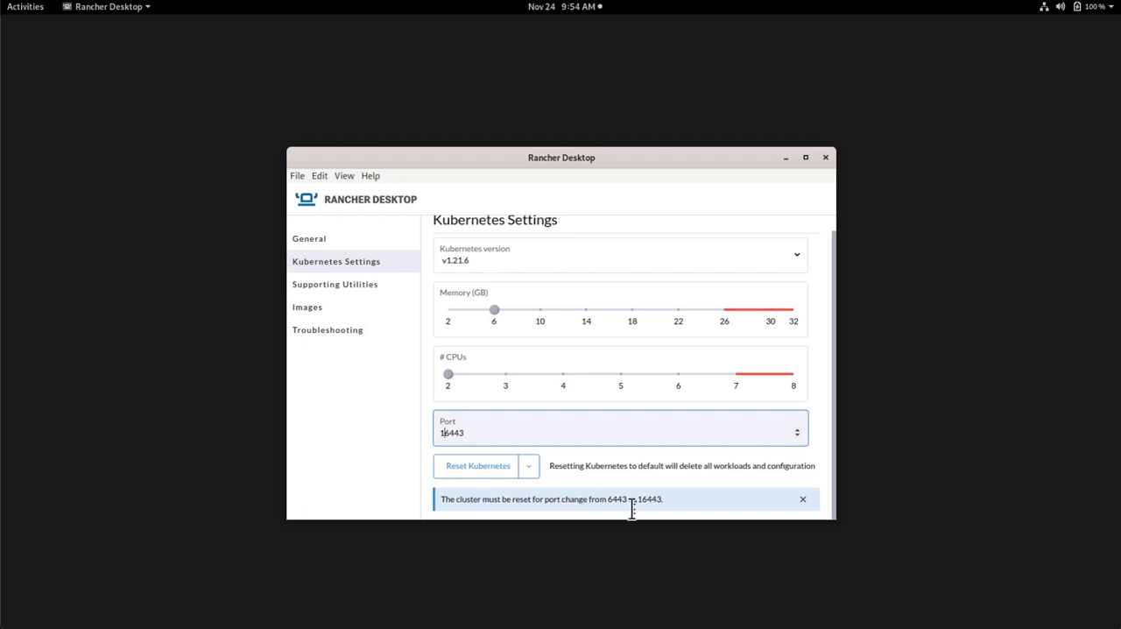
mouse_move(508, 491)
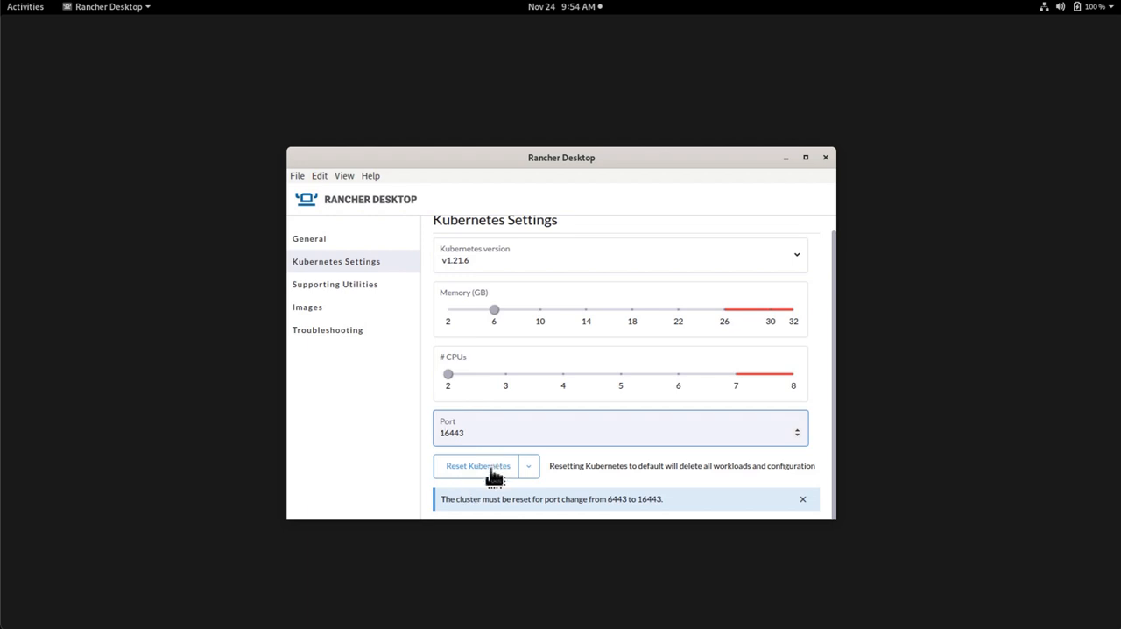
left_click(477, 466)
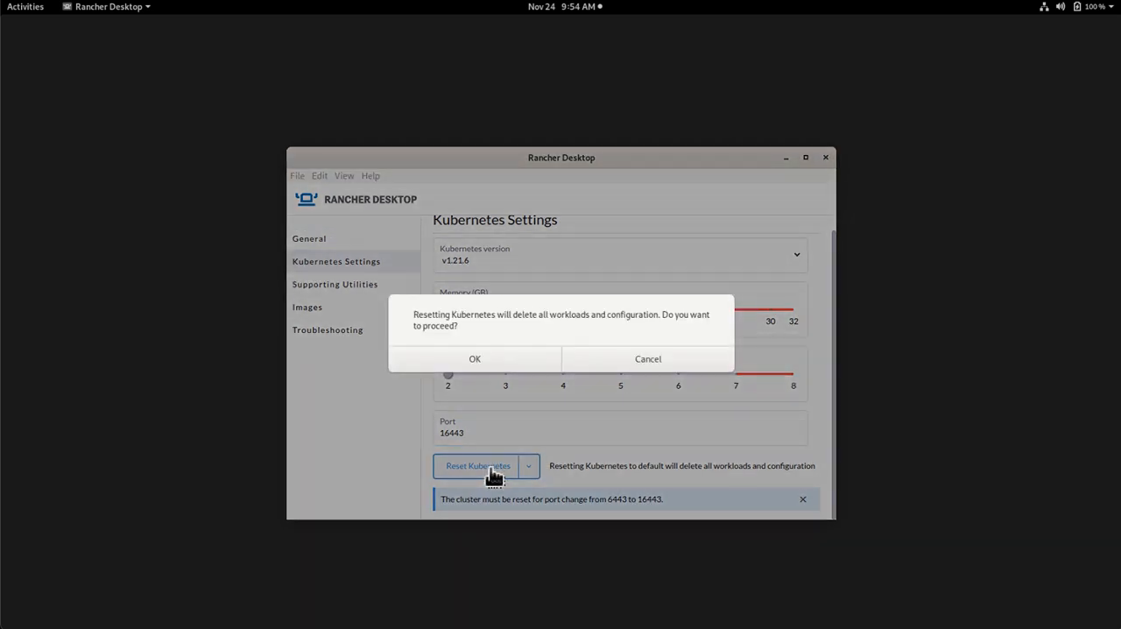
mouse_move(521, 316)
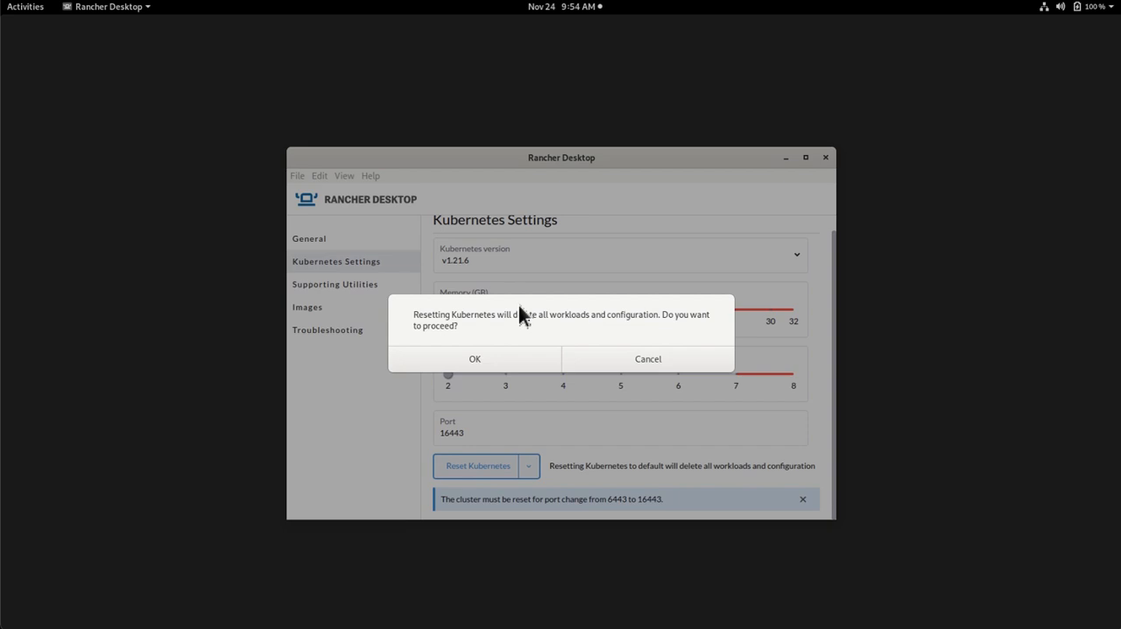
mouse_move(623, 329)
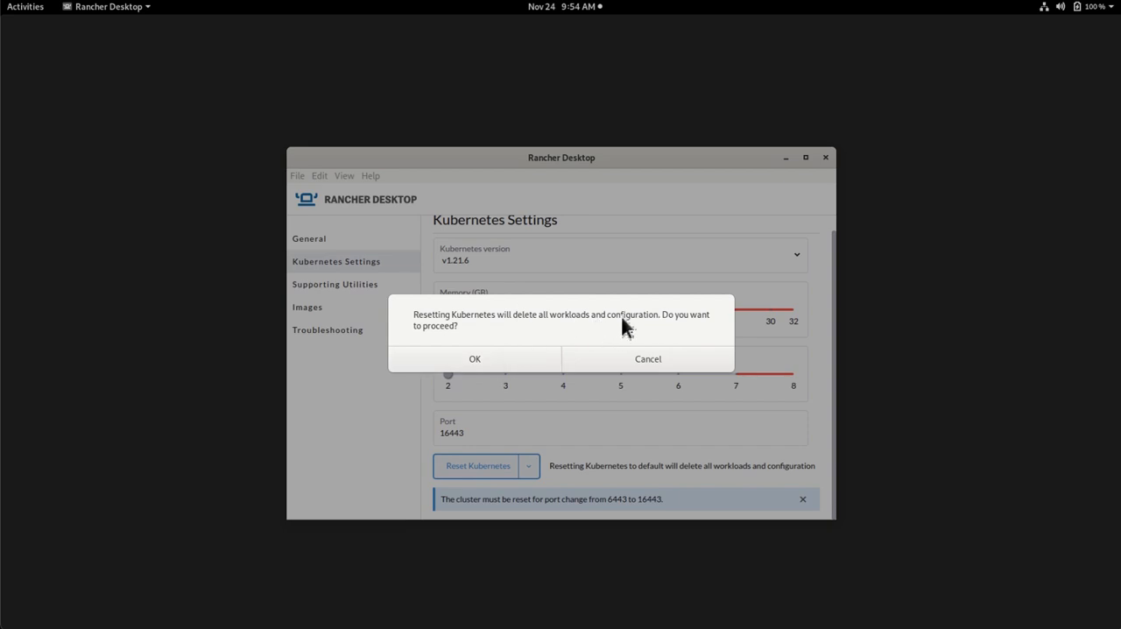
mouse_move(670, 334)
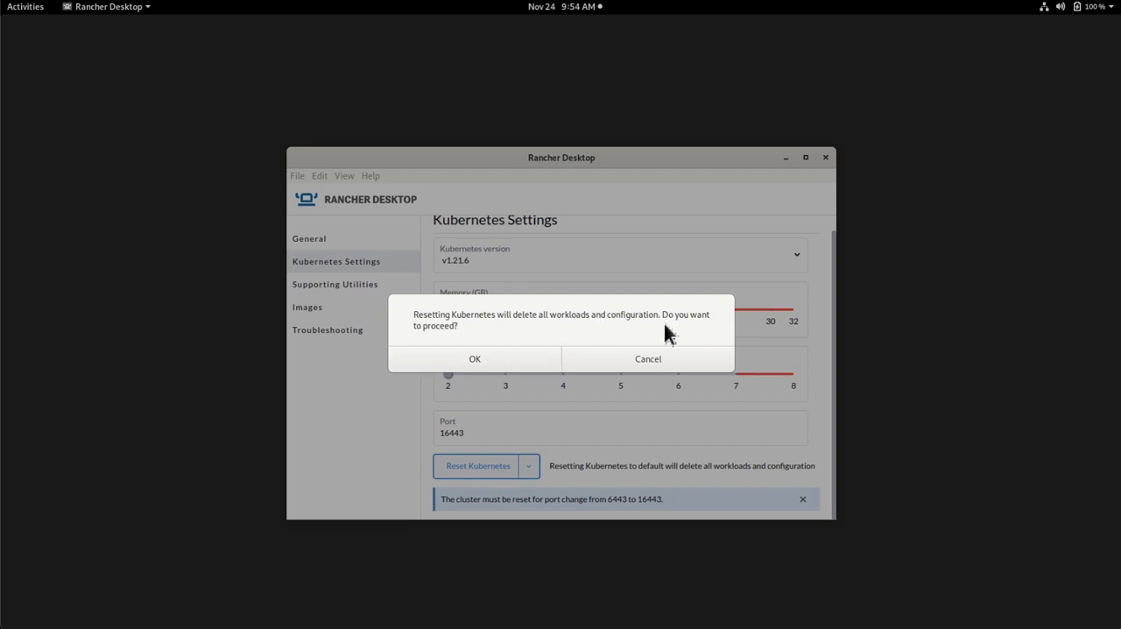
- Confirm the Kubernetes reset so the VM restarts on port 16443
left_click(475, 359)
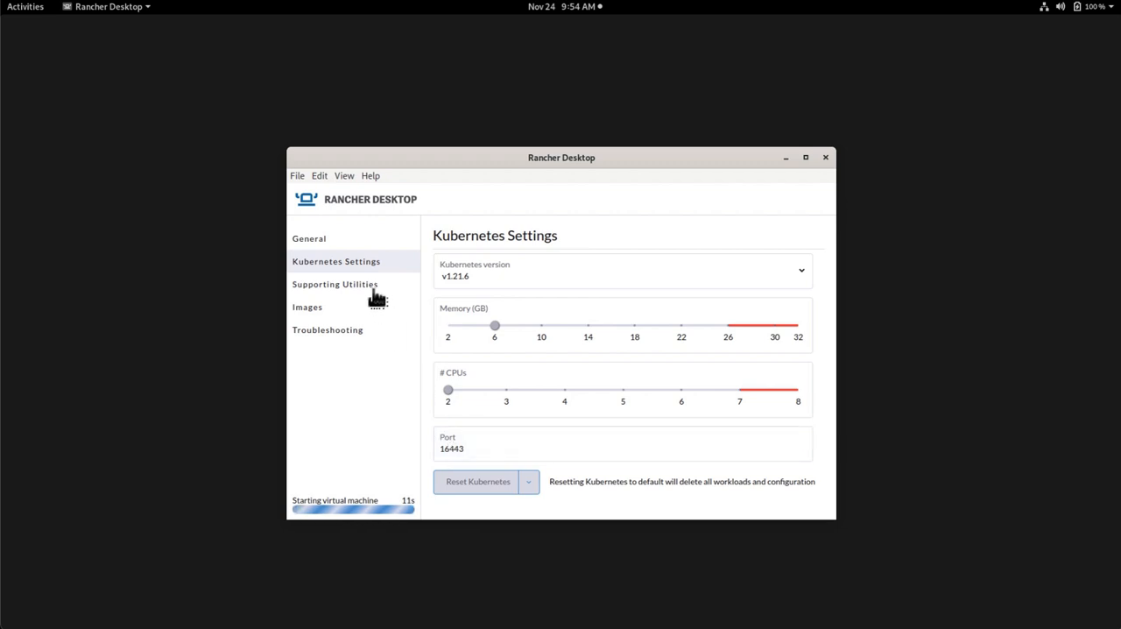
- Show the Supporting Utilities page with symlinks for helm, kim, kubectl and nerdctl
left_click(335, 284)
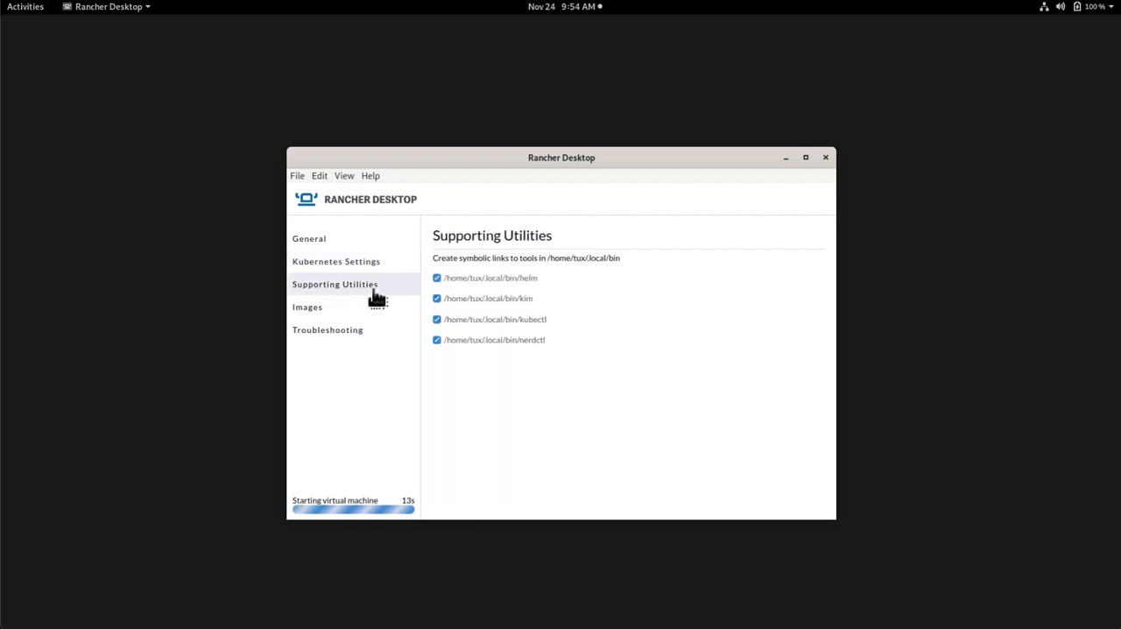
mouse_move(340, 300)
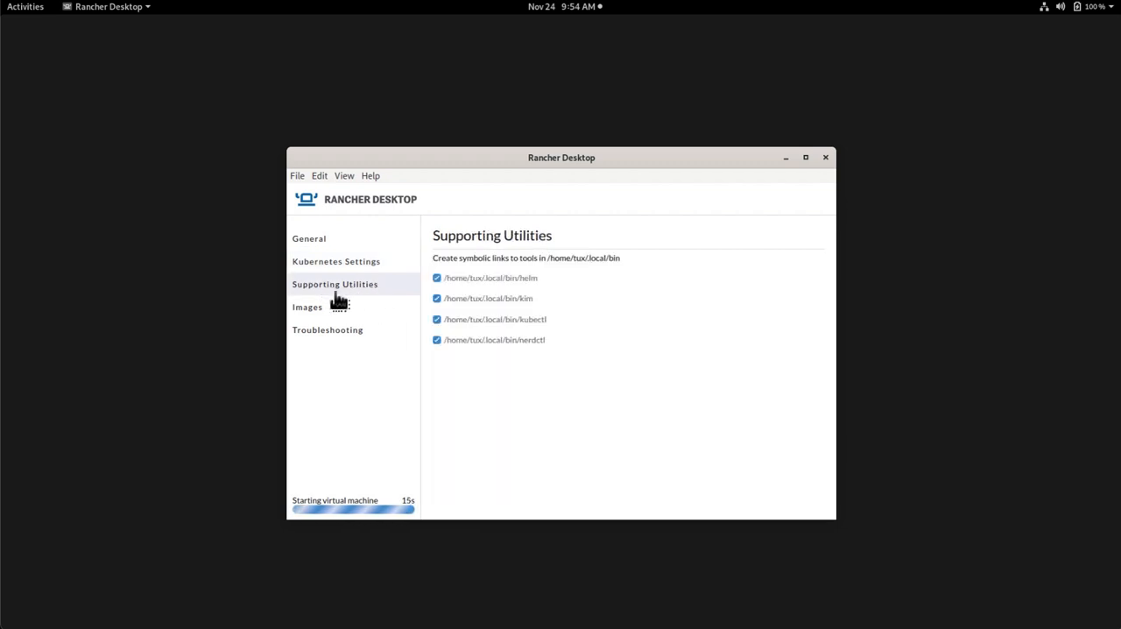
mouse_move(572, 359)
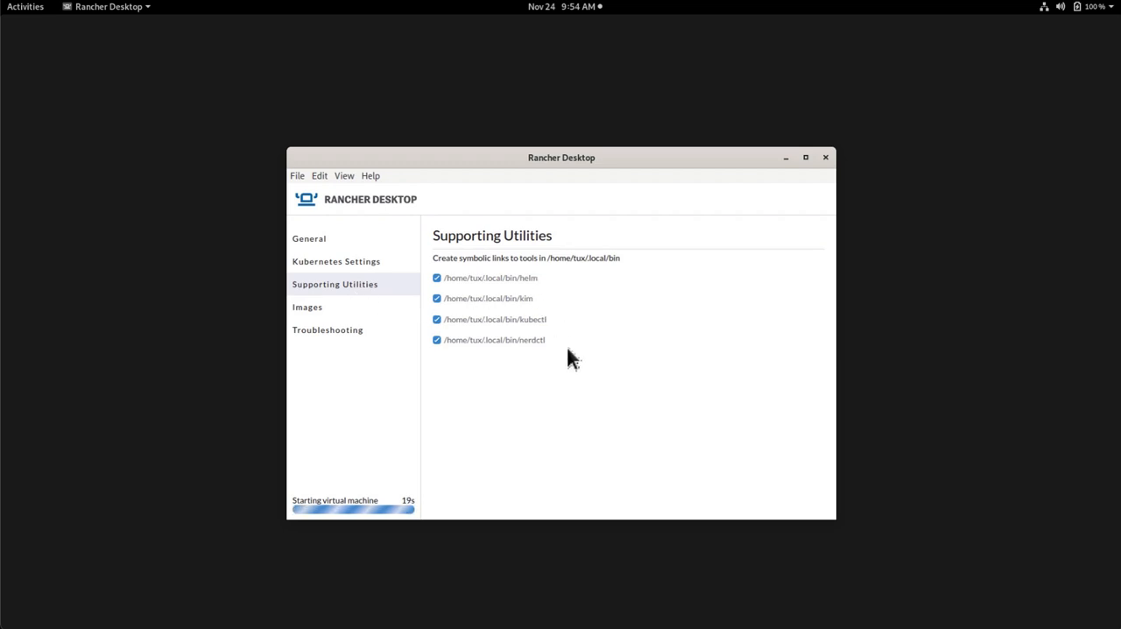
mouse_move(596, 292)
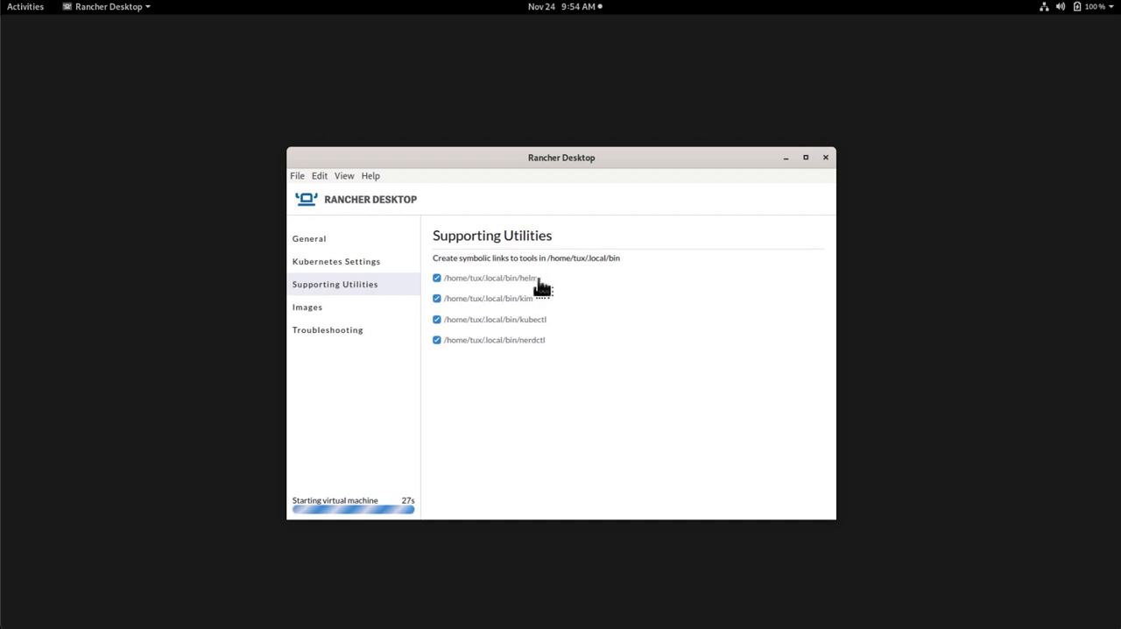
mouse_move(556, 319)
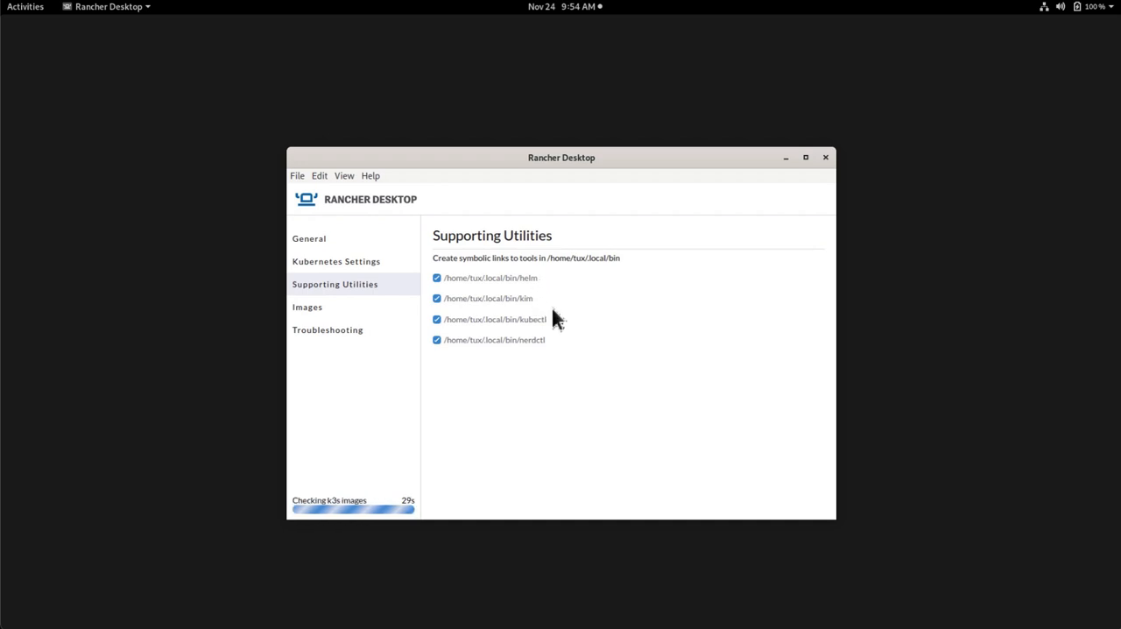
mouse_move(569, 355)
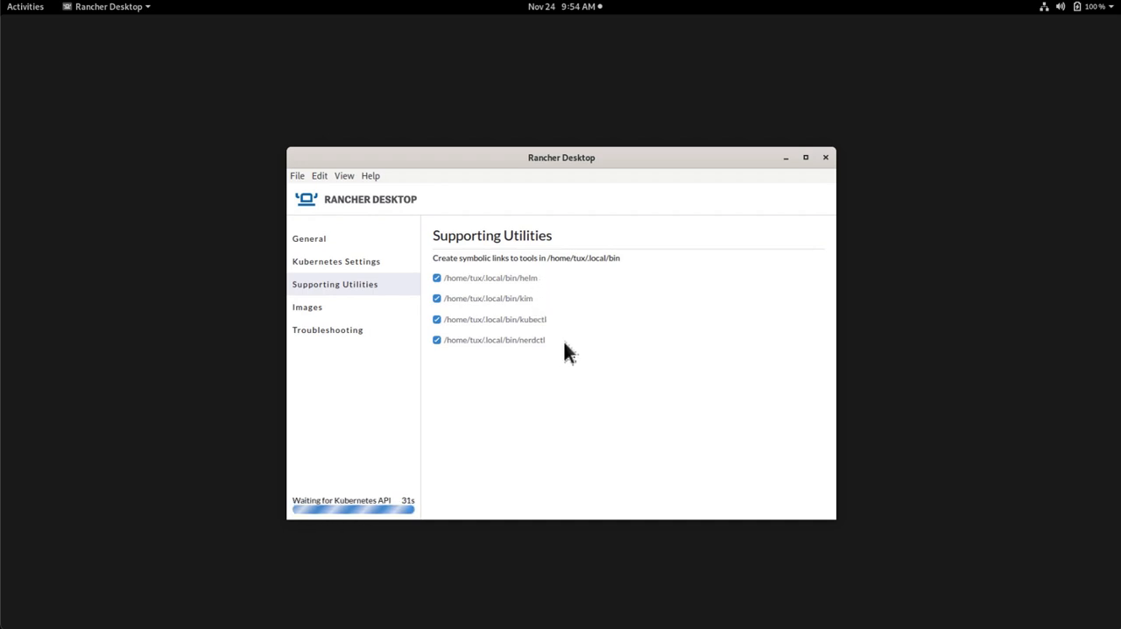
mouse_move(579, 350)
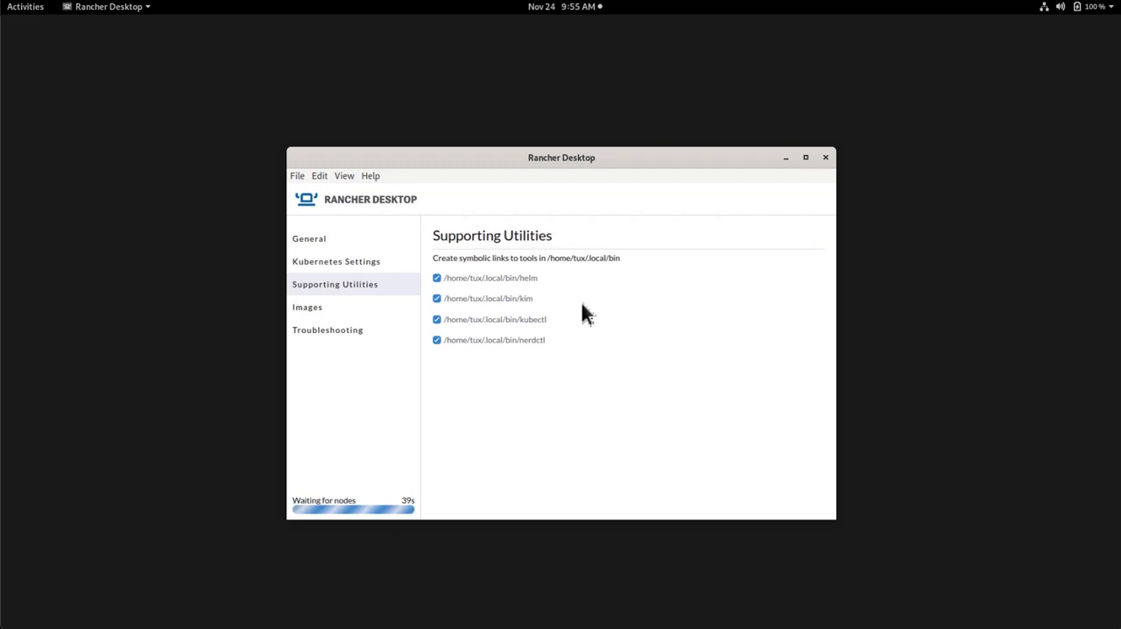
mouse_move(565, 334)
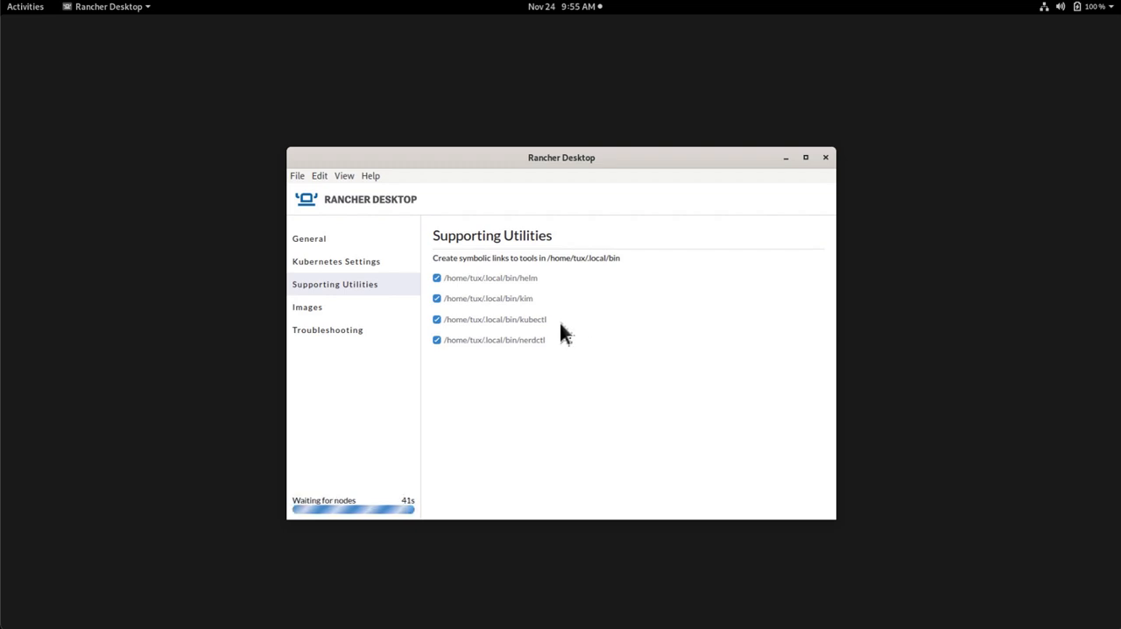
mouse_move(586, 388)
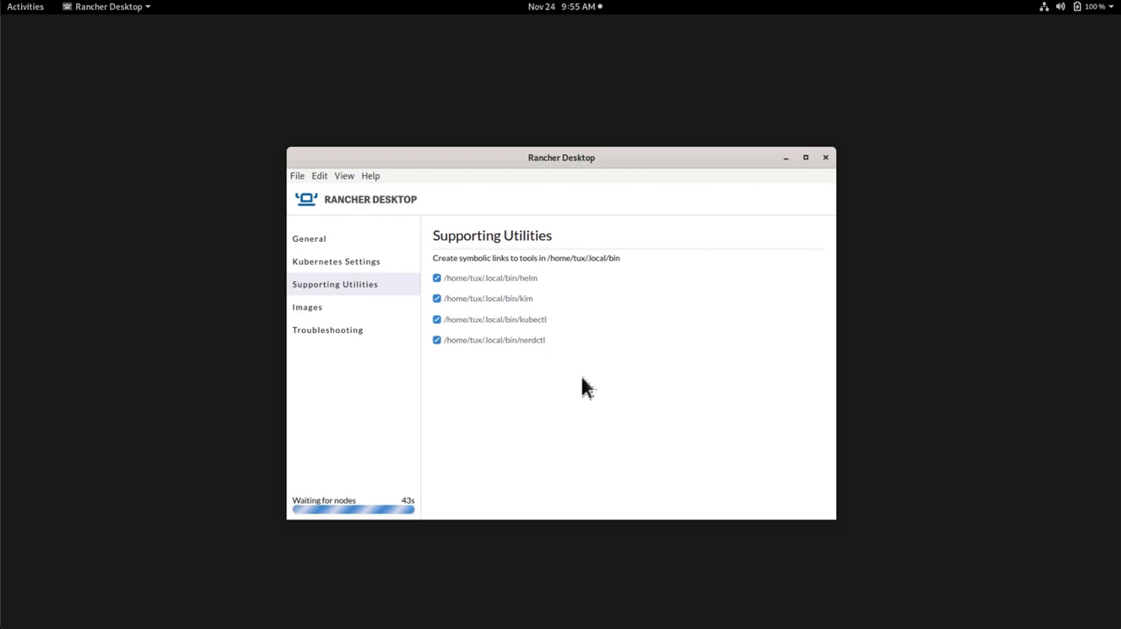
- Show the Images page listing container images in the k8s.io namespace
left_click(307, 306)
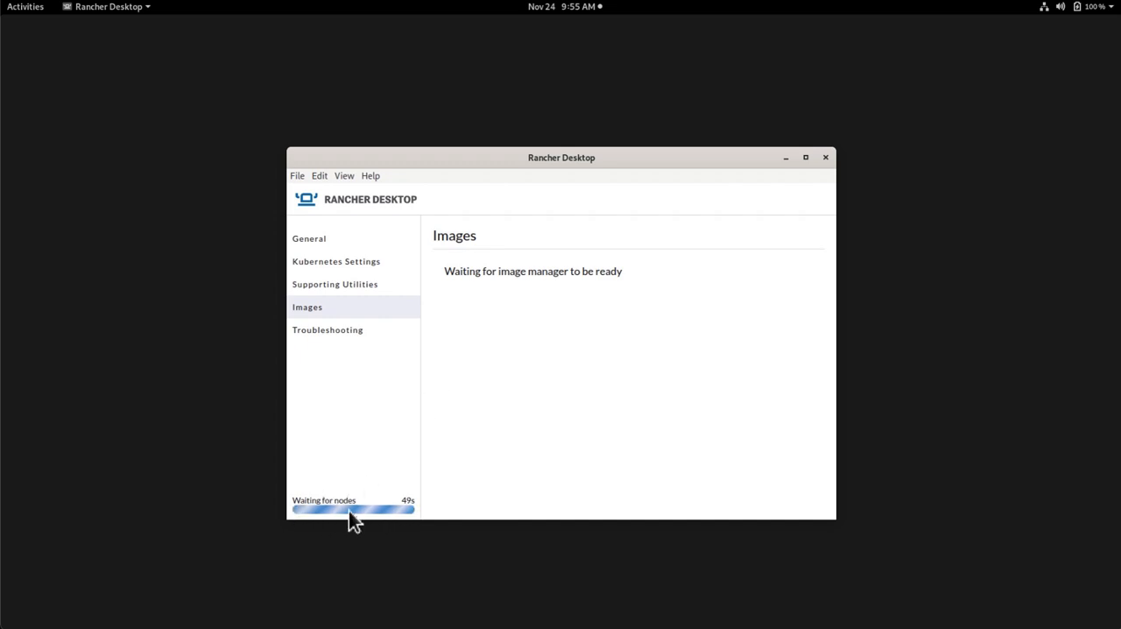
mouse_move(485, 287)
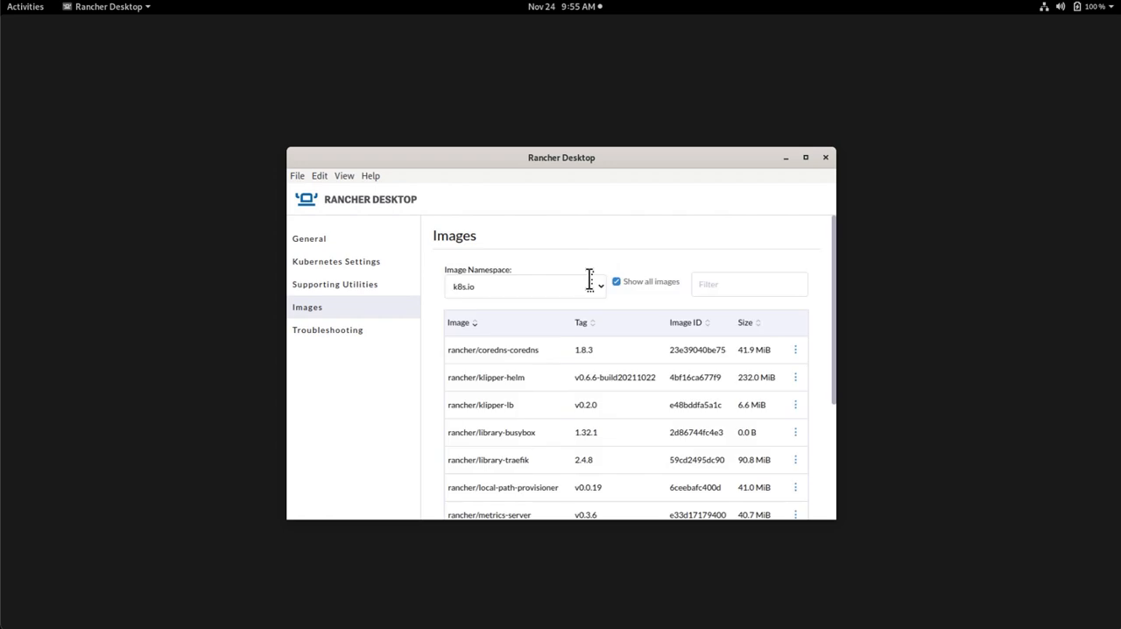
mouse_move(344, 497)
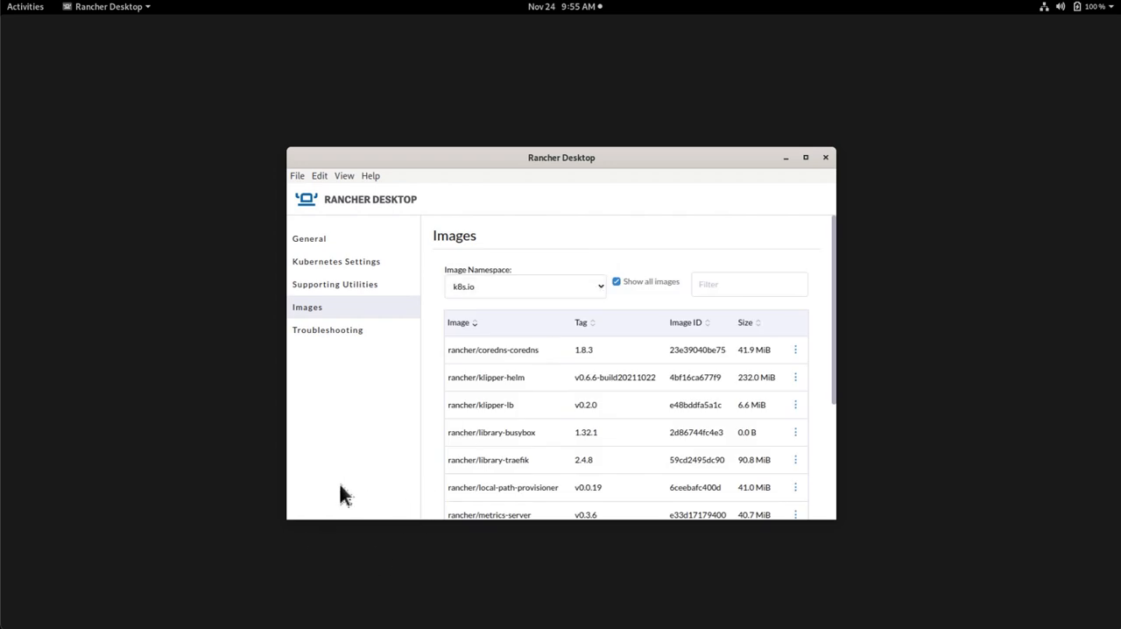
mouse_move(331, 546)
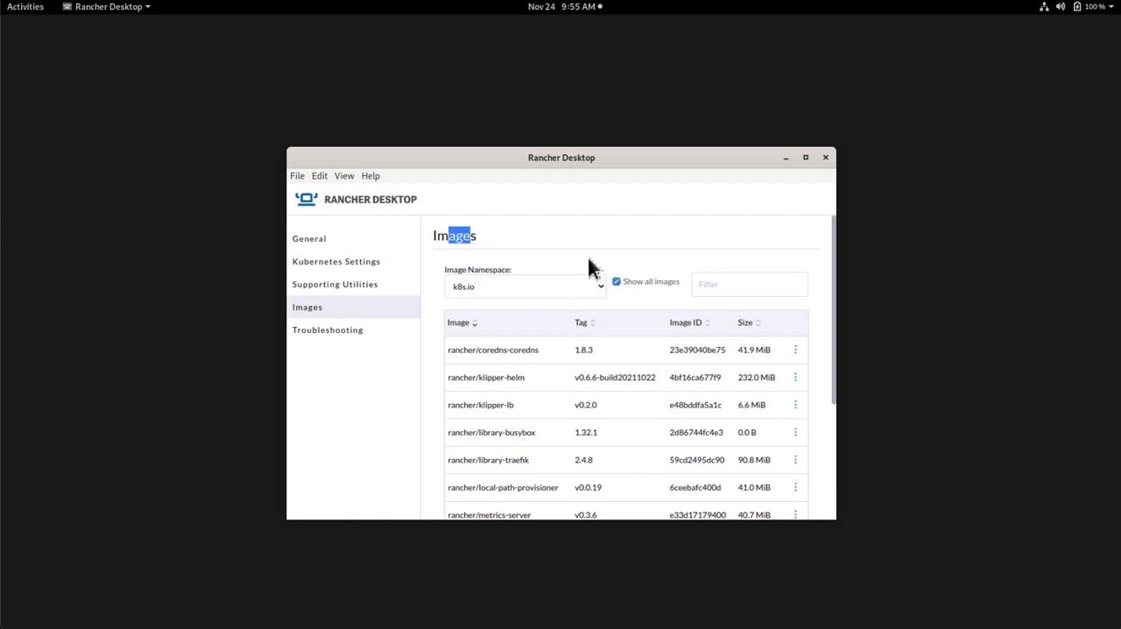
mouse_move(442, 348)
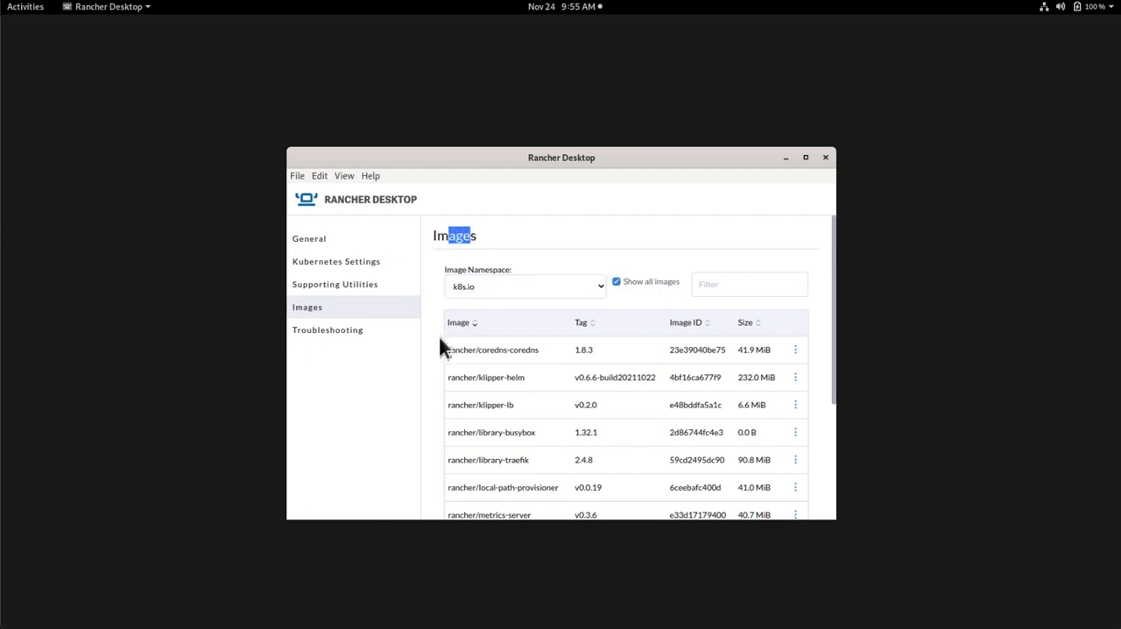
- Scroll down to the Image Acquisition panel with Pull Image and Build Image
scroll("down", 3)
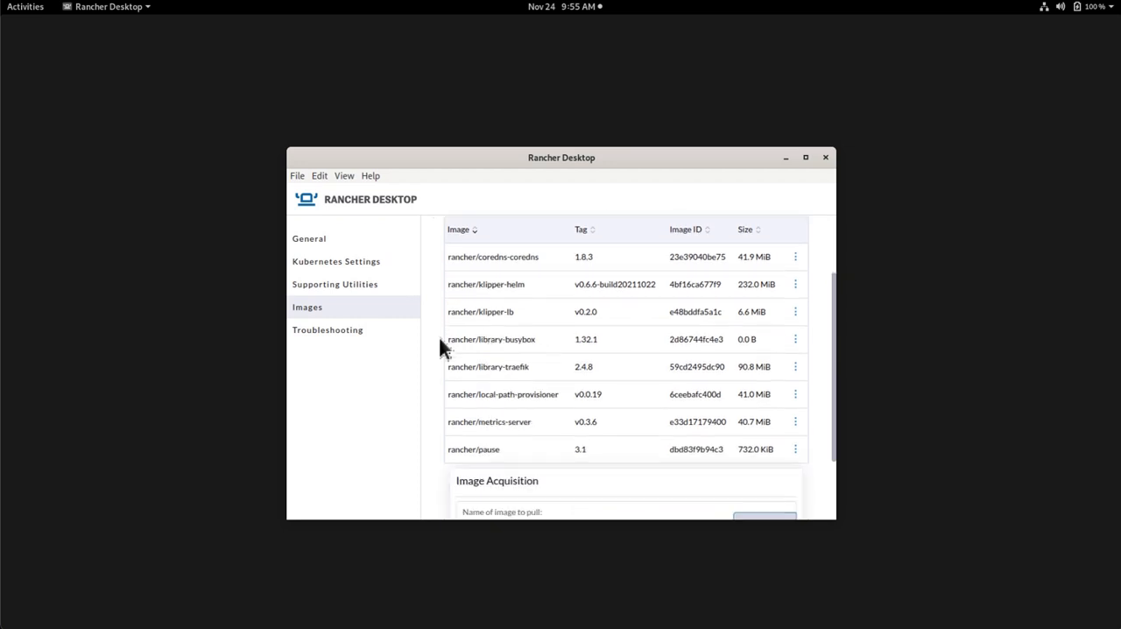
mouse_move(430, 366)
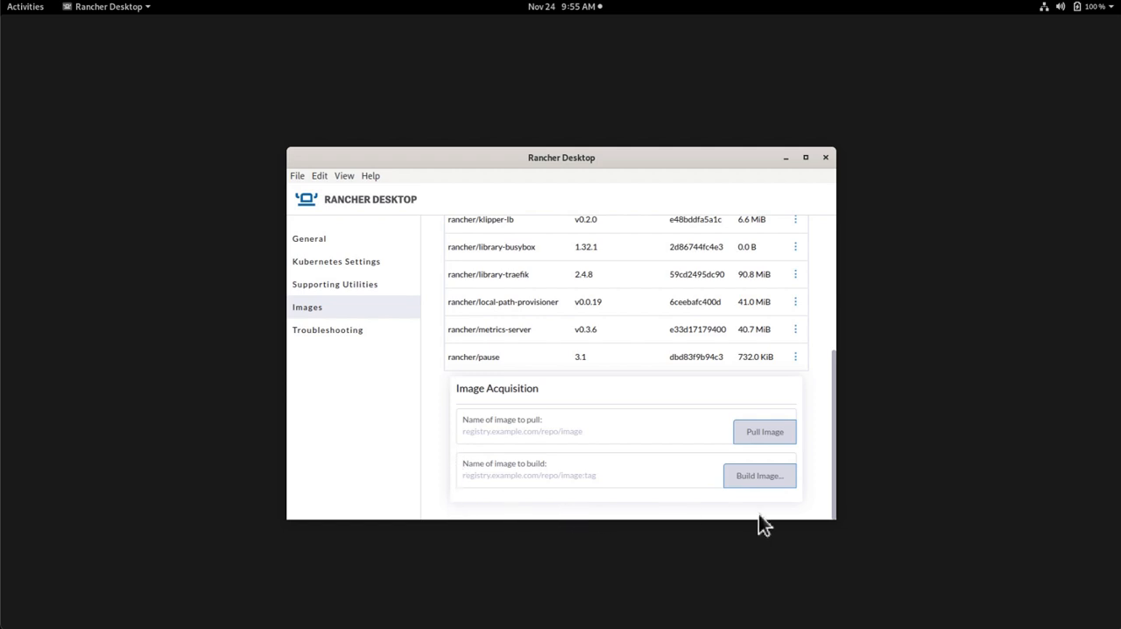
mouse_move(534, 396)
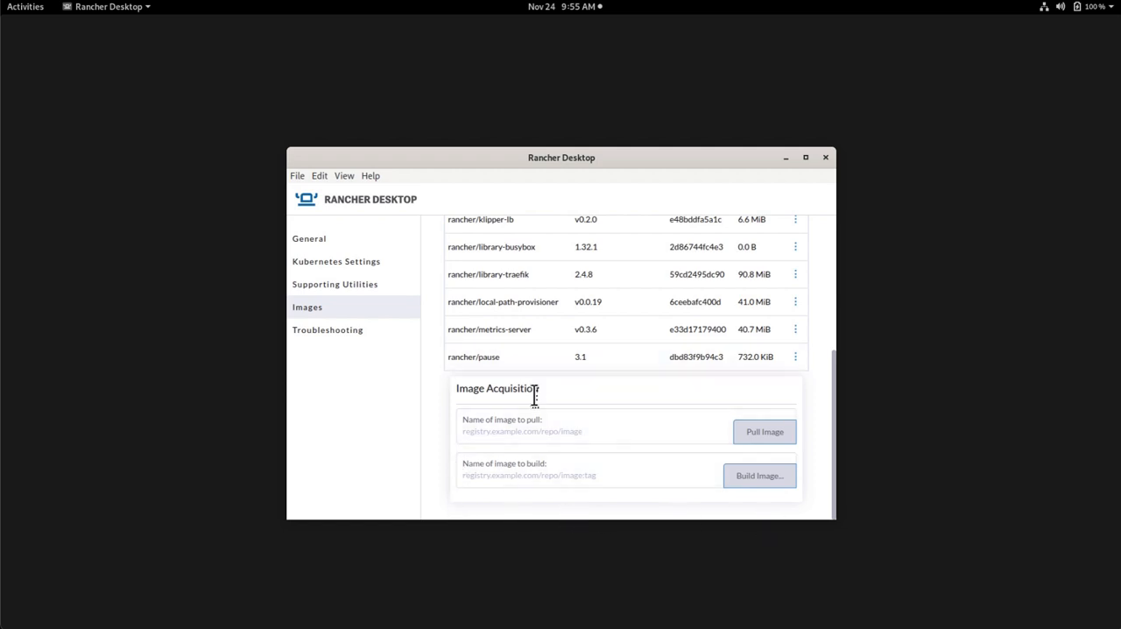
mouse_move(534, 407)
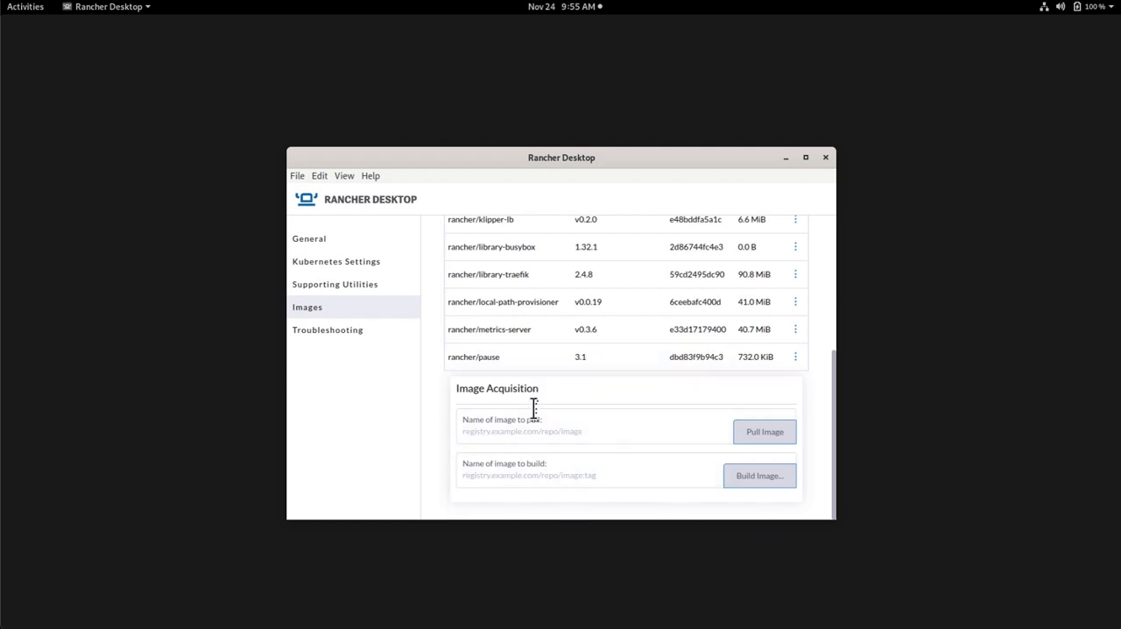
mouse_move(570, 413)
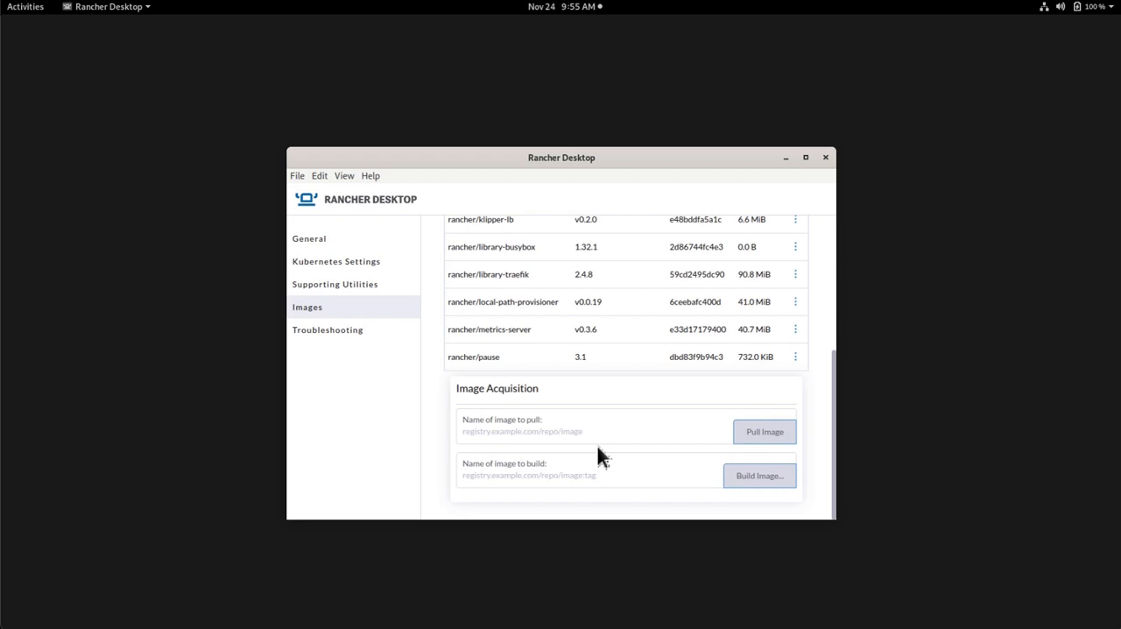
mouse_move(603, 427)
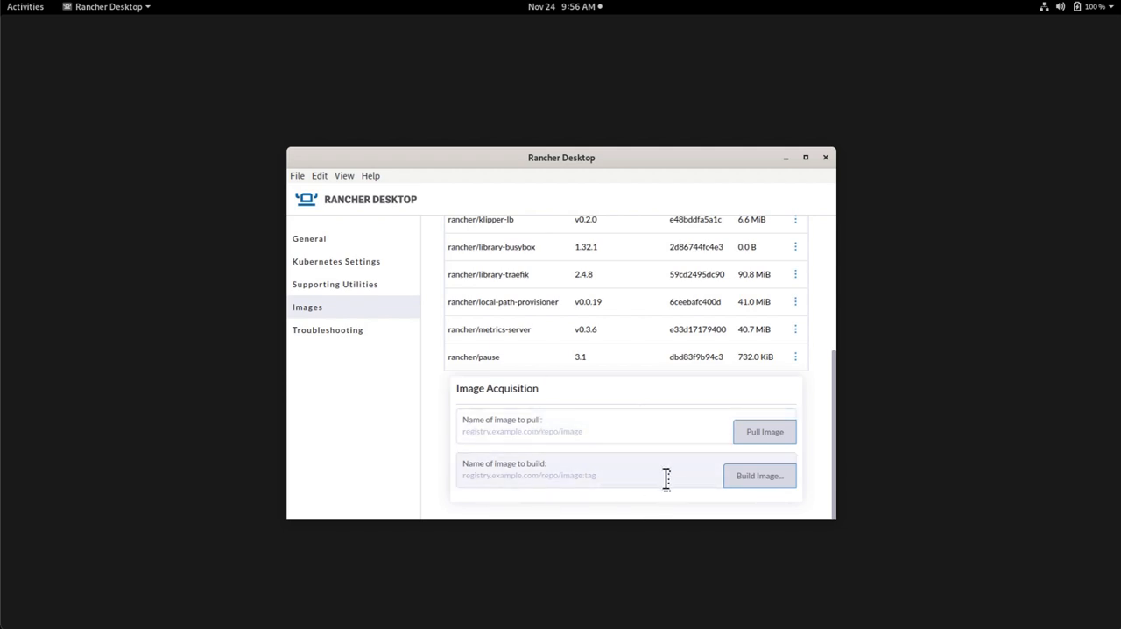
mouse_move(681, 491)
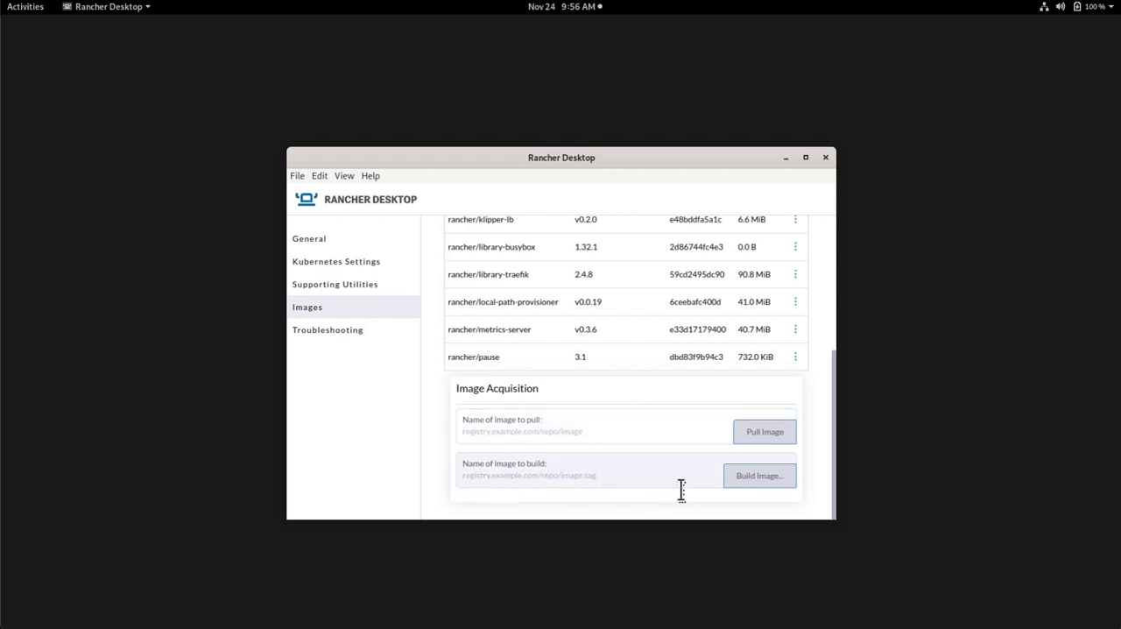
- From Troubleshooting, show the Rancher Desktop logs folder in Files
left_click(328, 329)
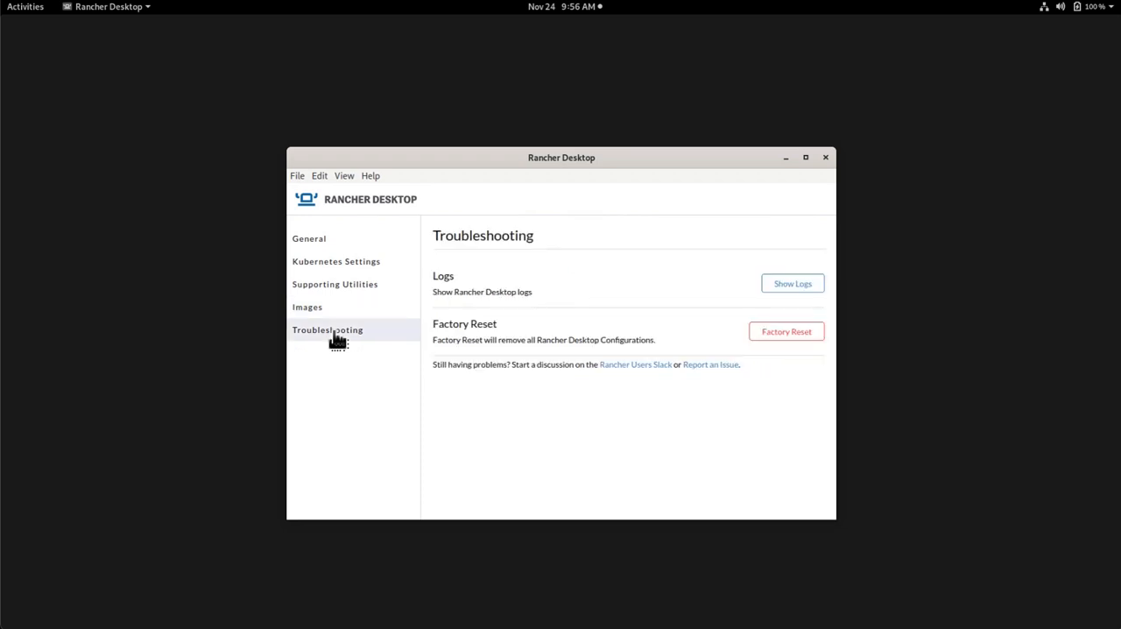
mouse_move(675, 288)
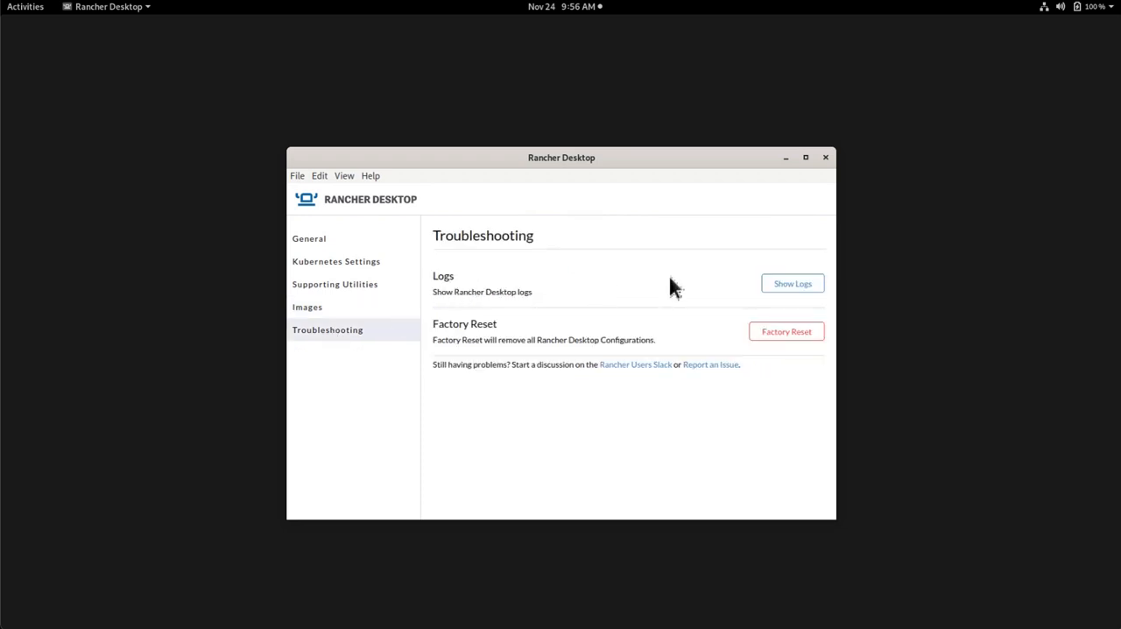
left_click(791, 283)
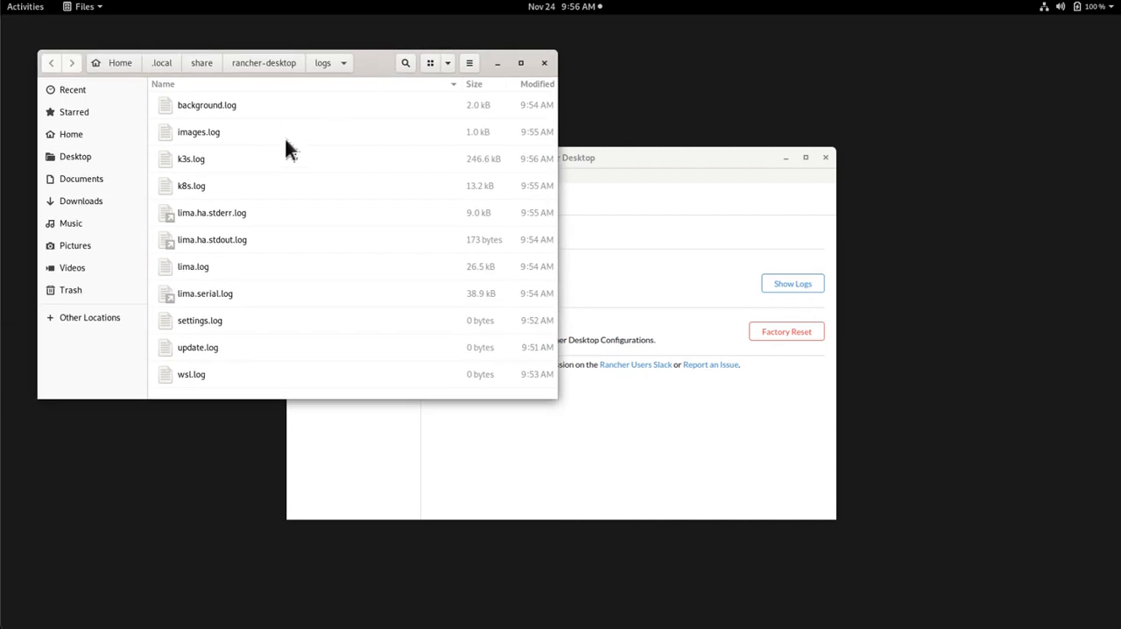
mouse_move(194, 329)
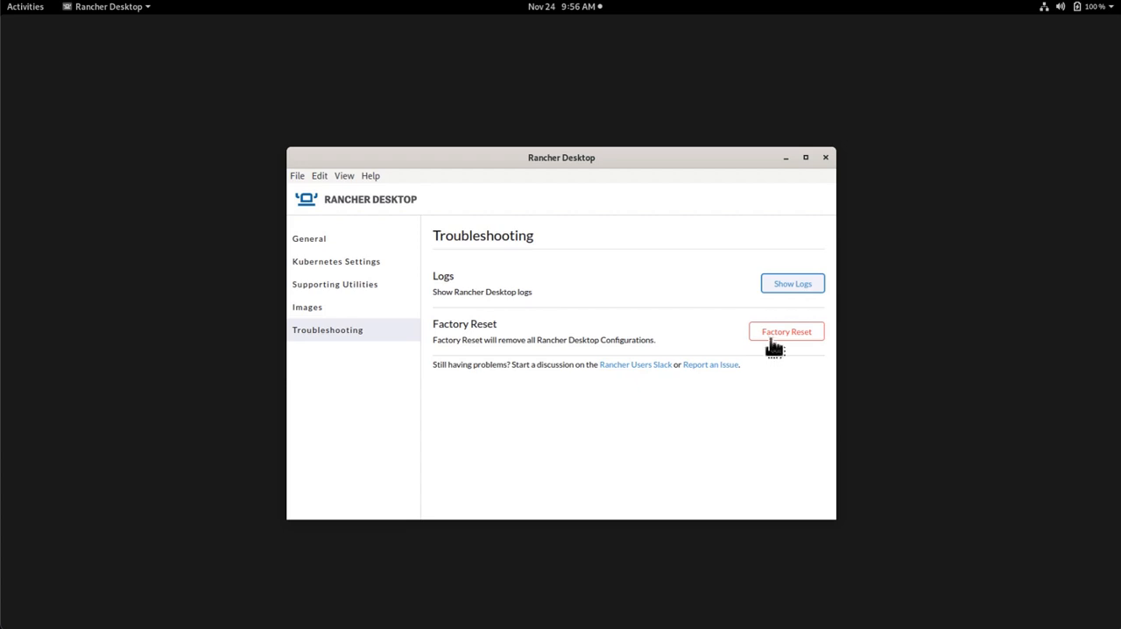
mouse_move(799, 350)
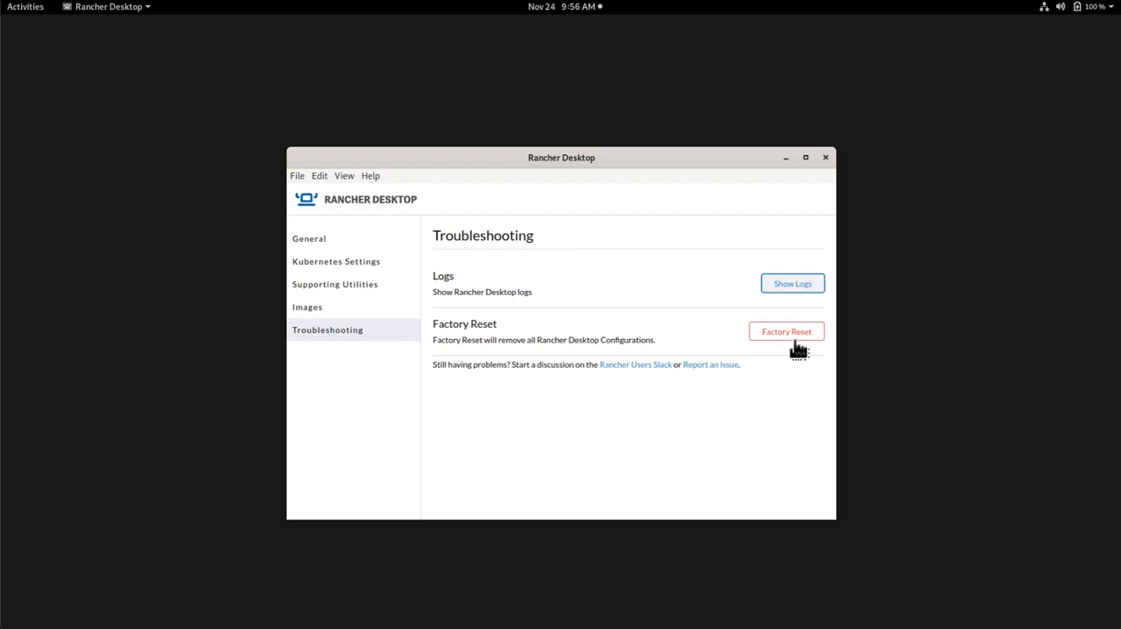
mouse_move(710, 364)
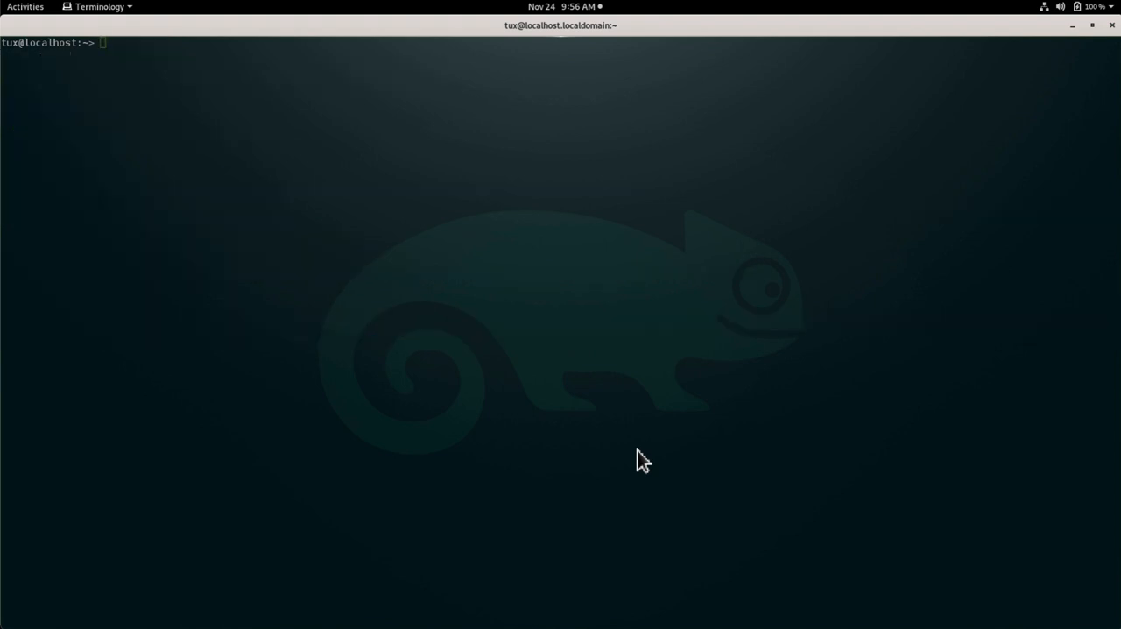
- Check which kubectl, then export PATH=$PATH:$HOME/.local/bin
type("w")
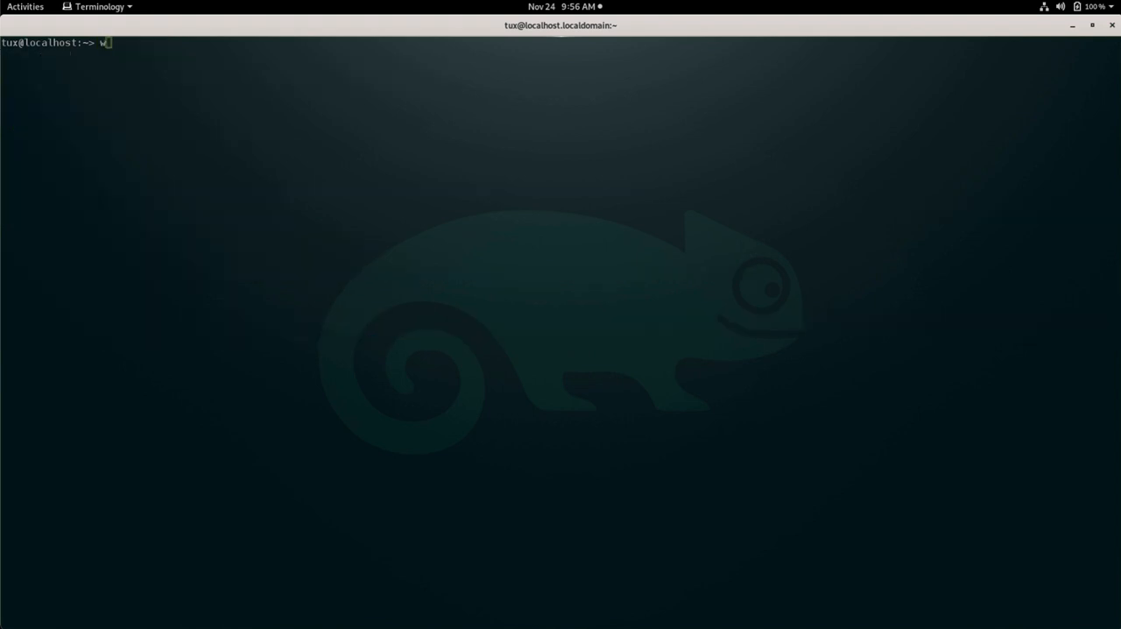
type("hich kubectl")
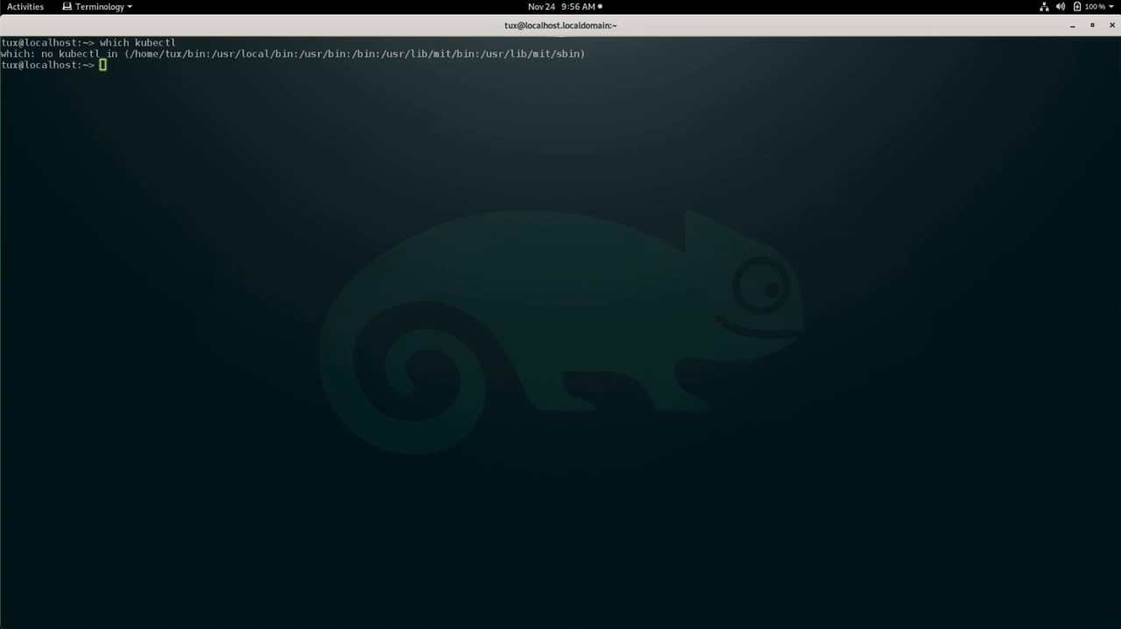
type("export")
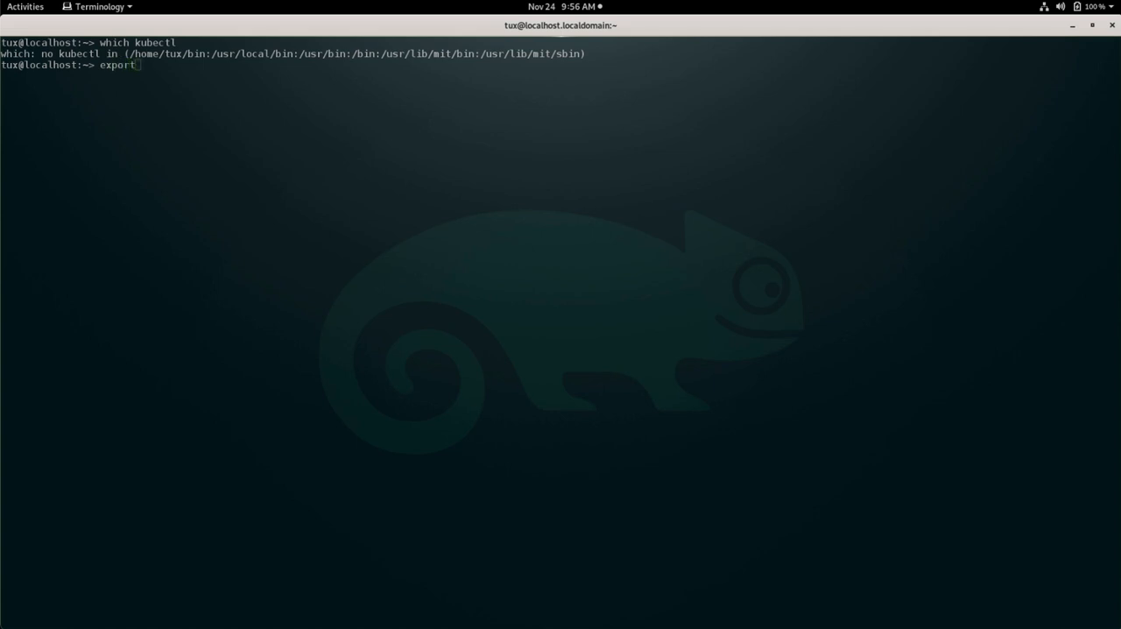
type("PATH")
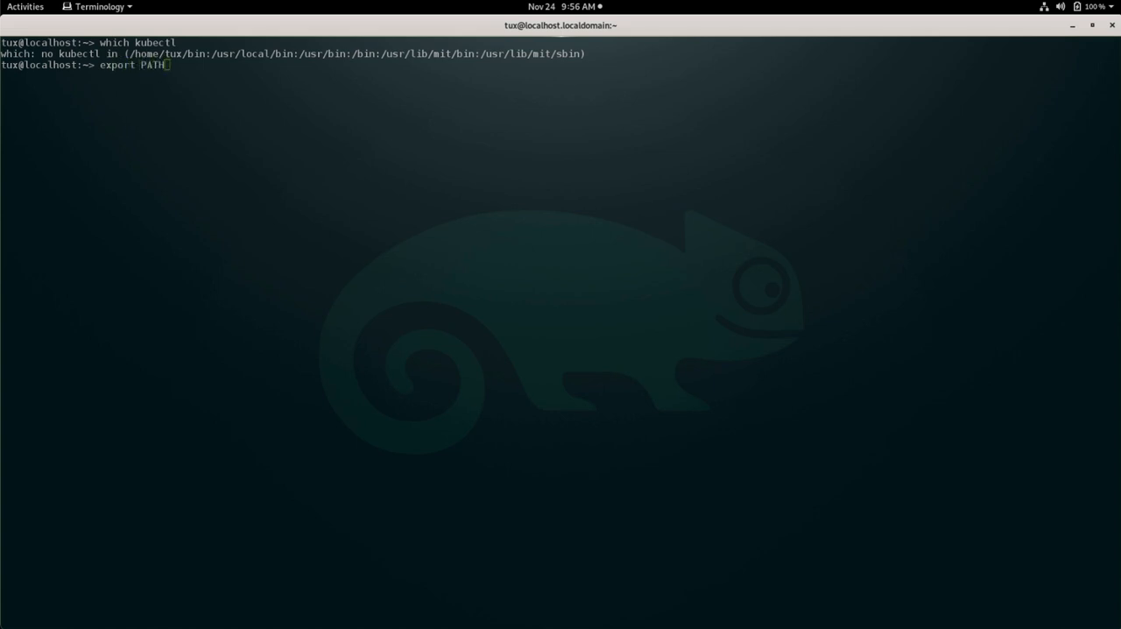
type("=")
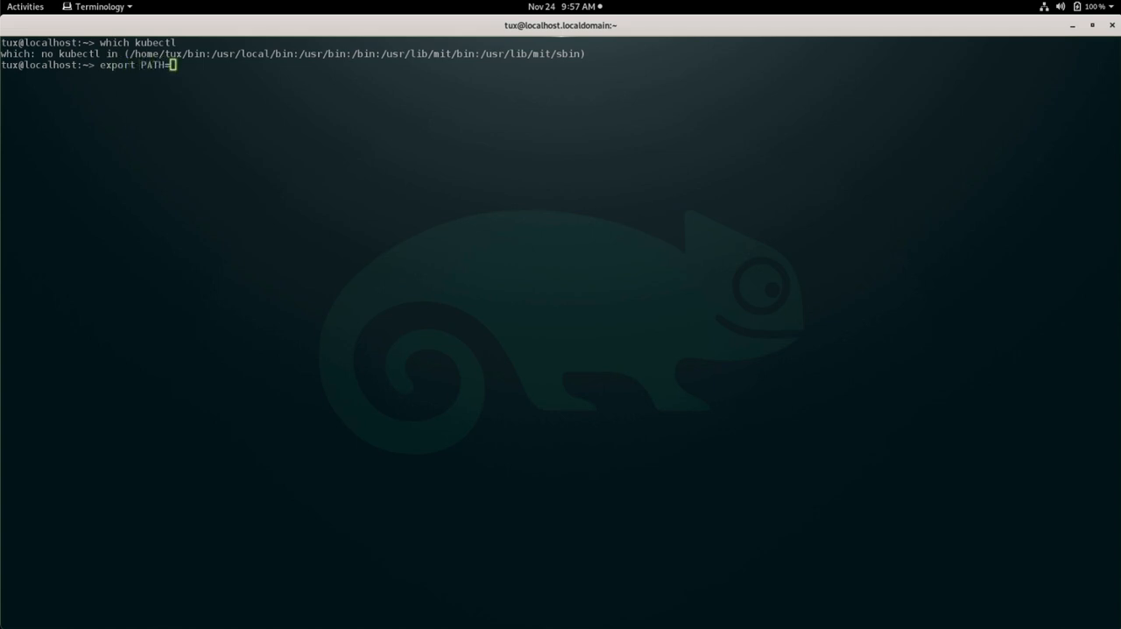
type("$PATH")
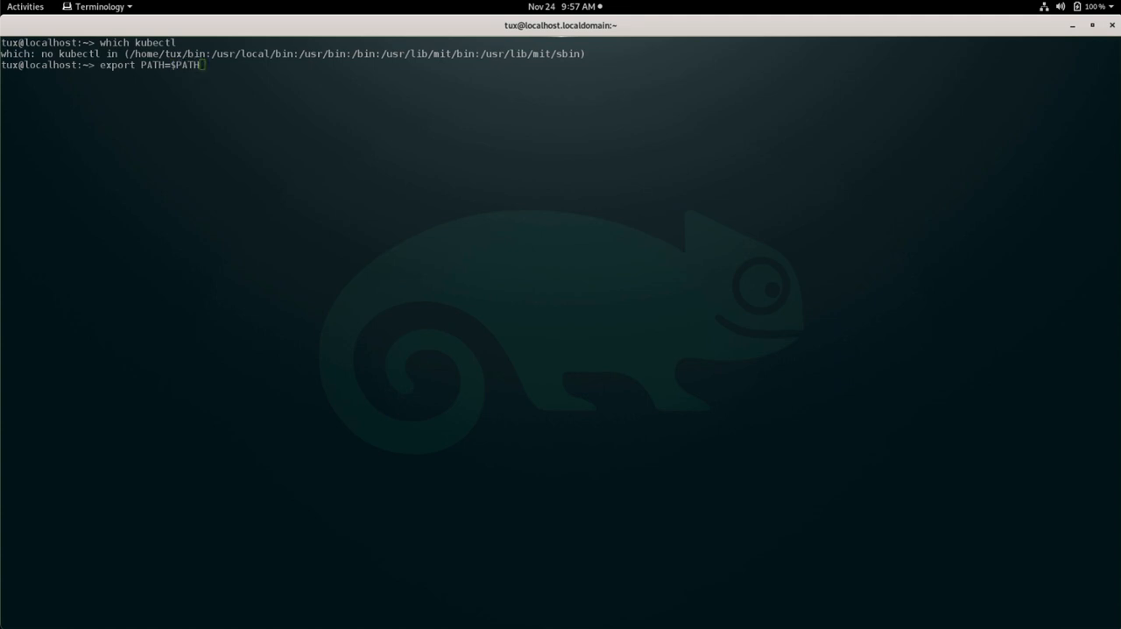
type(":$")
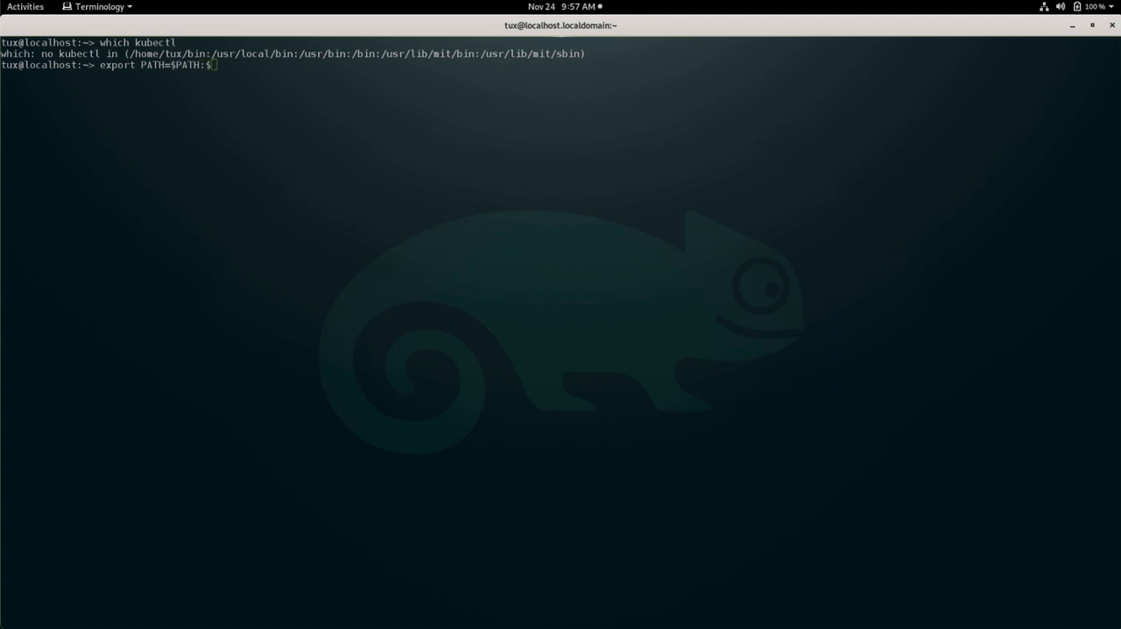
type("HOME/.local")
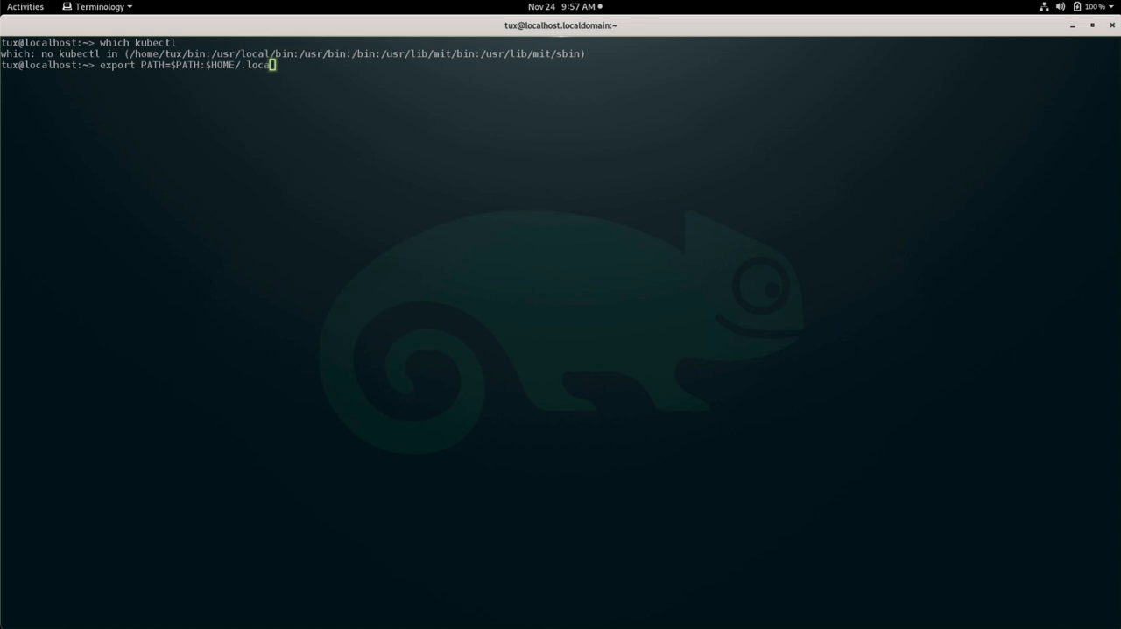
type("/bin")
type("which kubectl")
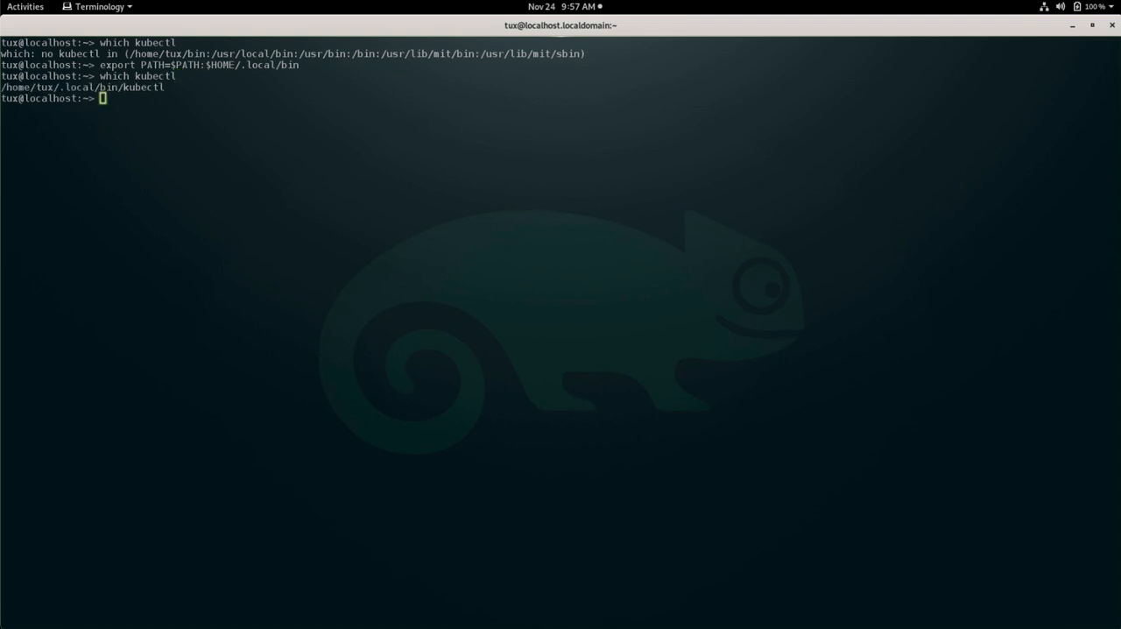
mouse_move(216, 93)
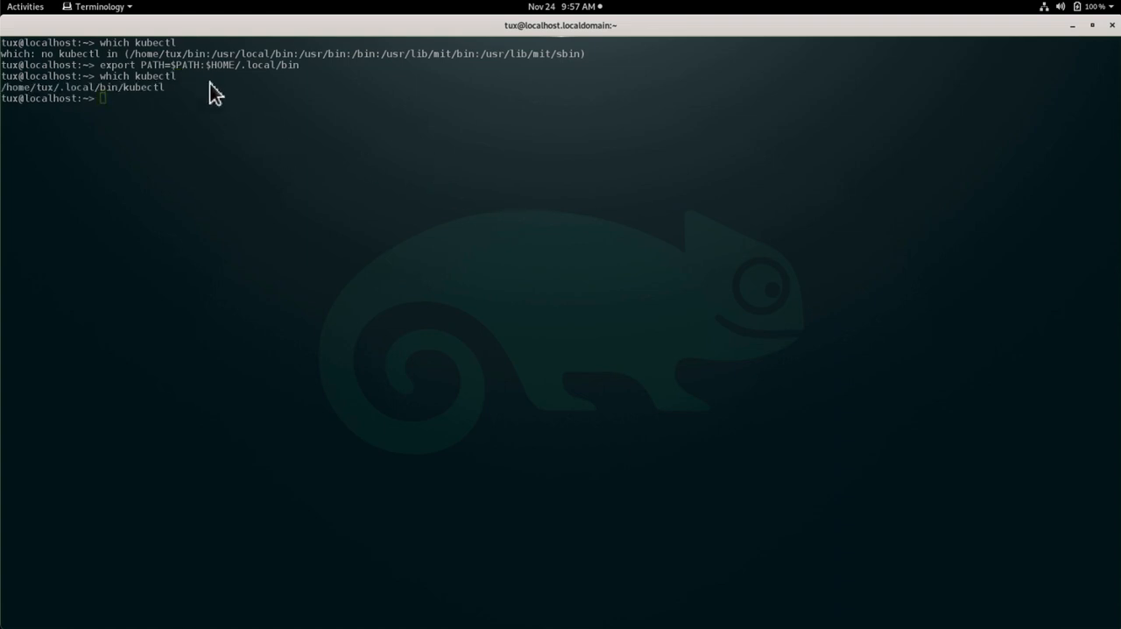
- Check which nerdctl to confirm it resolves in the local bin folder
type("wchi")
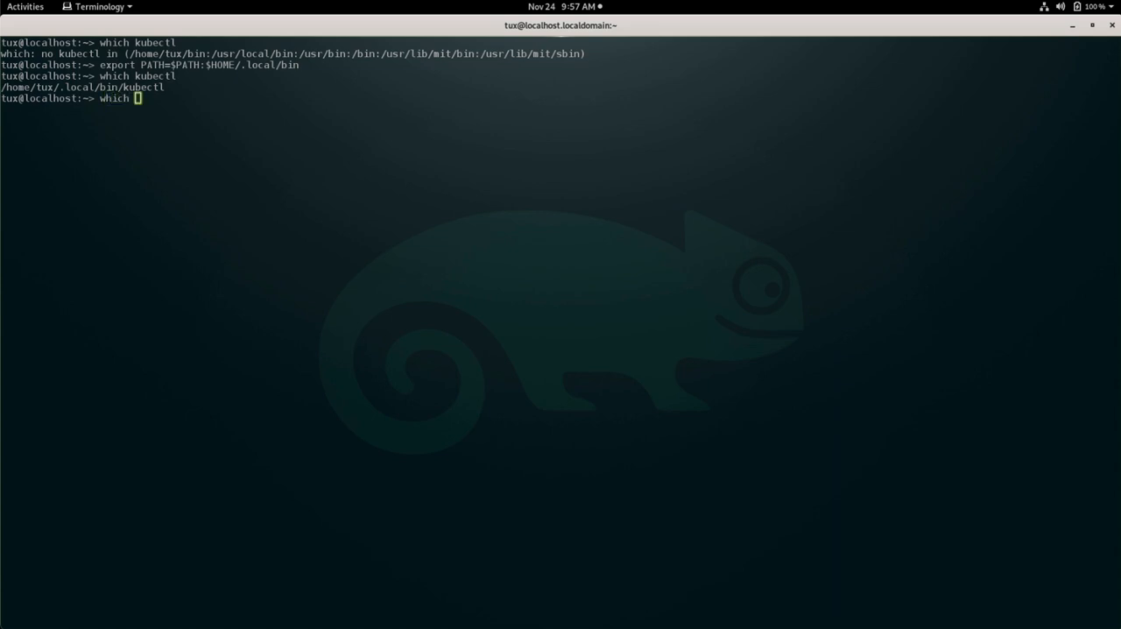
type("nerdctl")
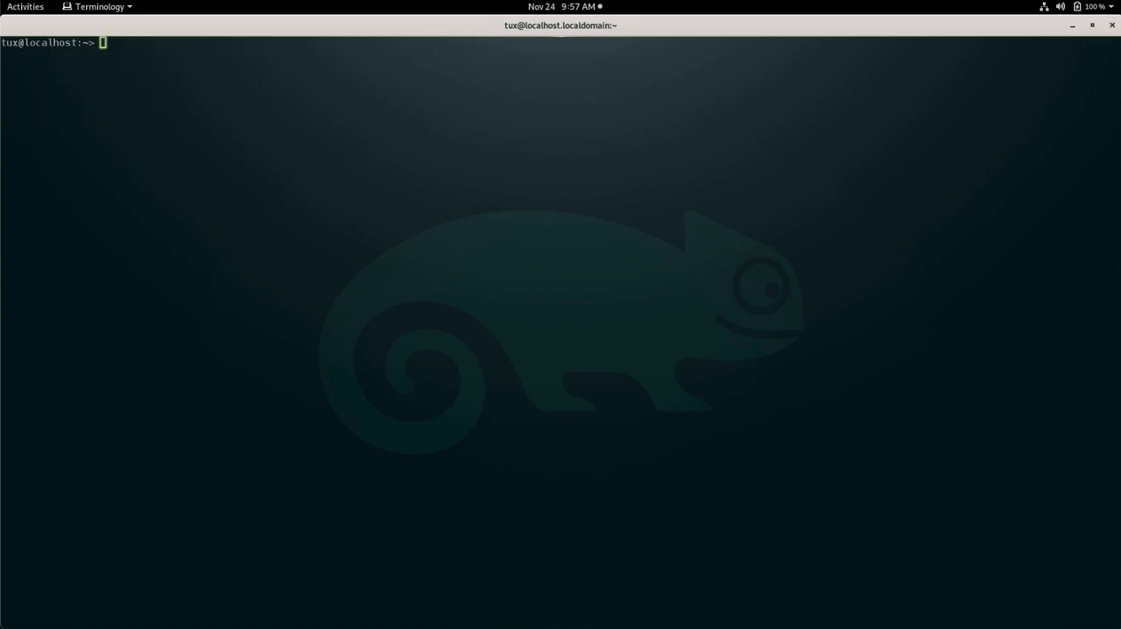
type("kubectl")
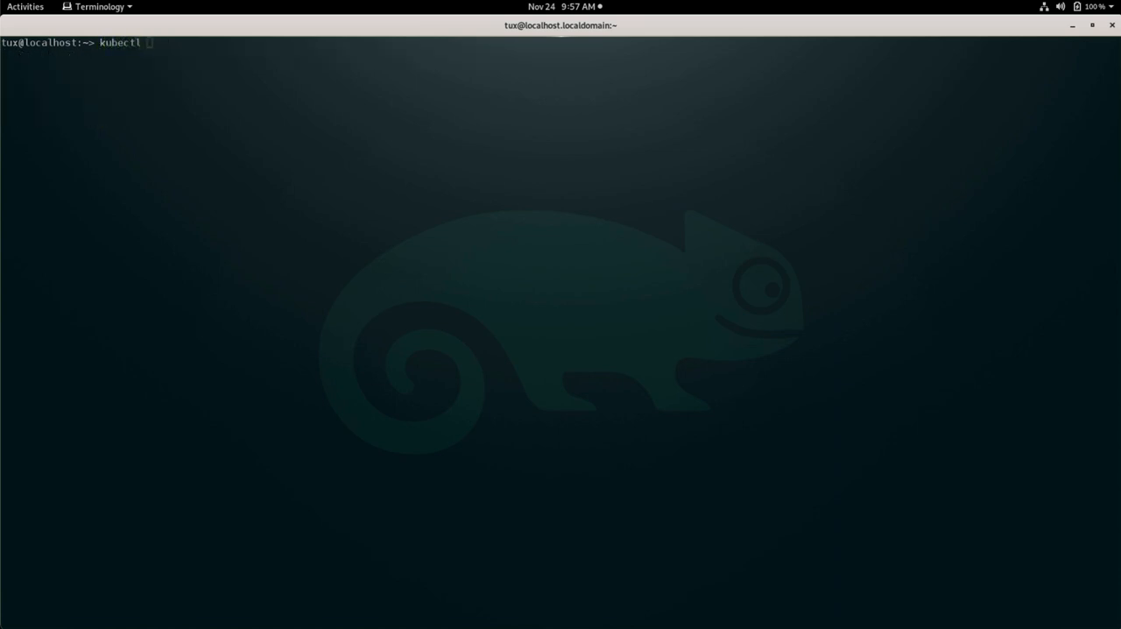
type("cluster-")
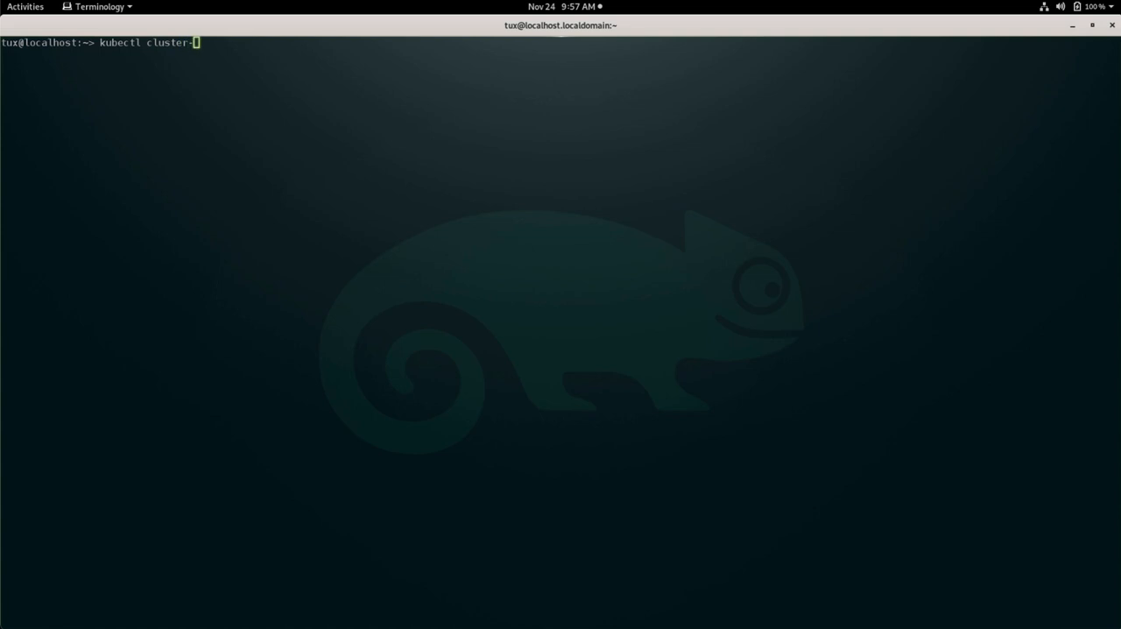
type("info")
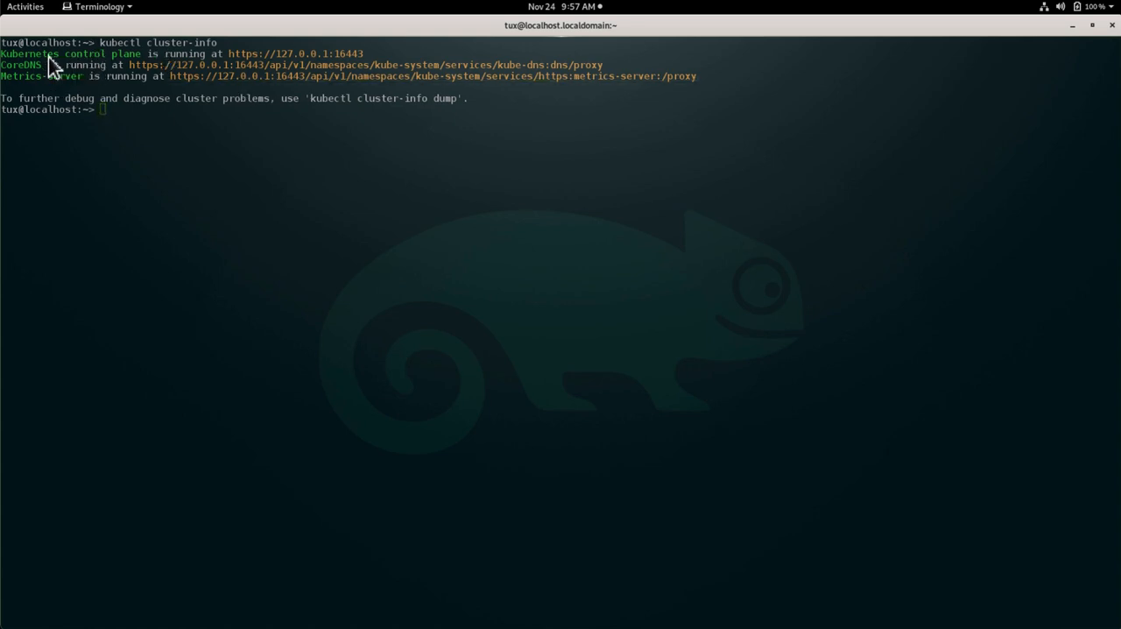
mouse_move(165, 68)
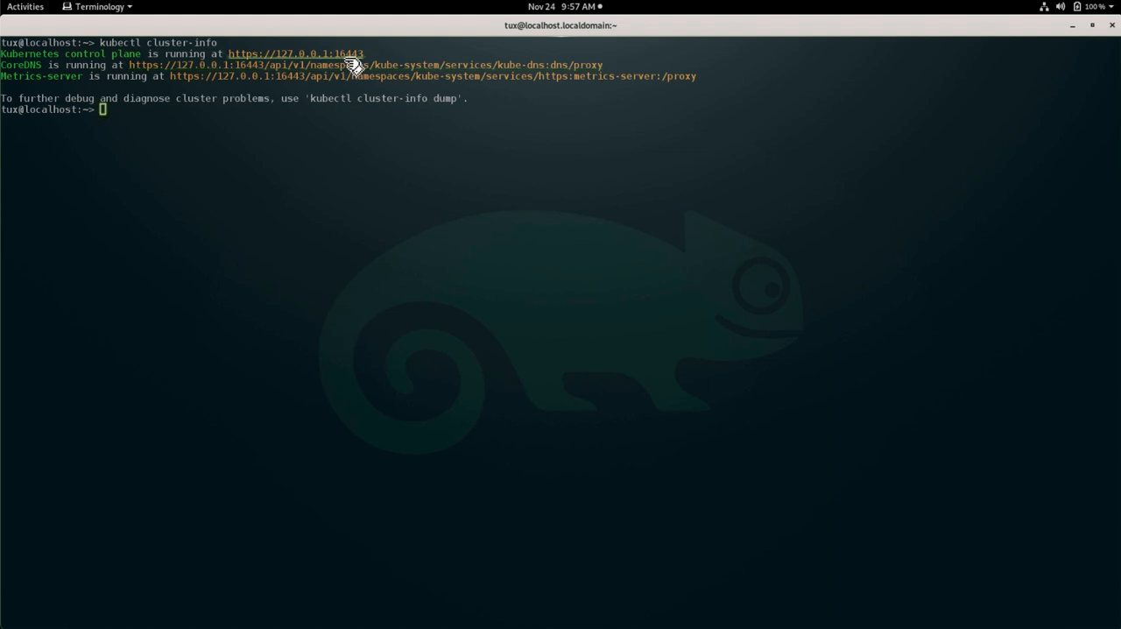
mouse_move(366, 98)
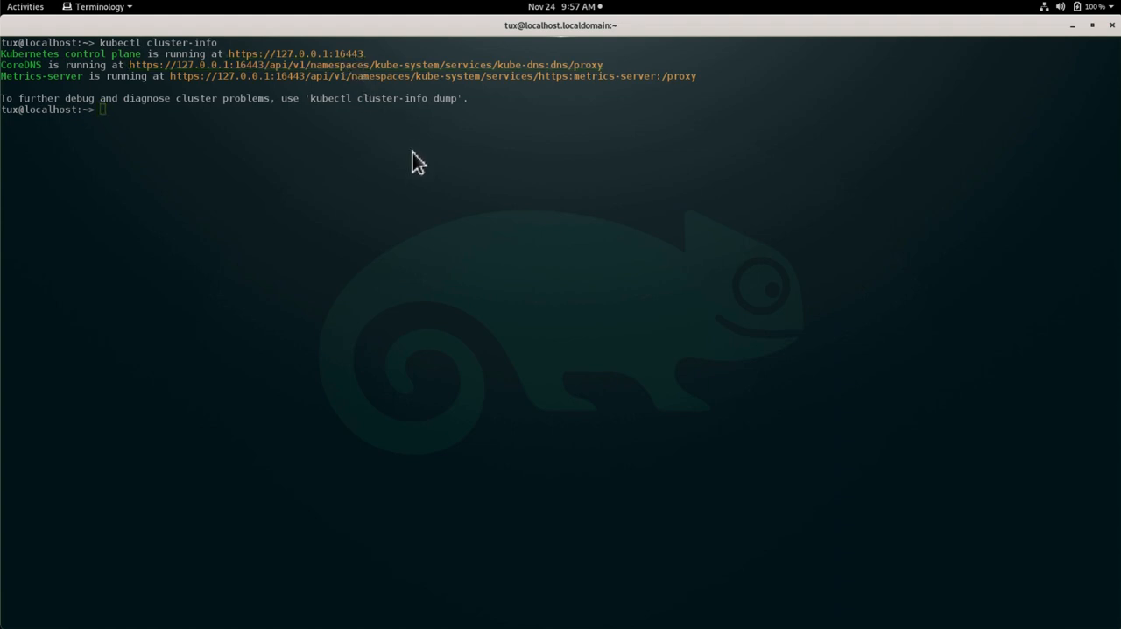
- Run kubectl get all --all-namespaces to list pods, services, deployments and jobs
type("kub")
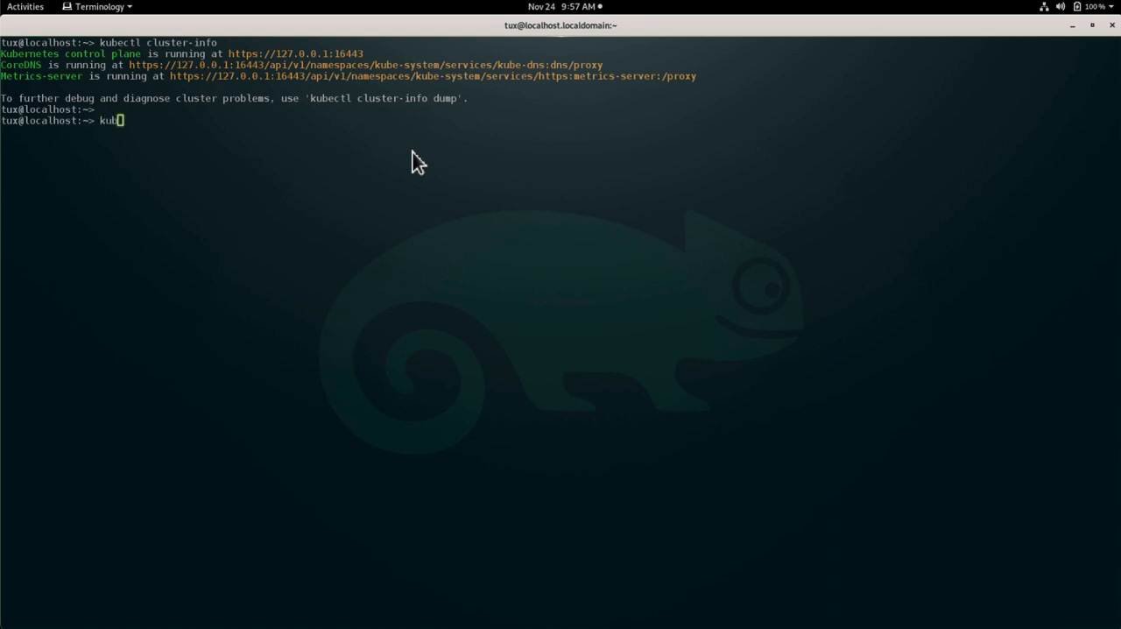
type("ectl")
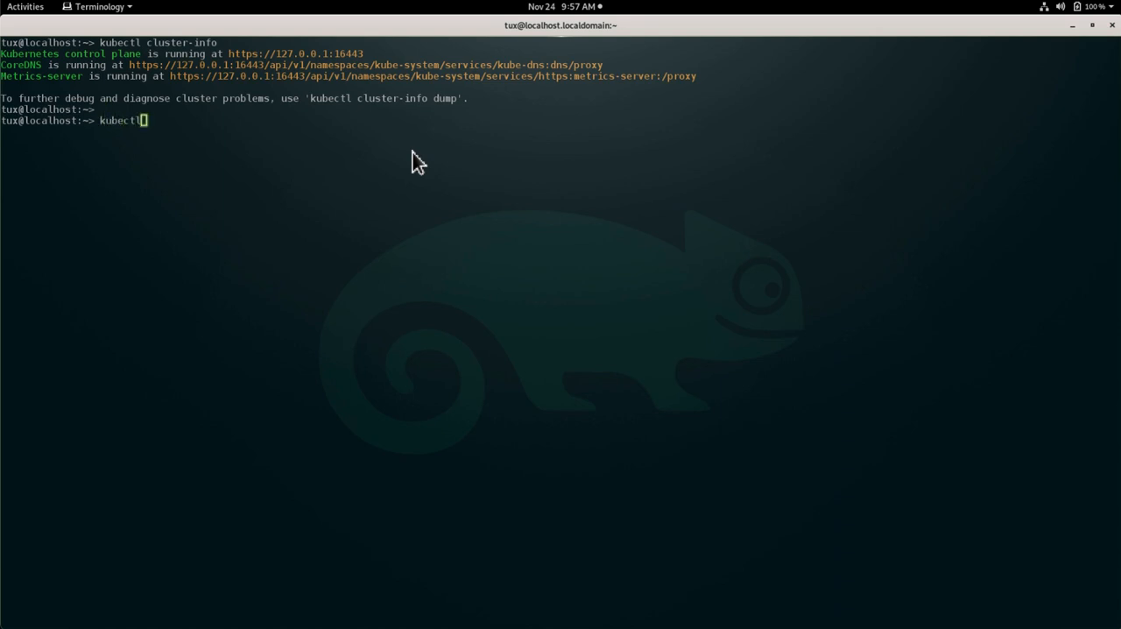
type("g")
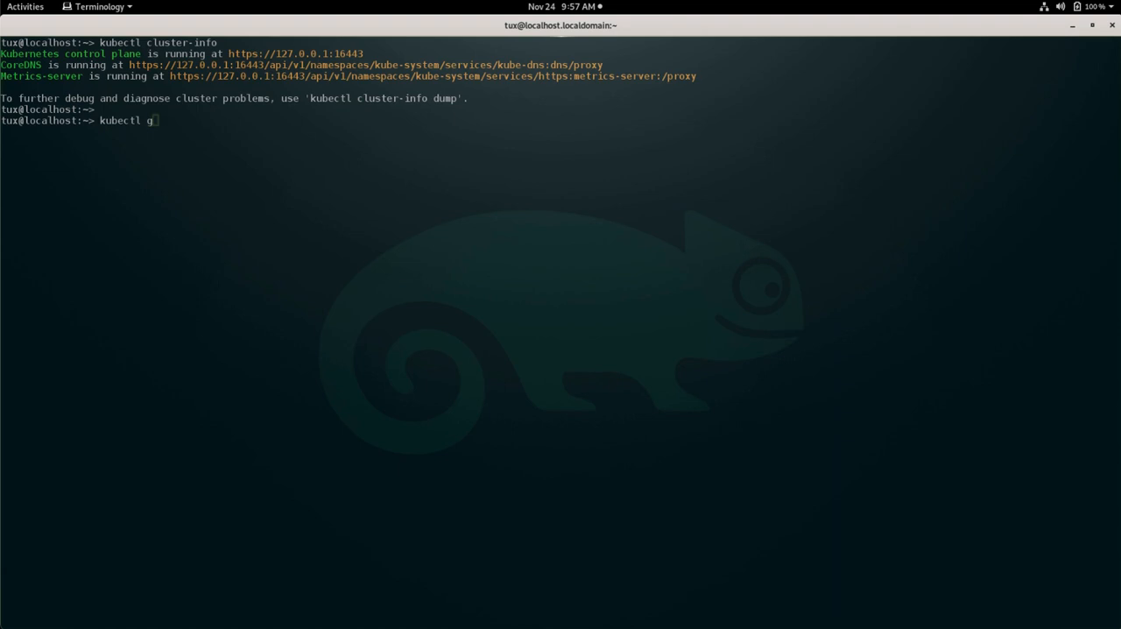
type("et all")
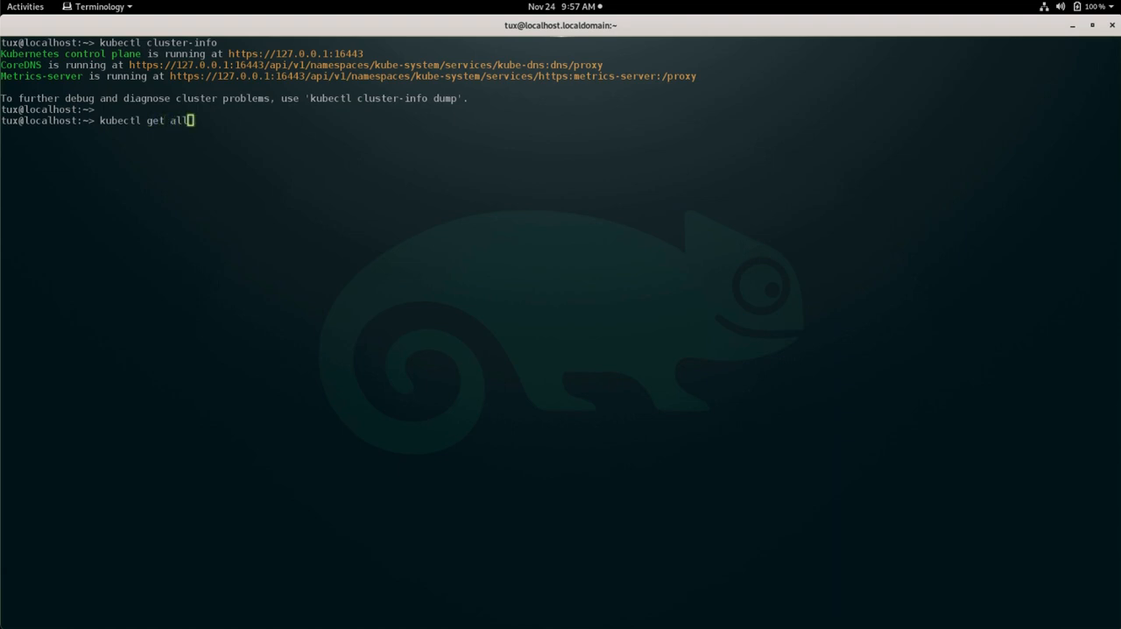
type("--all-namespaces")
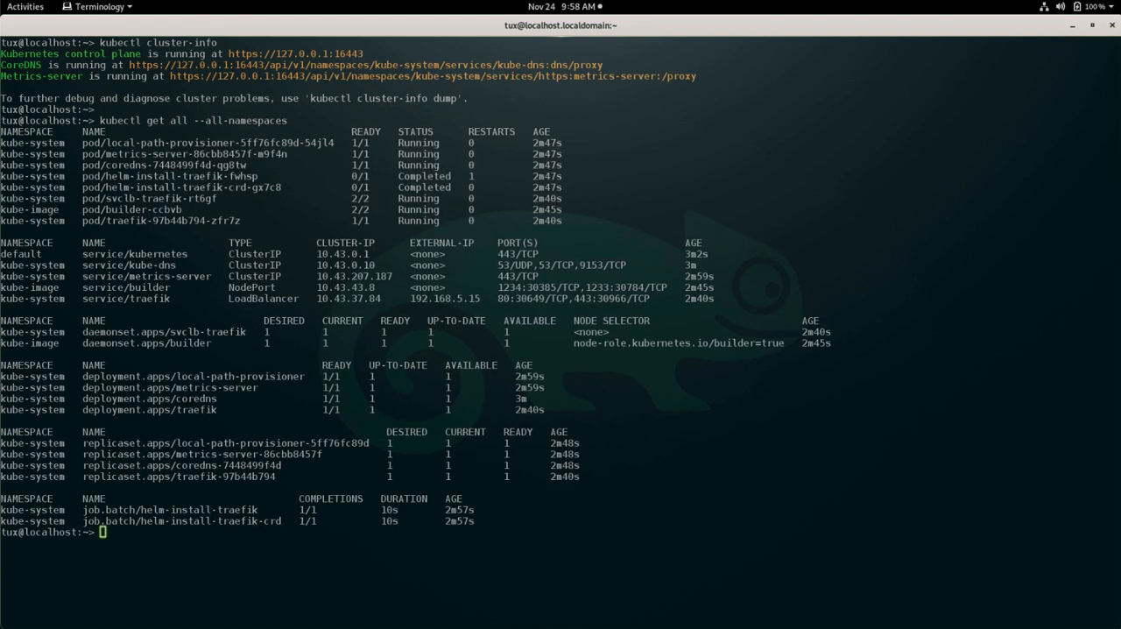
mouse_move(186, 163)
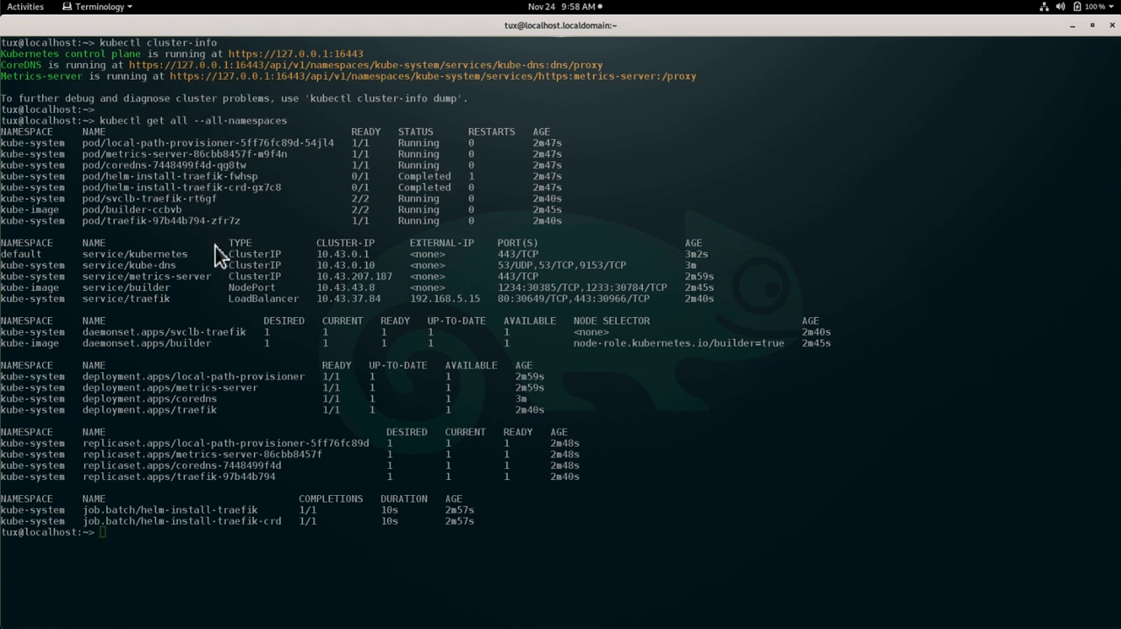
mouse_move(229, 263)
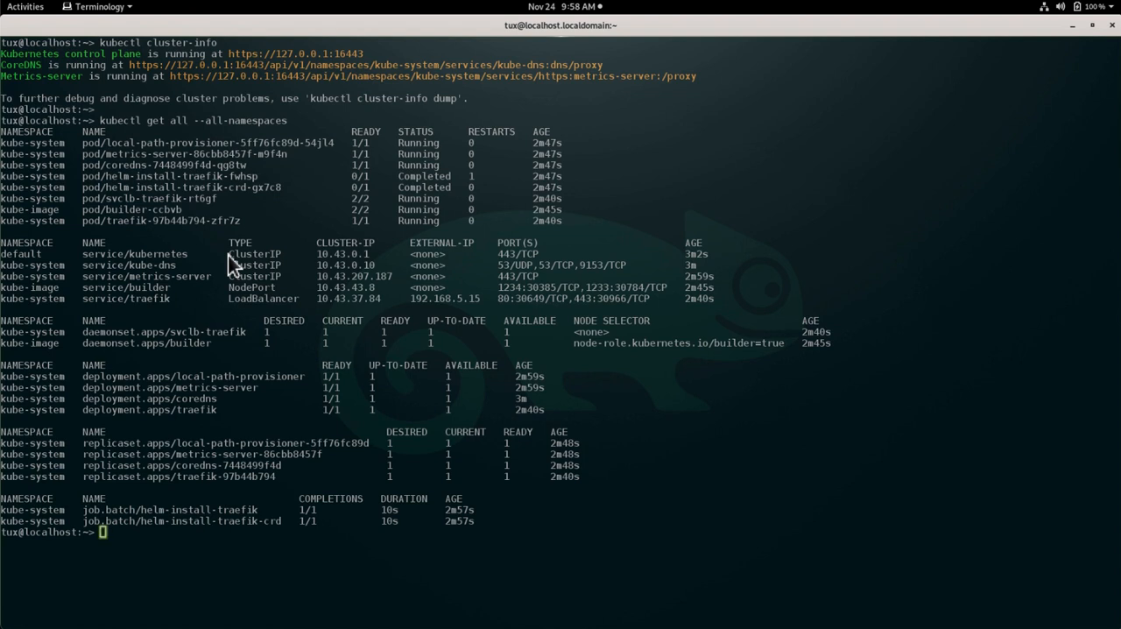
type("kube")
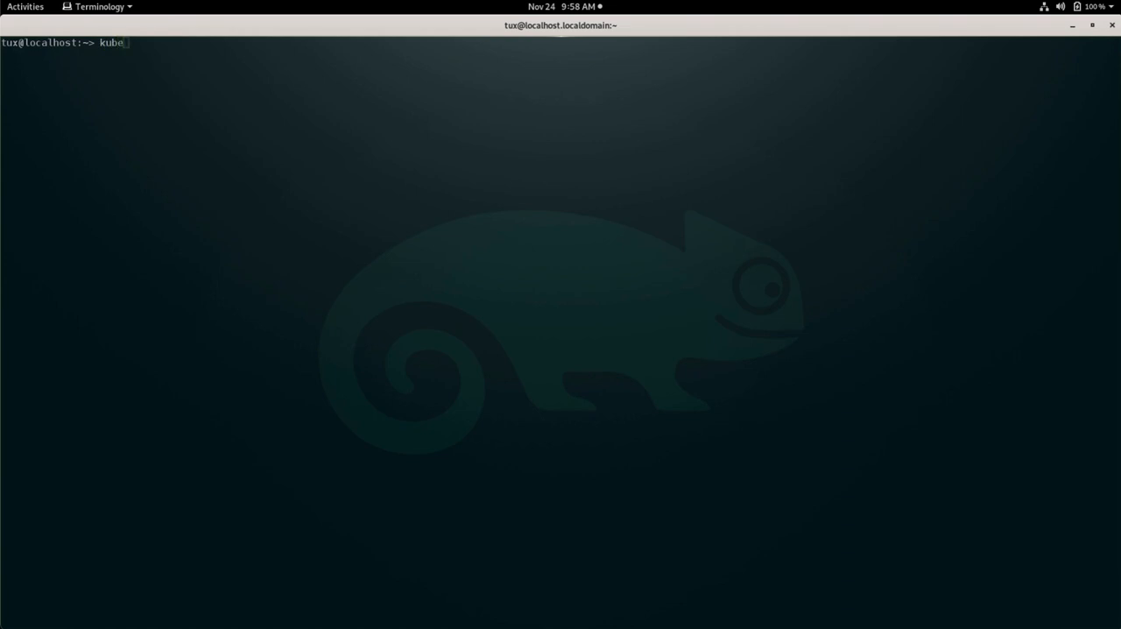
- Run kubectl get nodes, showing lima-rancher-desktop Ready on v1.21.6+k3s1
type("ctl get nodes")
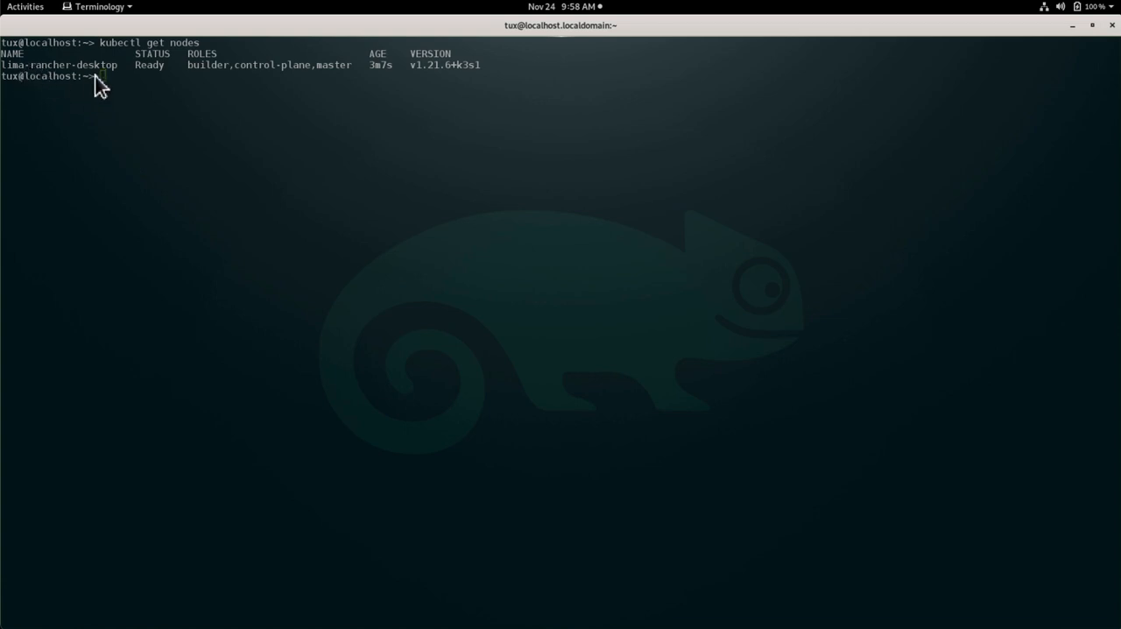
mouse_move(249, 81)
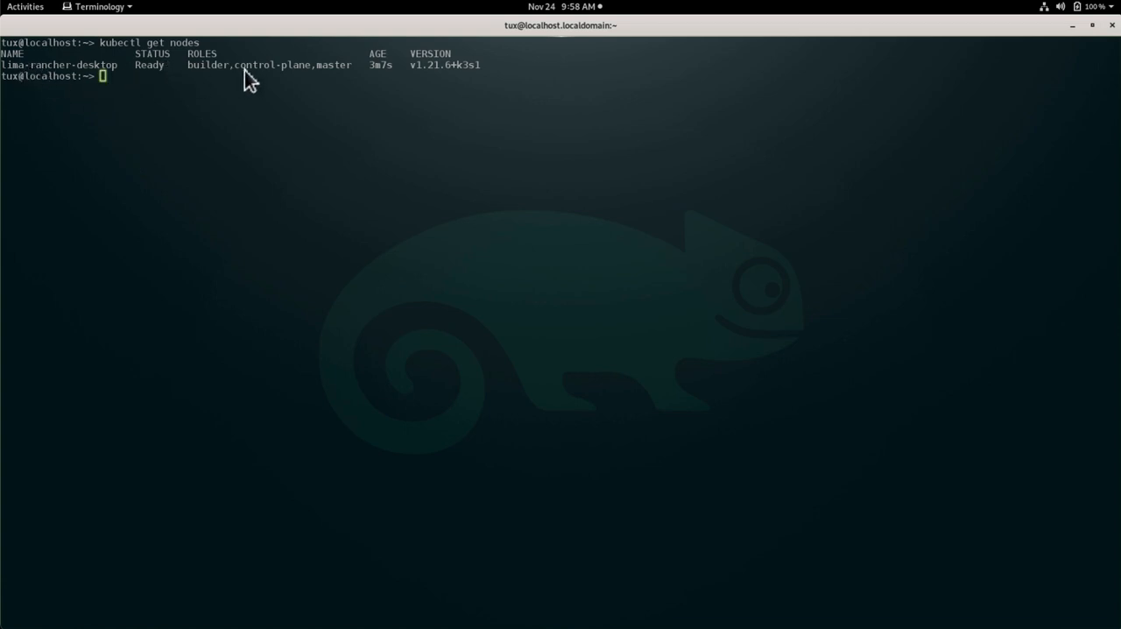
mouse_move(226, 77)
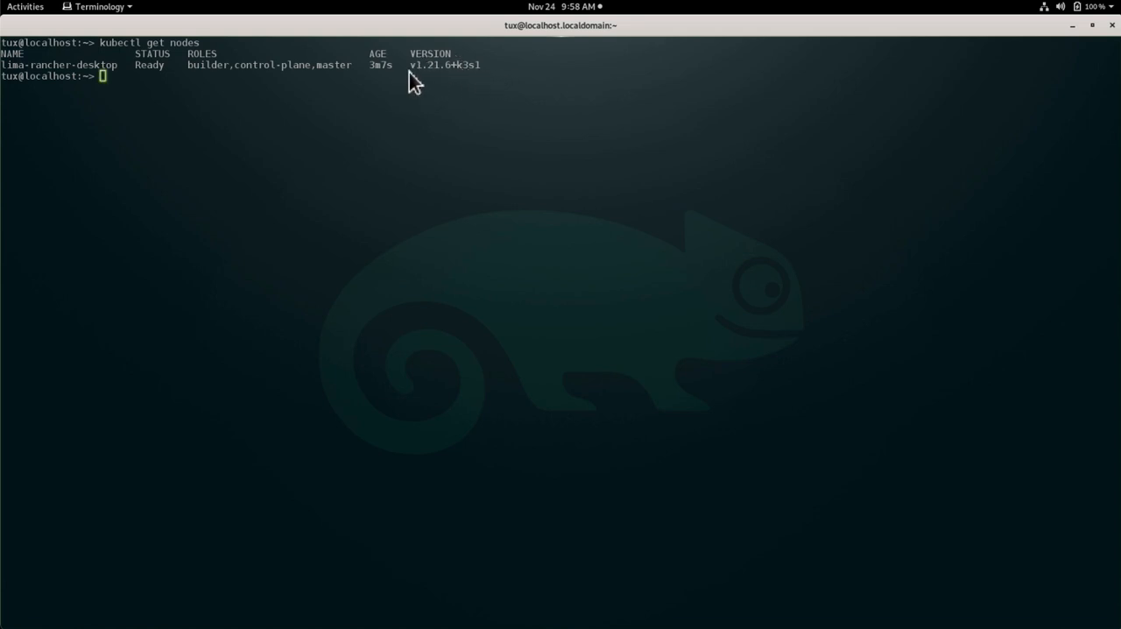
mouse_move(460, 88)
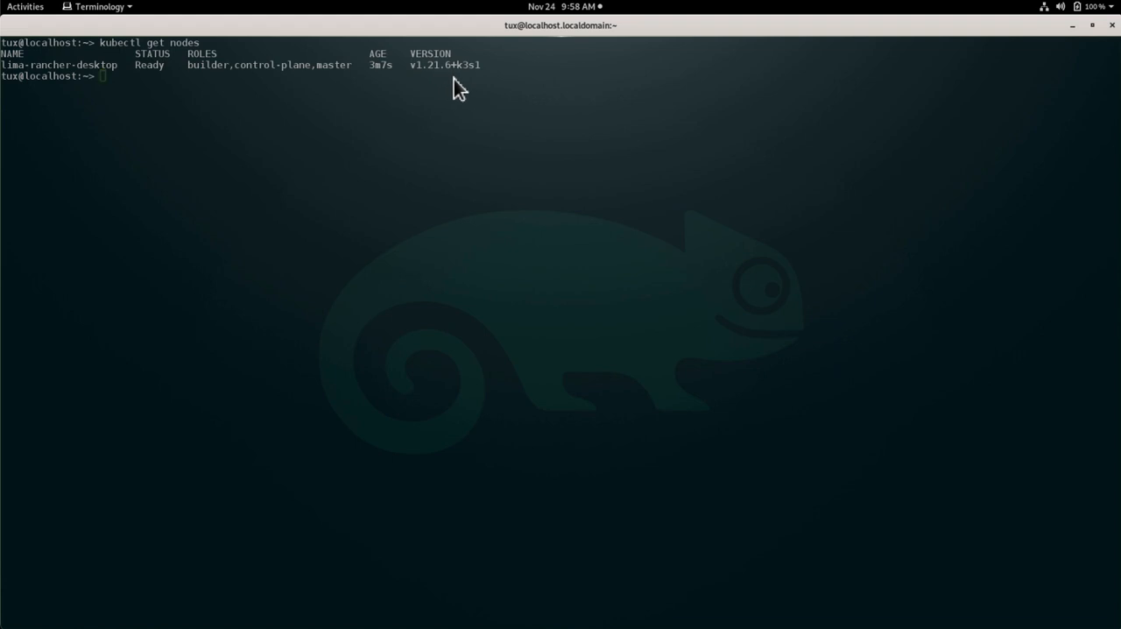
mouse_move(426, 211)
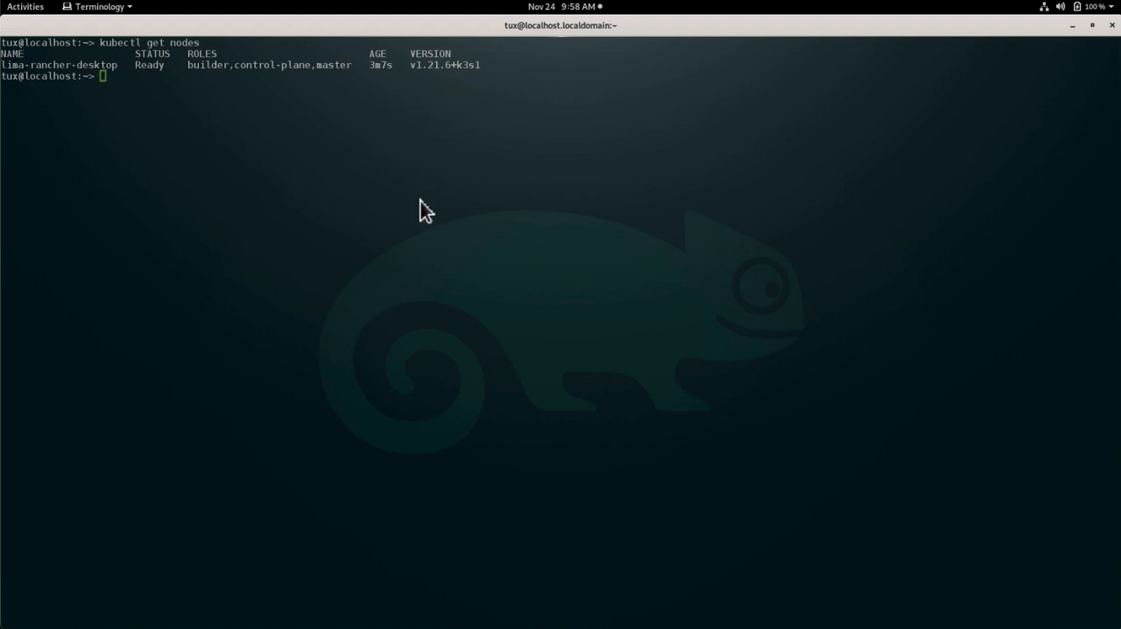